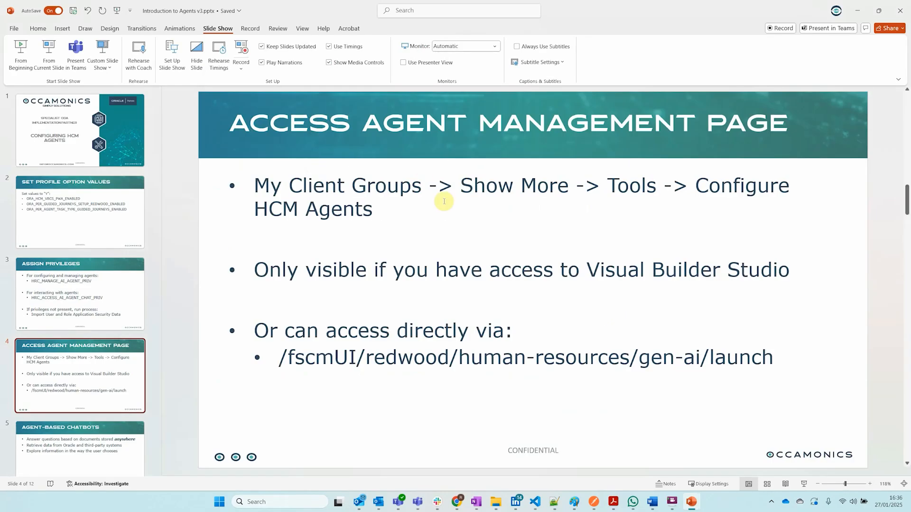
Switch from the PowerPoint slide to the Oracle Fusion home page in the browser
click(79, 212)
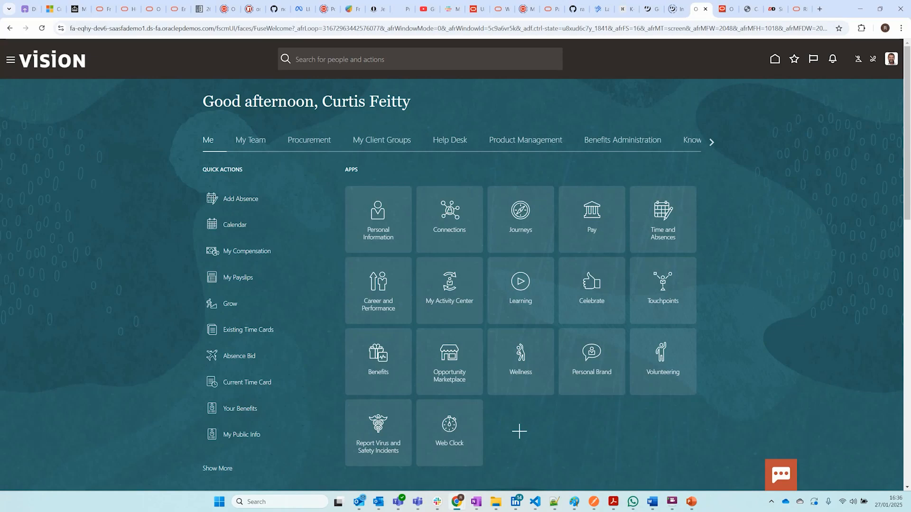
From Setup and Maintenance, search 'mana' and open Manage Administrator Profile Values
click(891, 59)
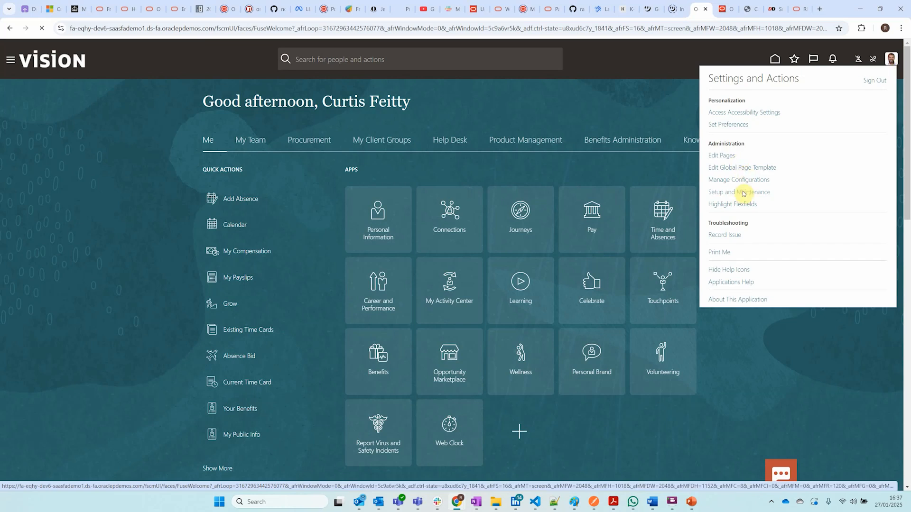
click(738, 193)
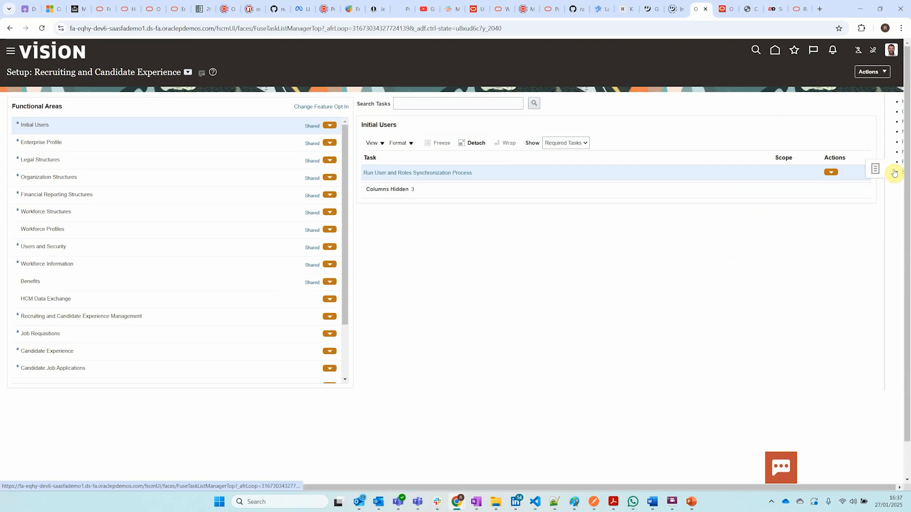
click(754, 49)
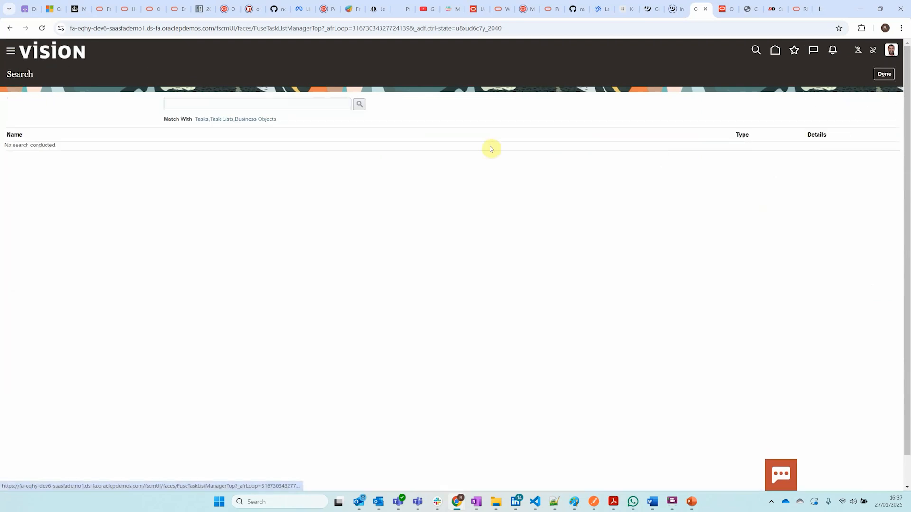
text(manage admin)
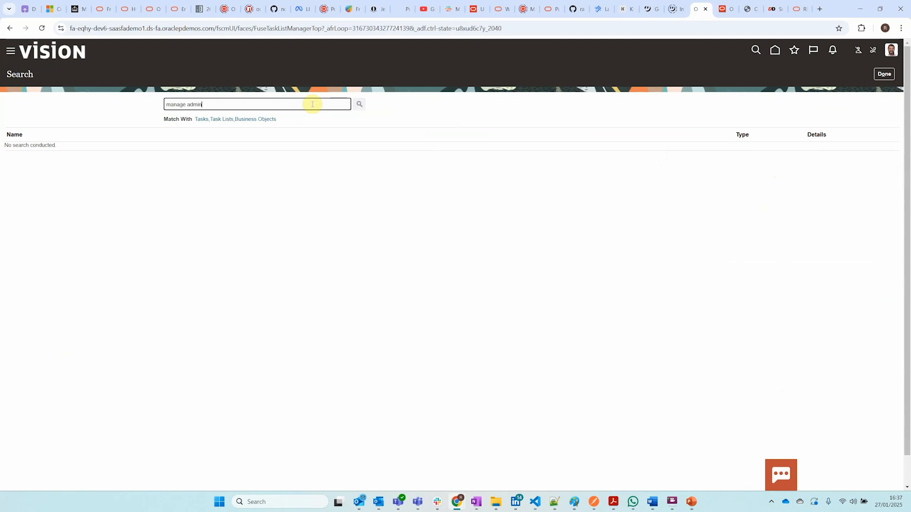
click(359, 104)
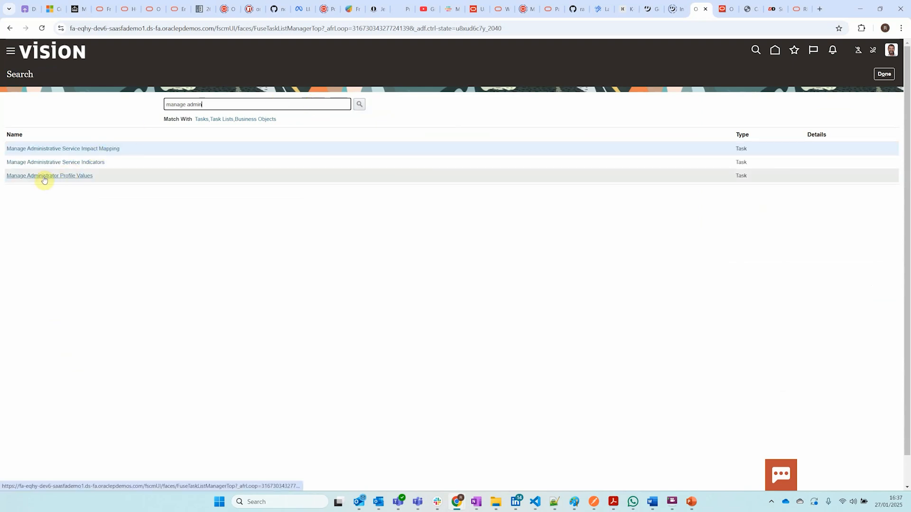
click(49, 175)
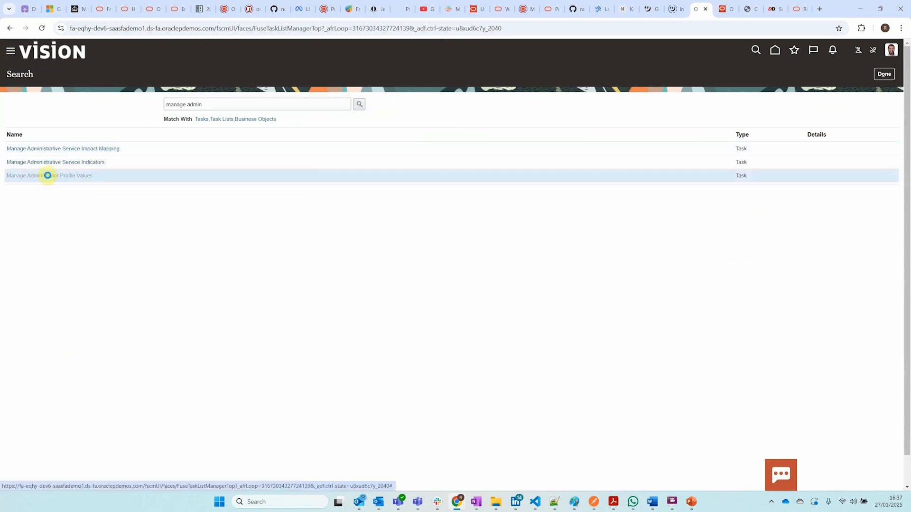
Search profile option code ORA_HCM_VBCS_PWA_ENABLED to show its site-level value Y
click(49, 175)
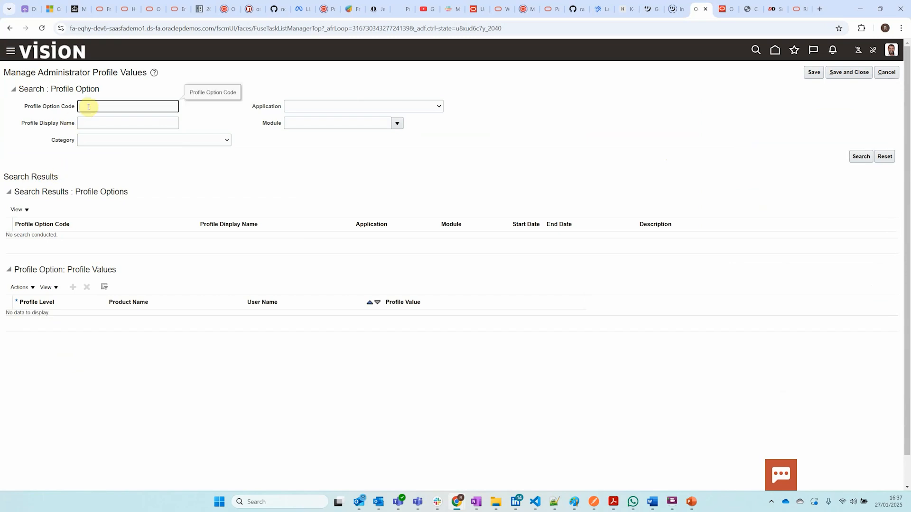
text(ORA_HCM_VBCS_PWA_ENABLED)
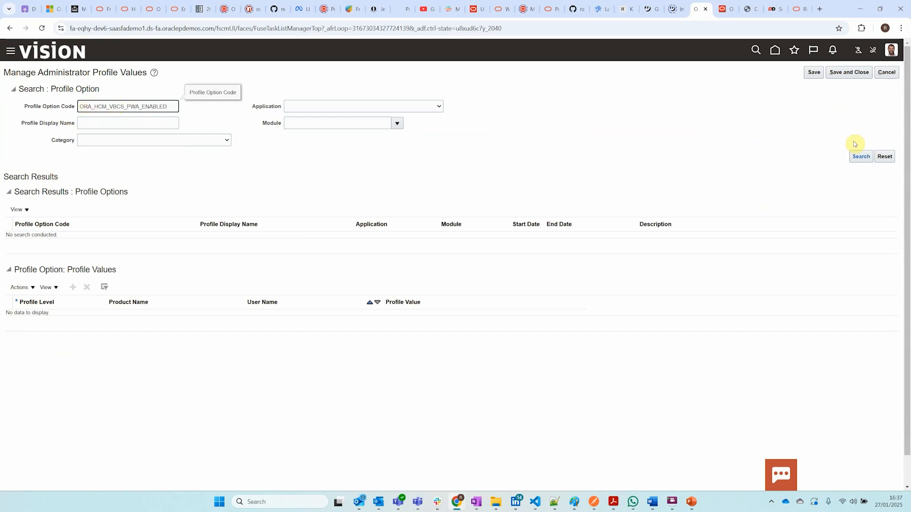
click(860, 157)
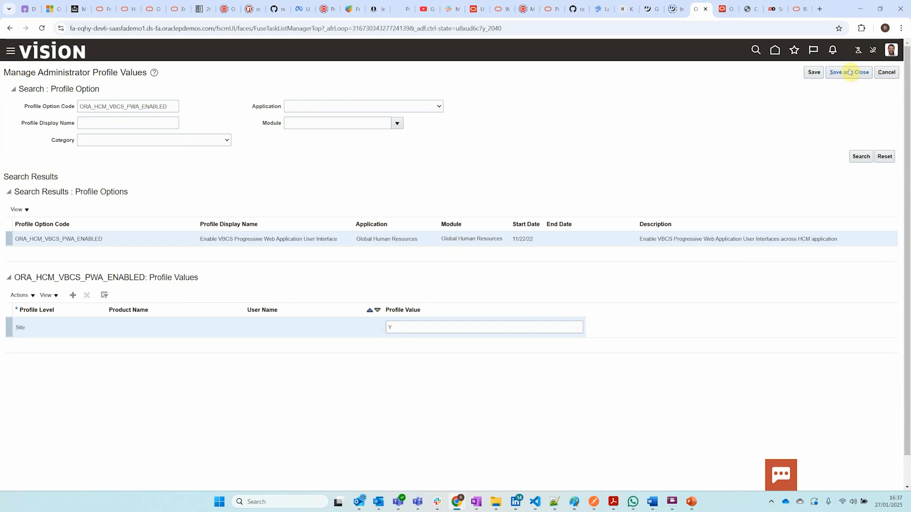
mouse_move(774, 51)
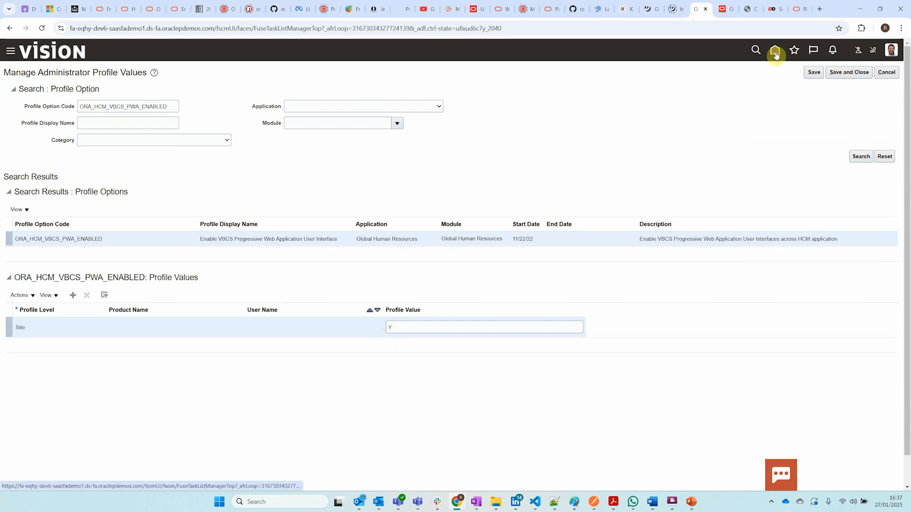
Return from the profile values task to the Oracle Fusion home page
click(690, 501)
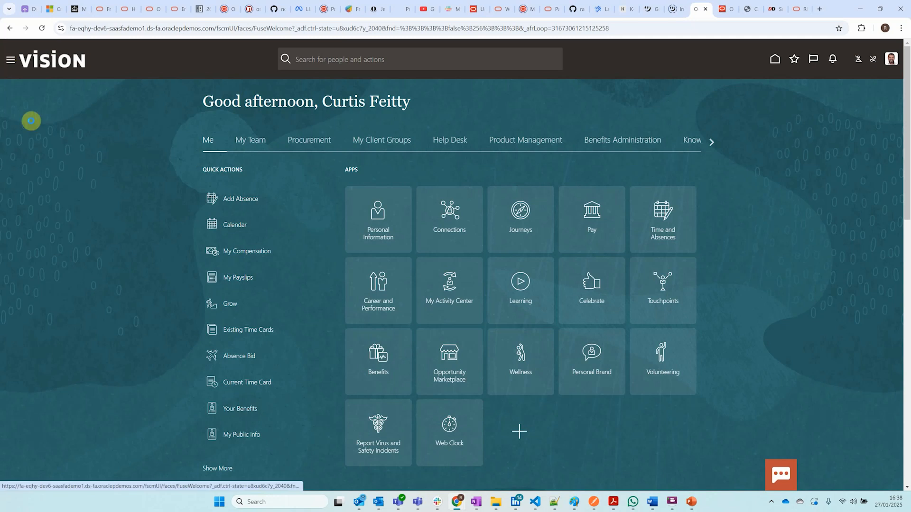
Open Scheduled Processes and start scheduling a new process with a job search
click(11, 59)
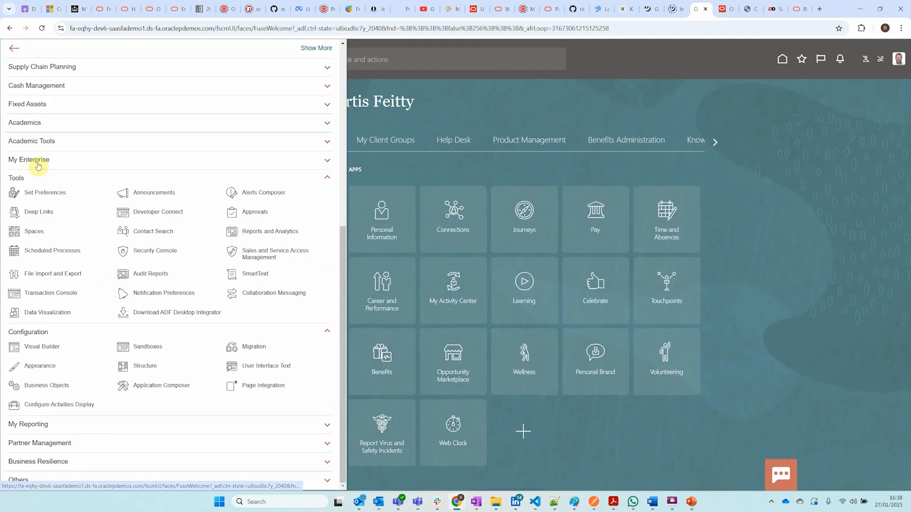
click(52, 250)
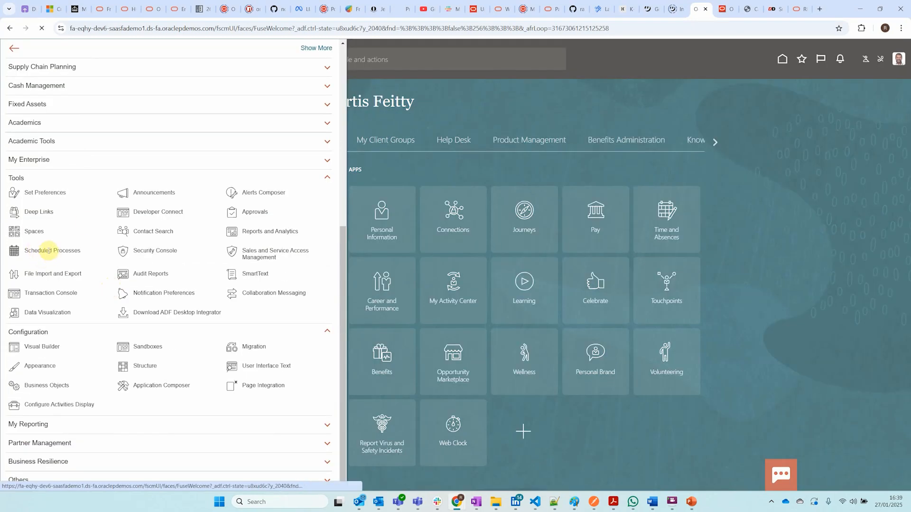
click(52, 250)
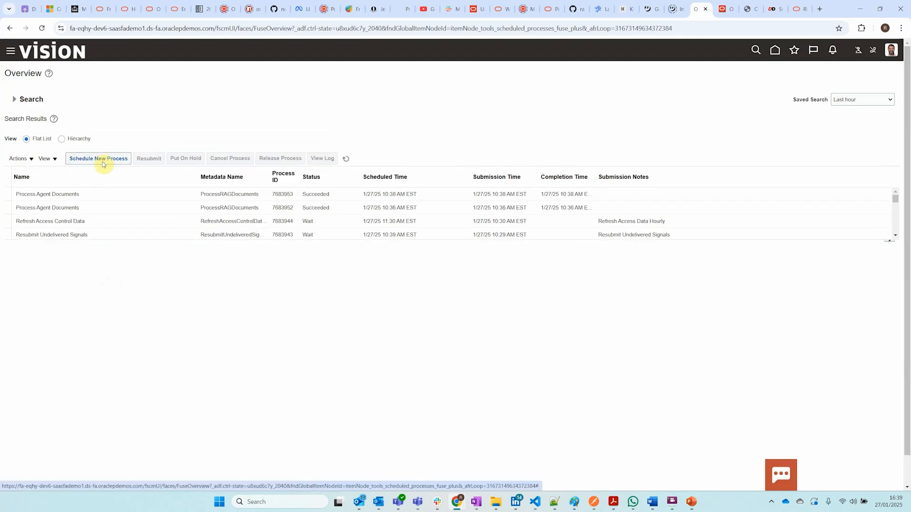
click(98, 158)
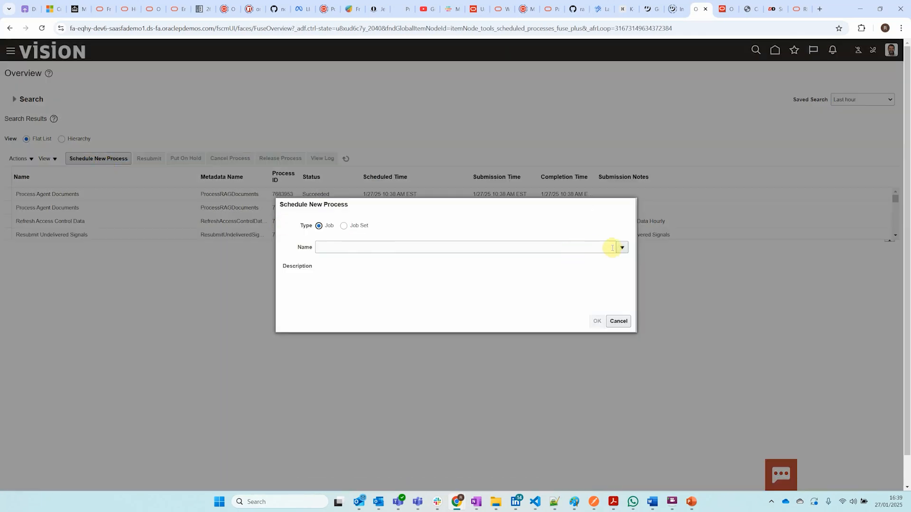
click(620, 247)
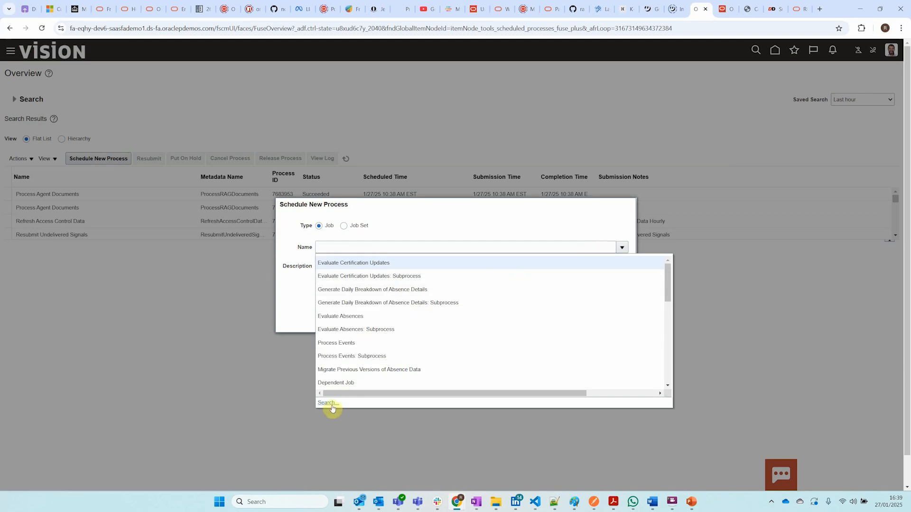
click(328, 403)
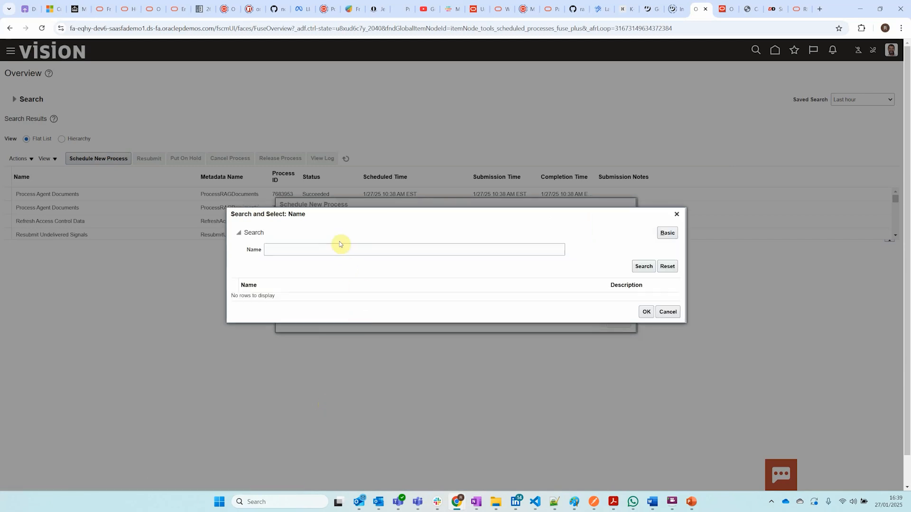
Select the Import User and Role Application Security Data job, then head back home
text(Import User and Role Application Security Data)
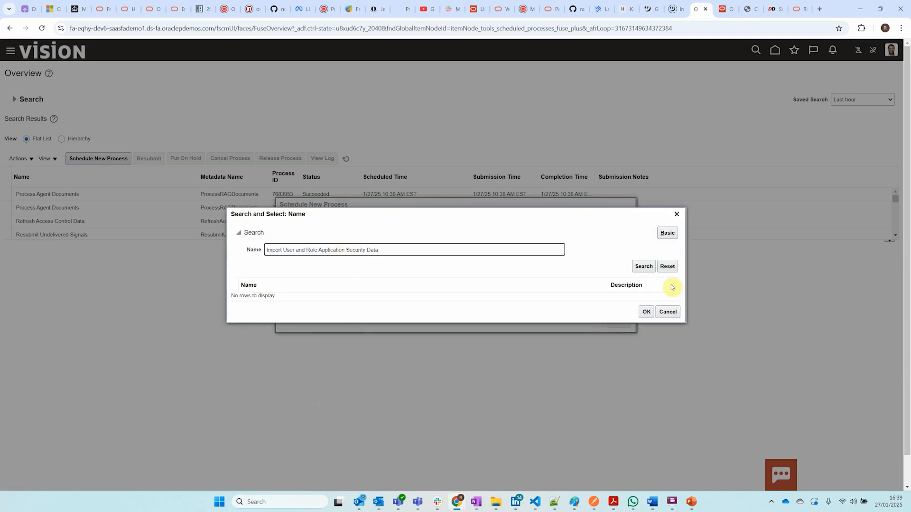
click(643, 265)
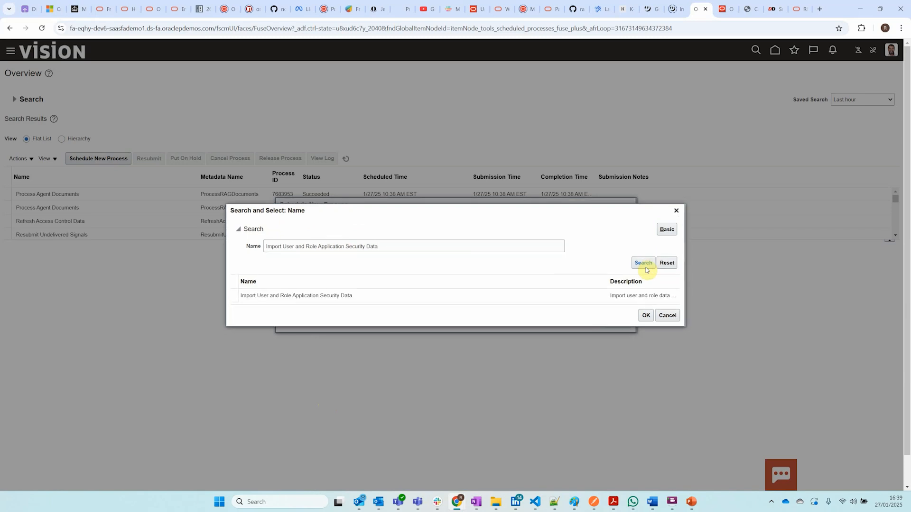
click(296, 295)
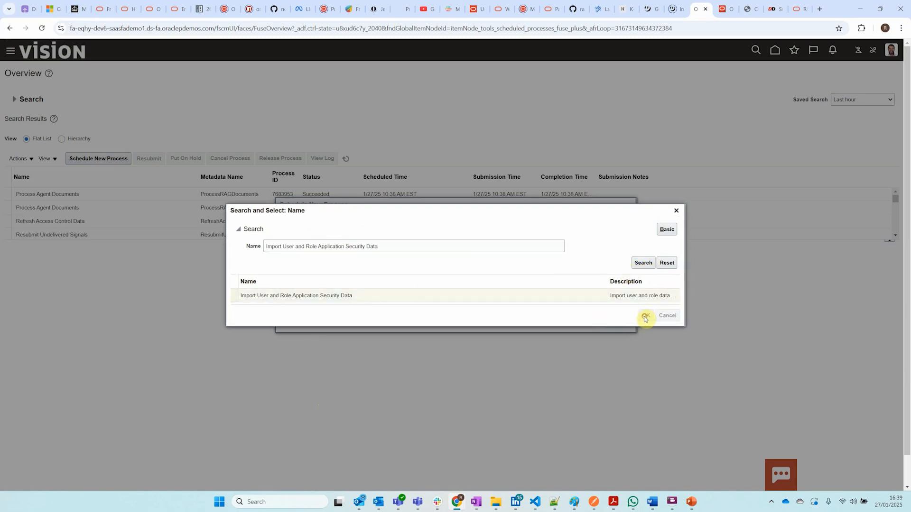
click(646, 315)
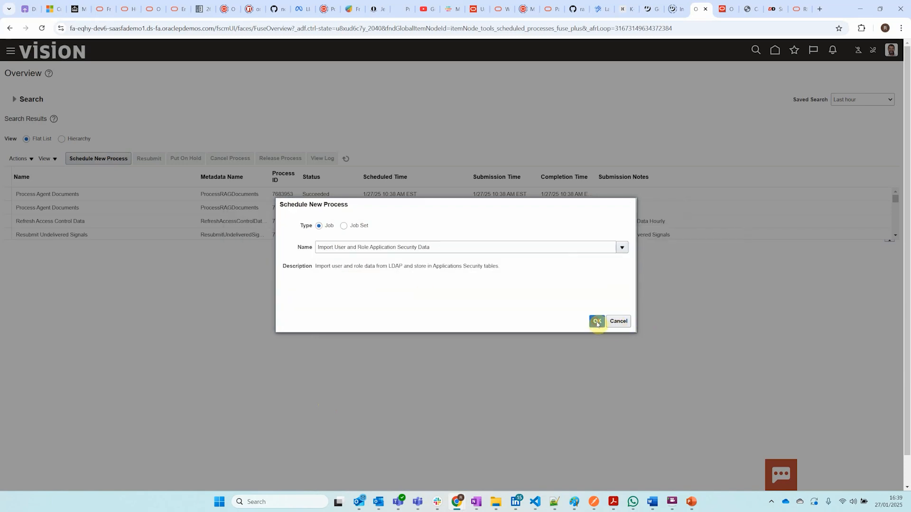
click(596, 321)
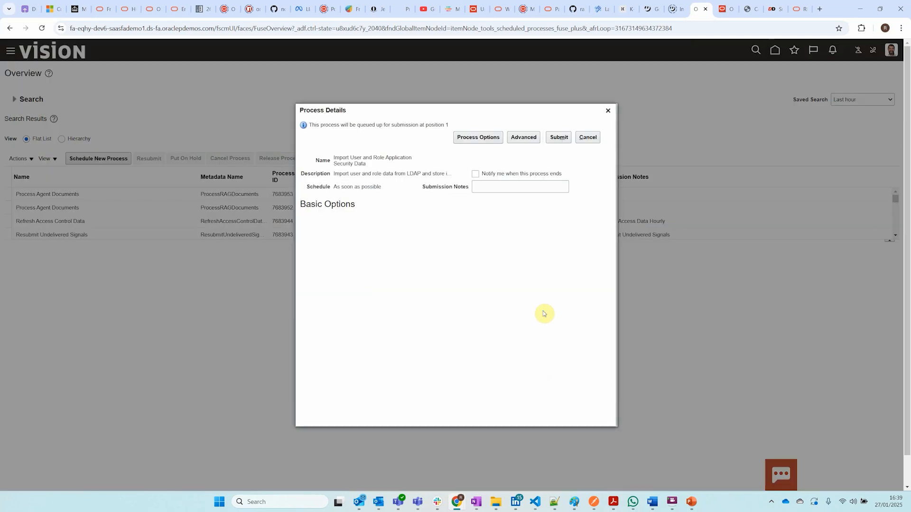
mouse_move(550, 151)
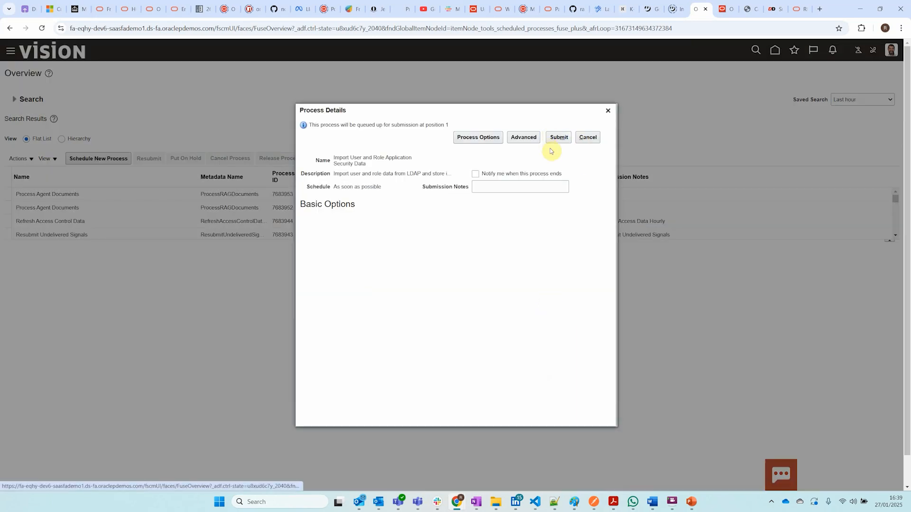
mouse_move(552, 181)
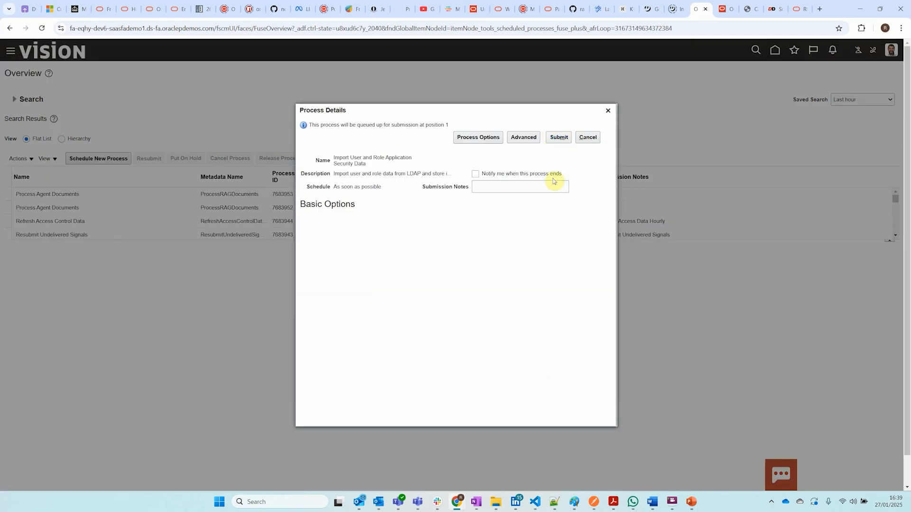
mouse_move(205, 185)
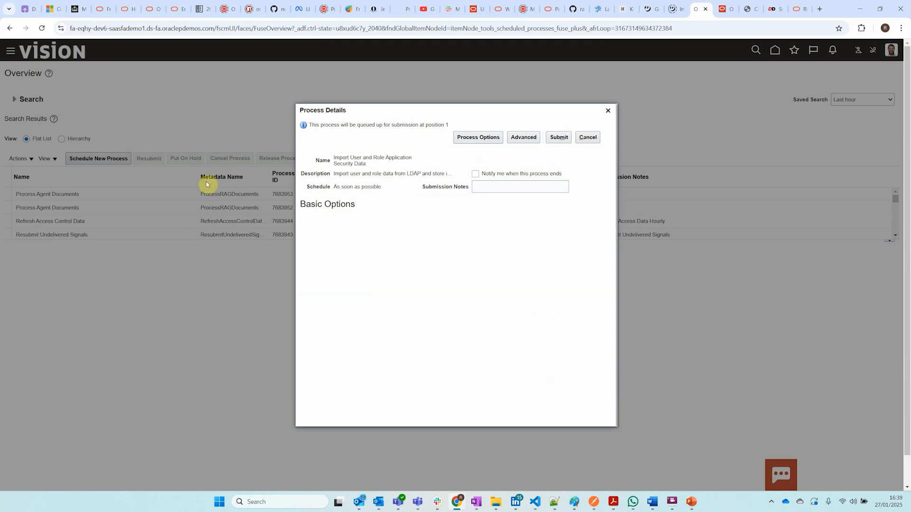
mouse_move(614, 118)
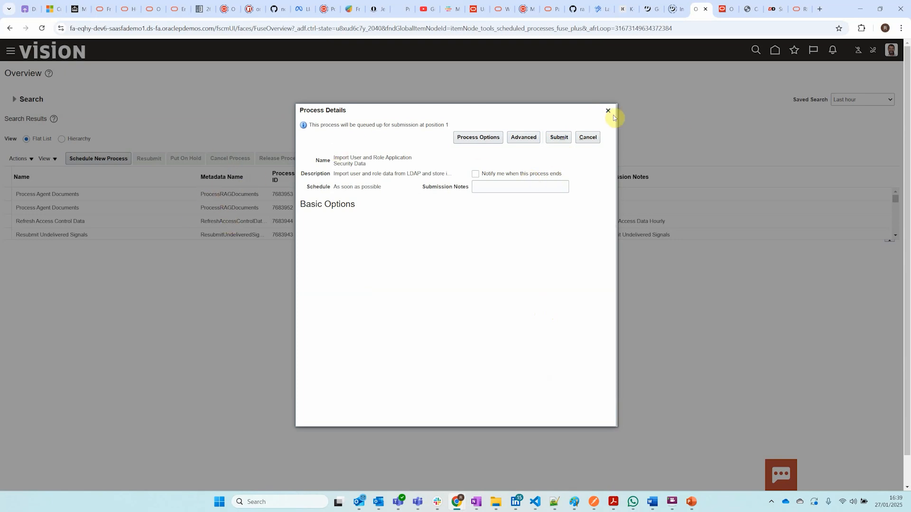
mouse_move(607, 112)
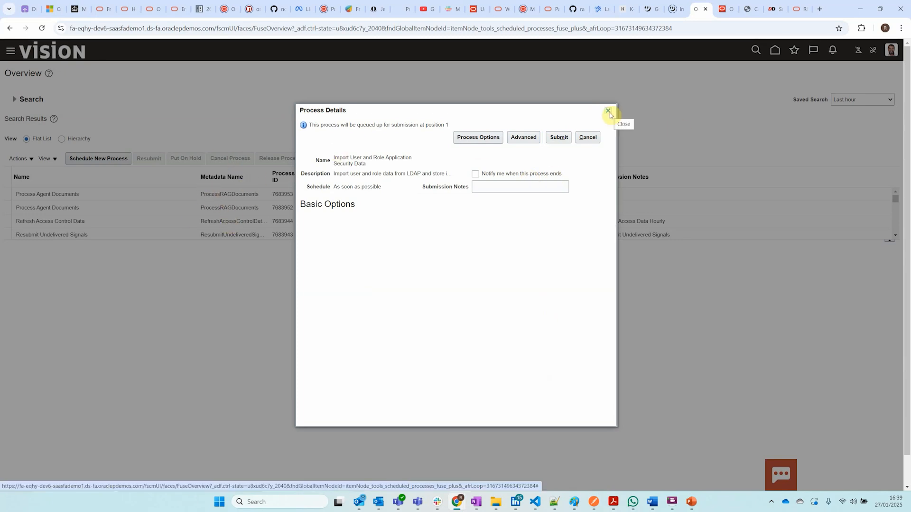
click(608, 111)
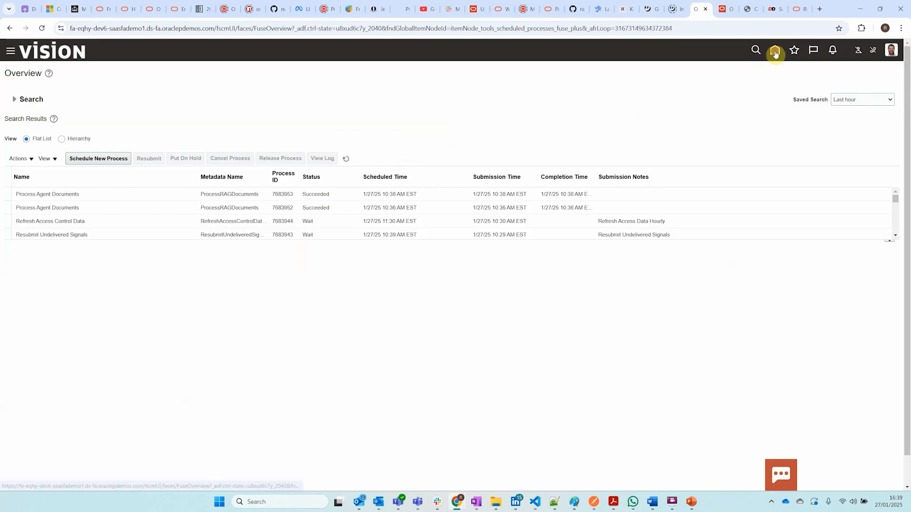
Switch over to the PowerPoint agent-configuration slides with Alt+Tab
key(alt+tab)
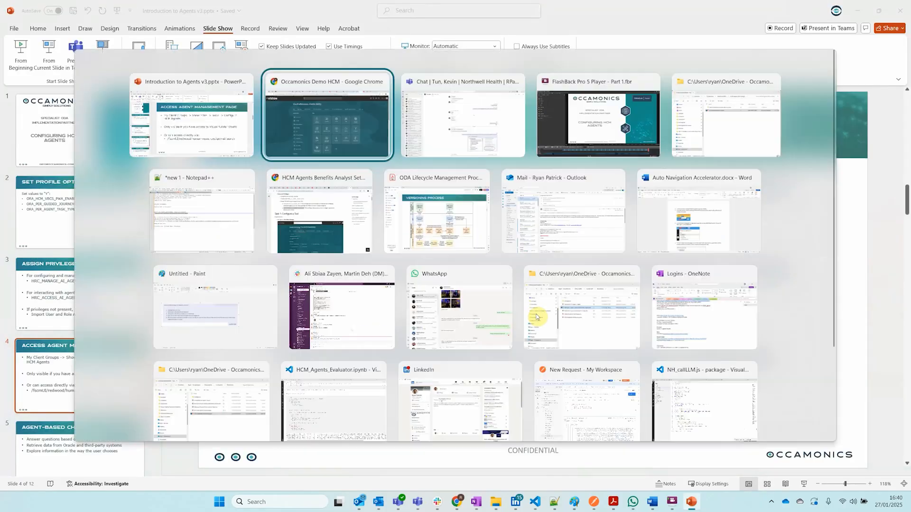
From My Client Groups Show More, open Configure HCM Agents under Tools
click(326, 114)
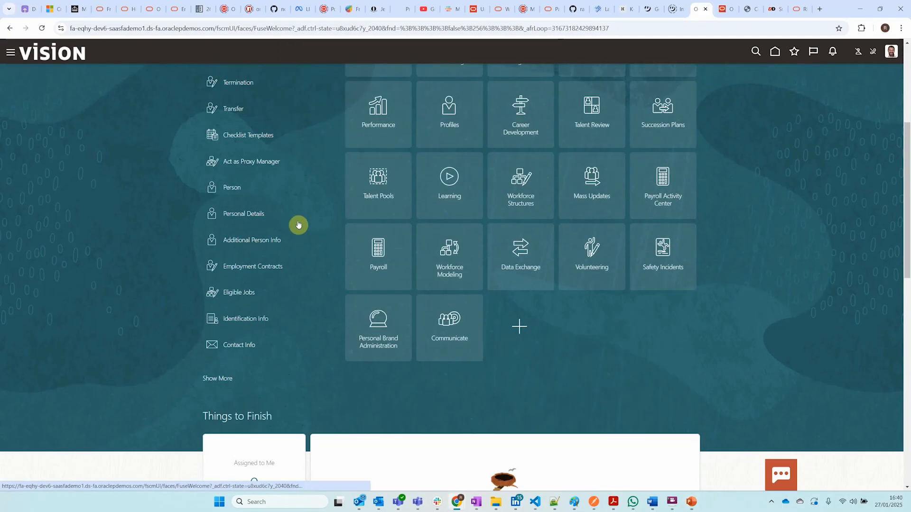
click(217, 379)
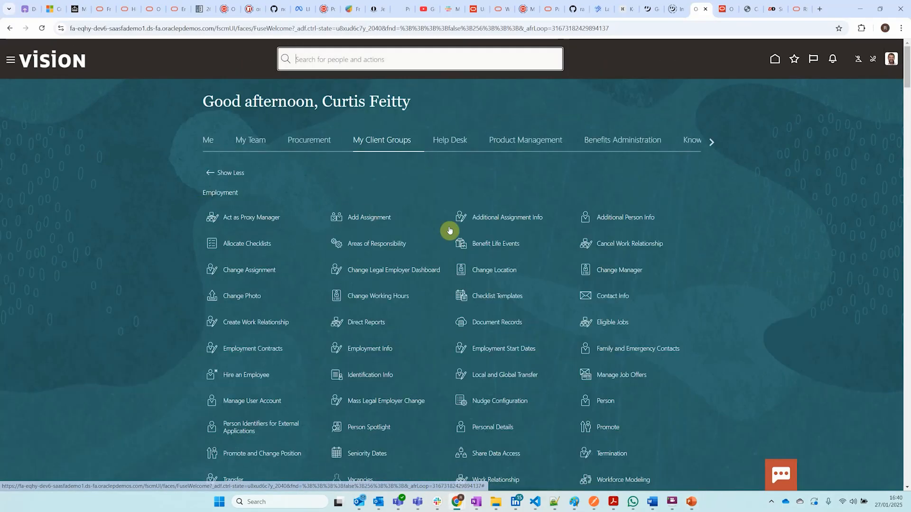
scroll(down, 3)
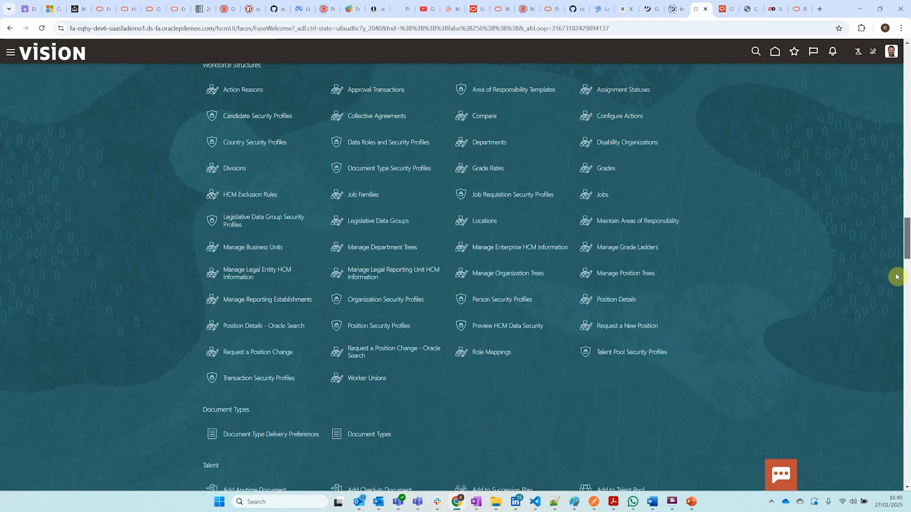
scroll(down, 3)
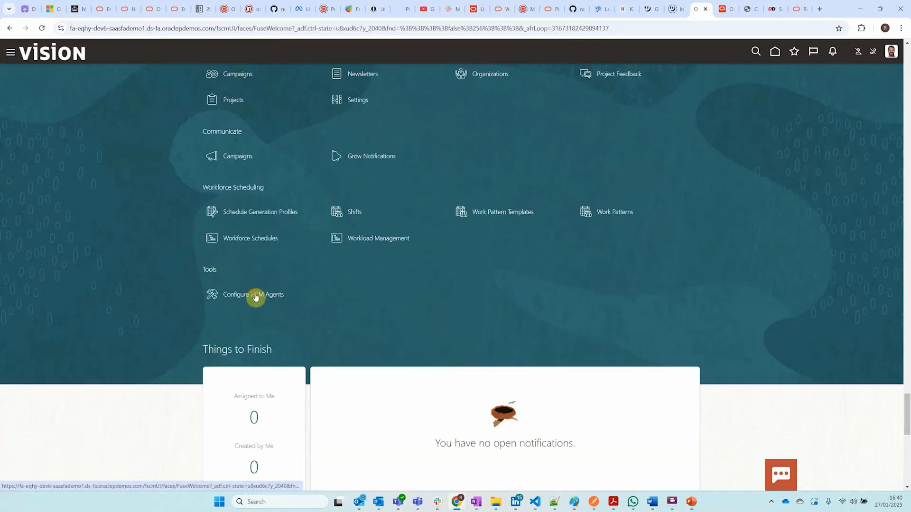
click(254, 294)
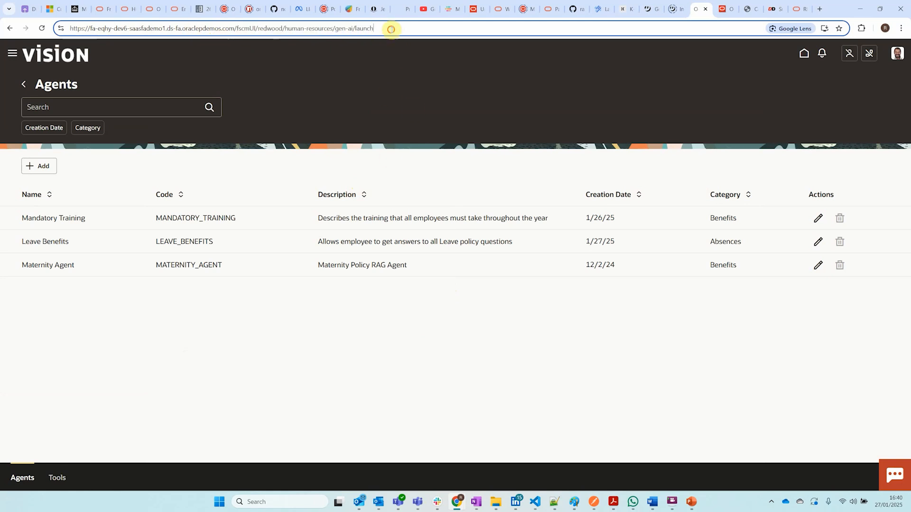
mouse_move(438, 341)
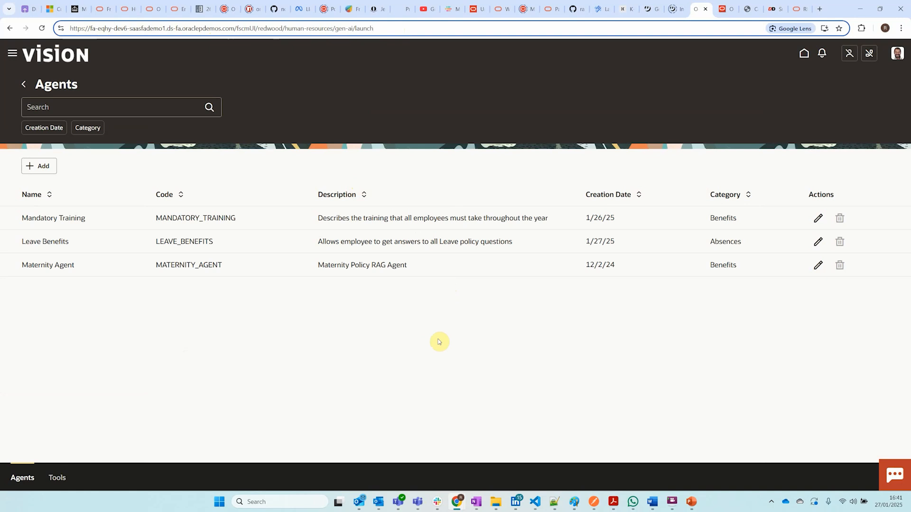
Delete the Leave Benefits agent, leaving Mandatory Training and Maternity Agent
click(839, 242)
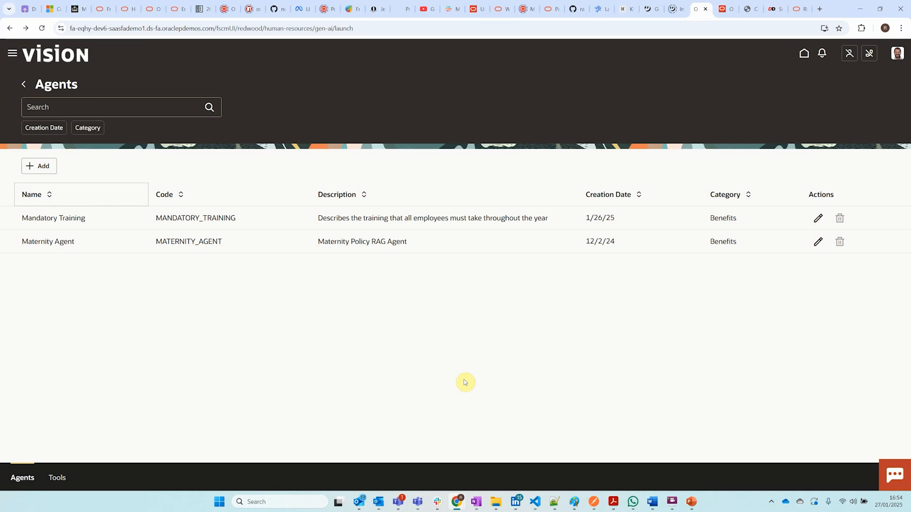
mouse_move(57, 392)
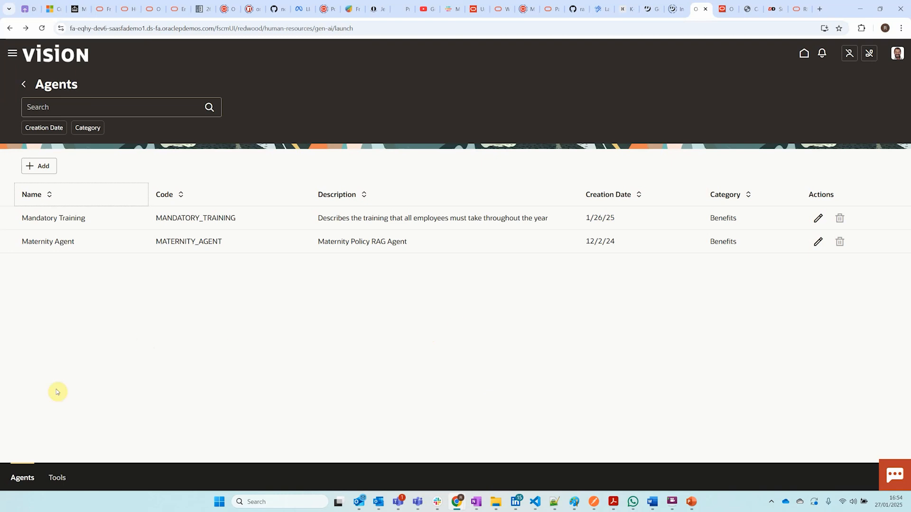
mouse_move(57, 477)
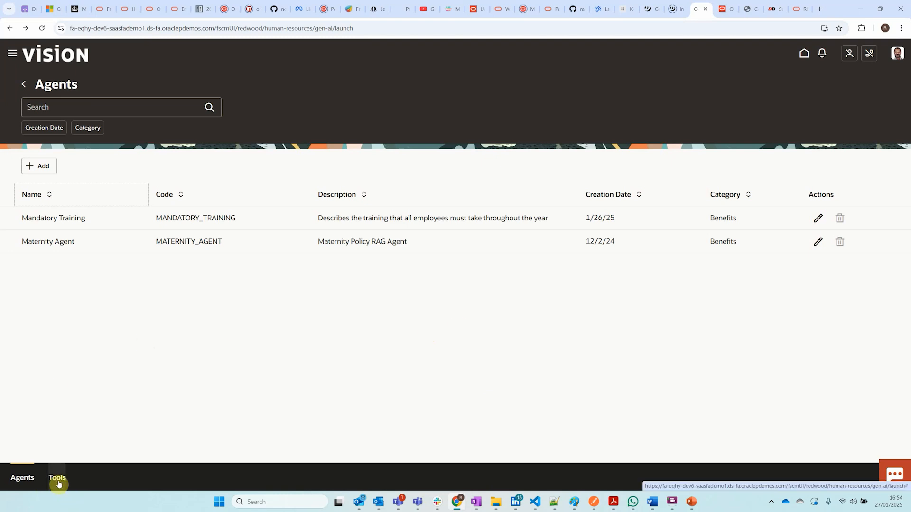
Create a documents tool named 'Absence Policy' described 'Get answers to absence policy questions'
click(57, 477)
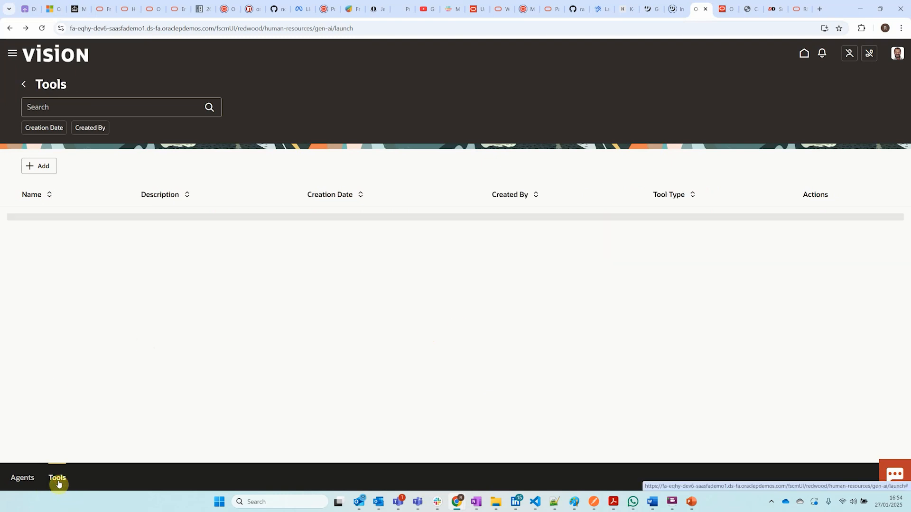
click(56, 477)
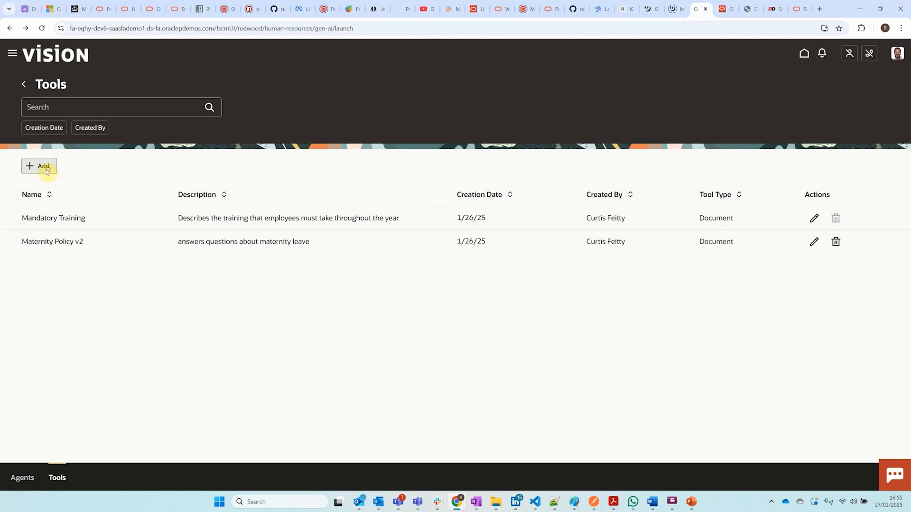
click(39, 167)
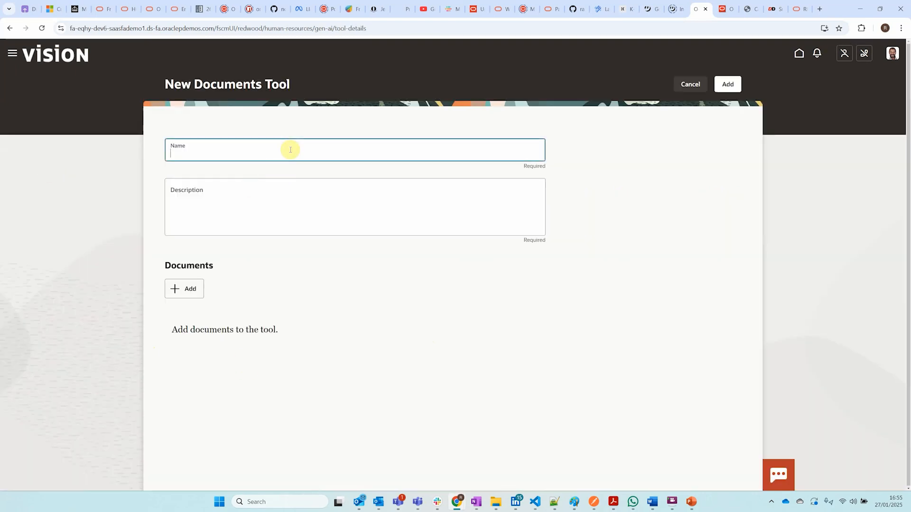
text(Leave)
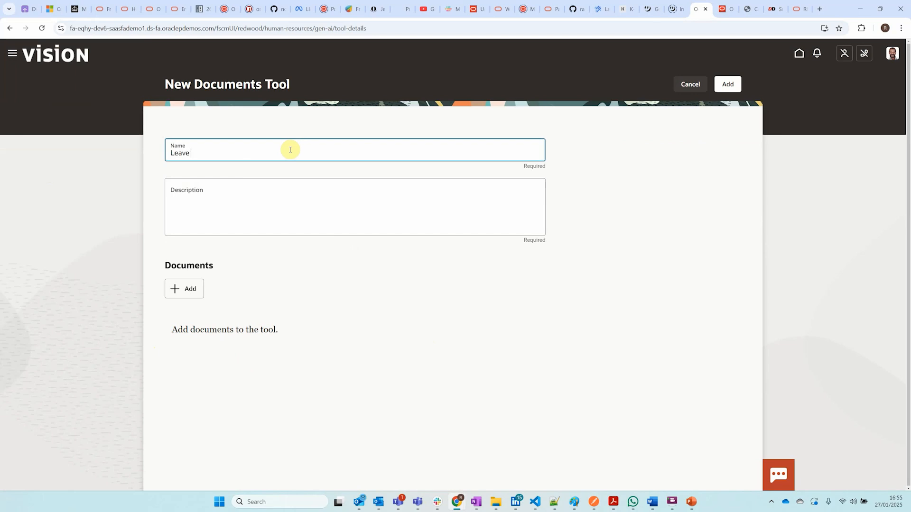
text(A)
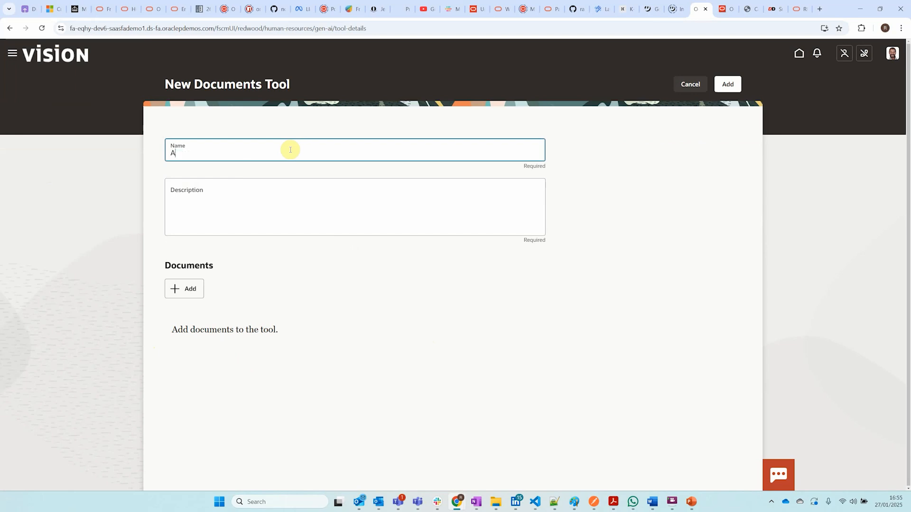
text(bsence)
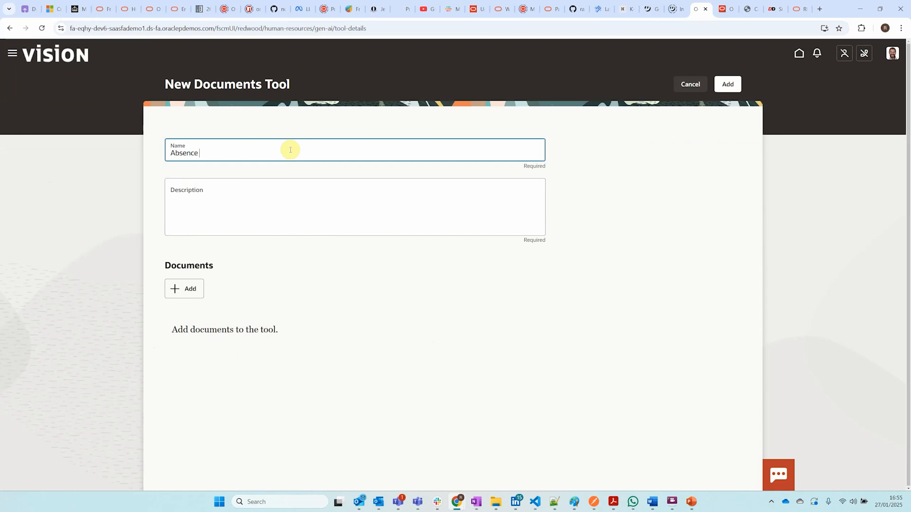
text(Policy)
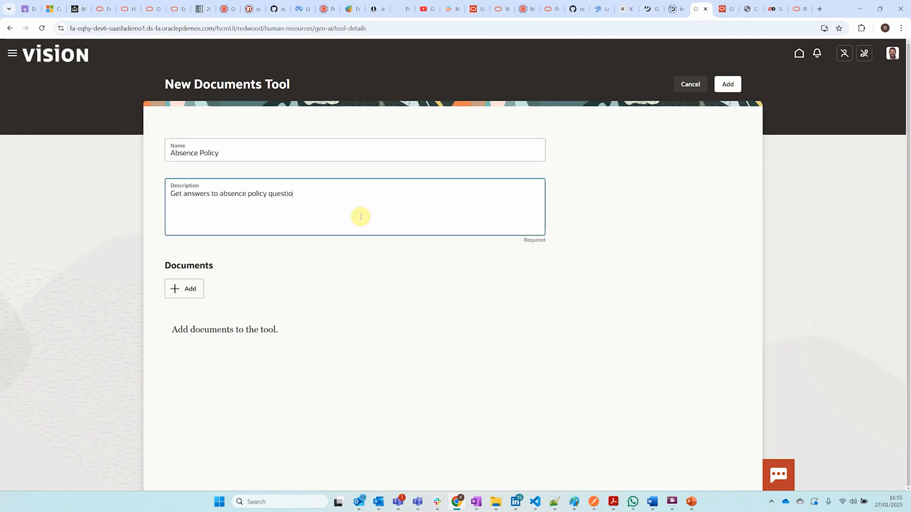
text(ns)
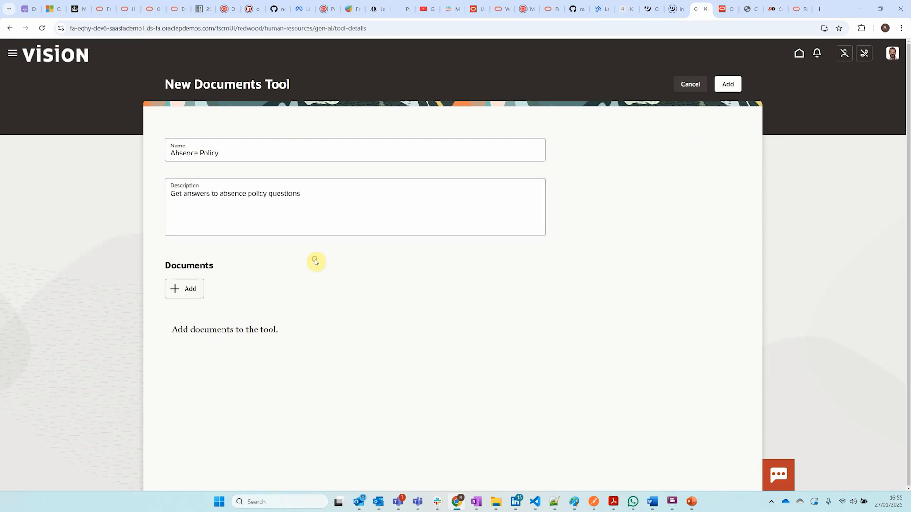
mouse_move(315, 262)
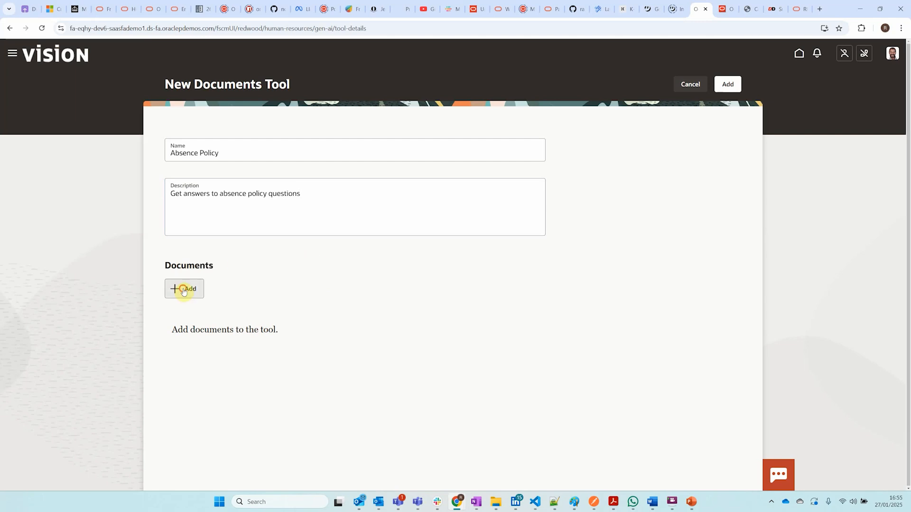
Add an 'Annual Leave' document with its policy description and Annual_Vacation_Leave_Policy.pdf, and save
click(184, 289)
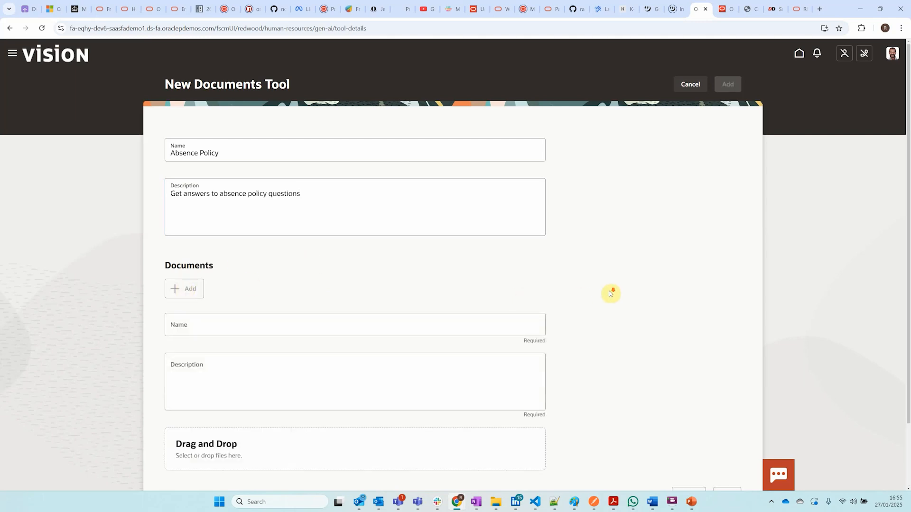
scroll(down, 3)
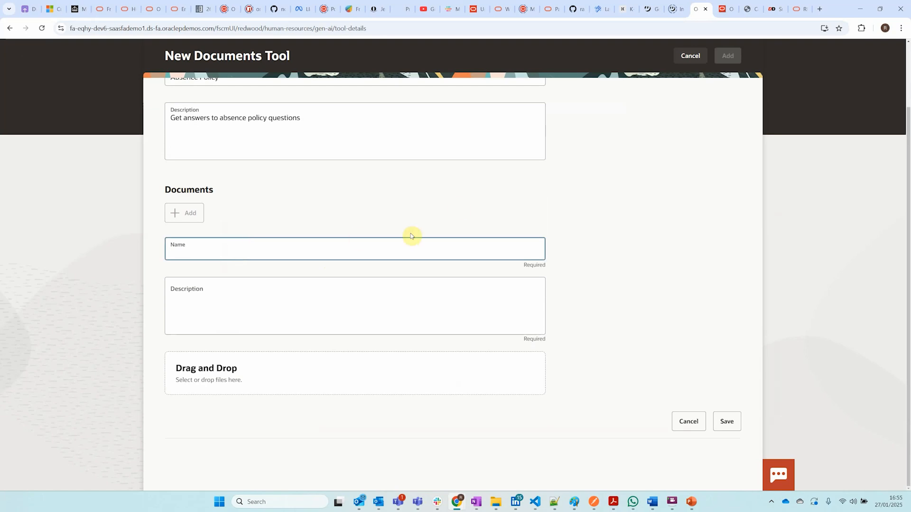
text(Annual L)
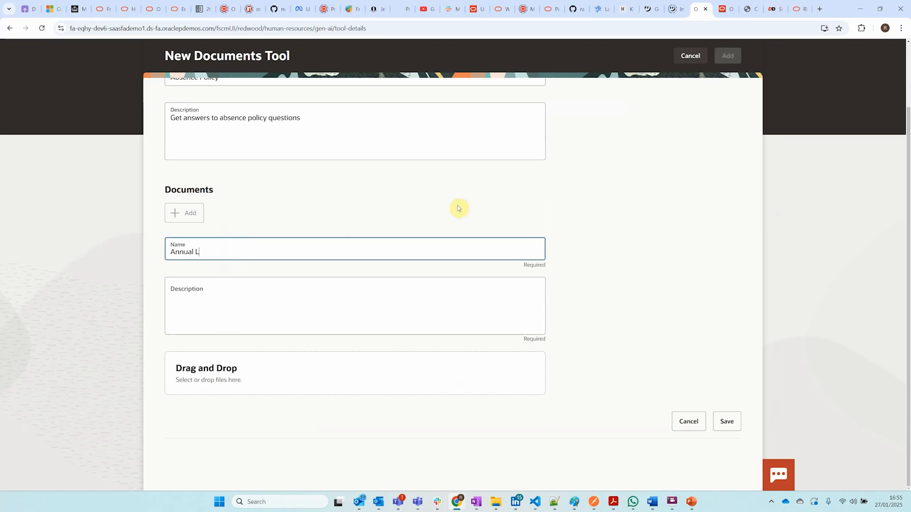
text(eave)
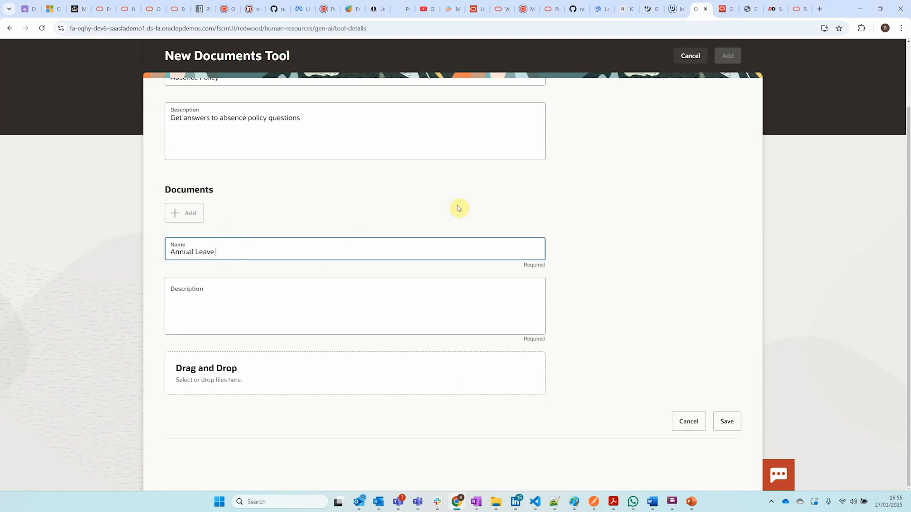
click(354, 307)
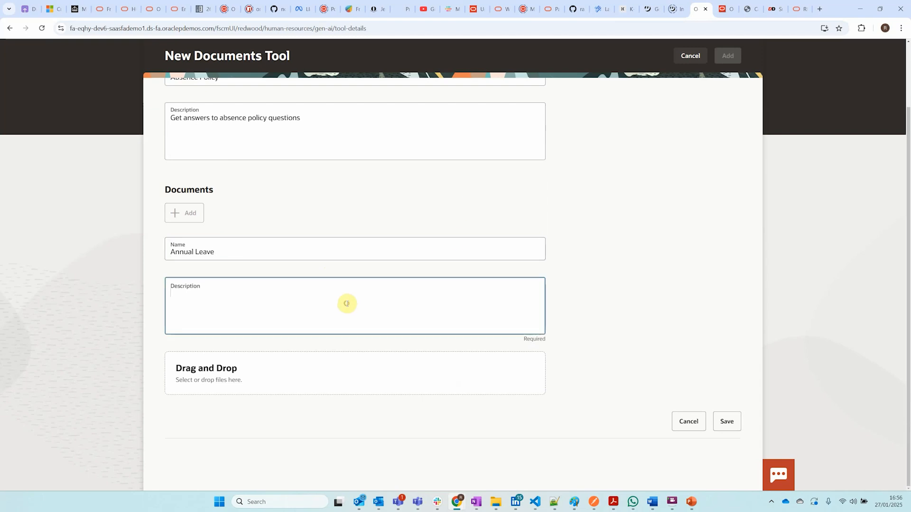
text(Annual Leave polic)
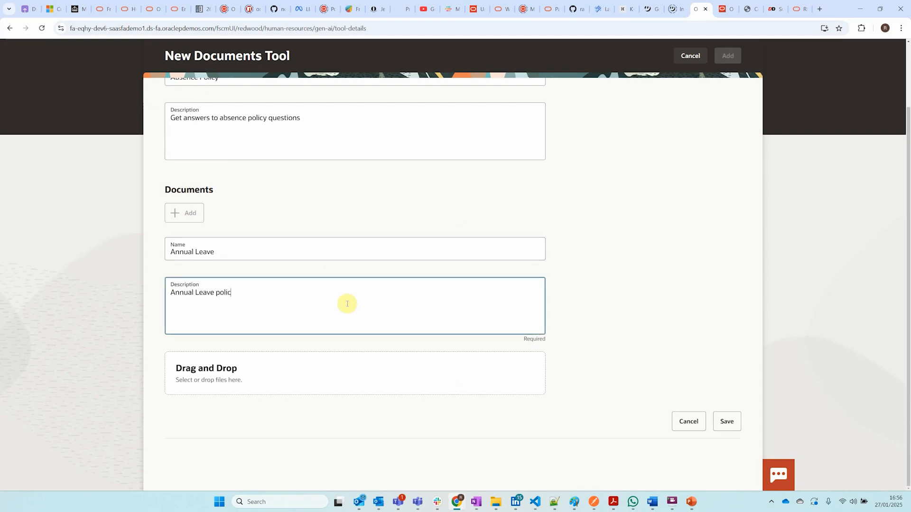
text(y document)
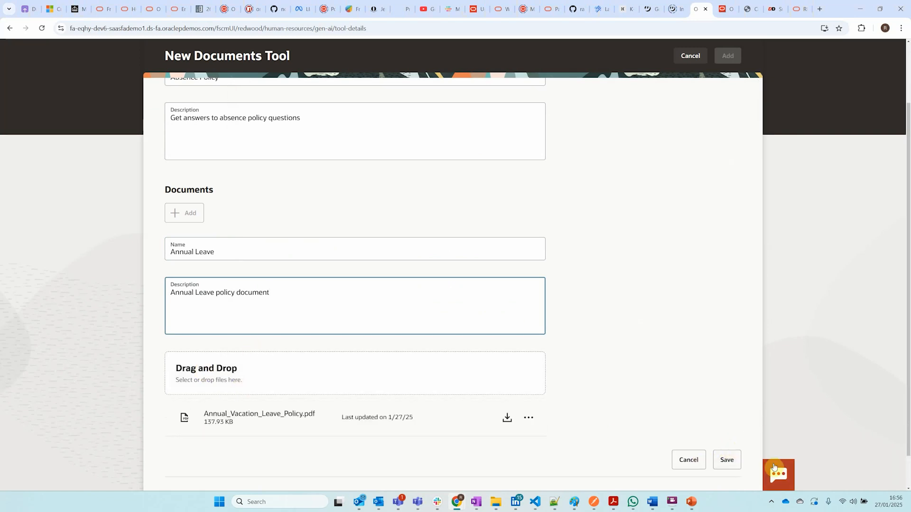
click(725, 459)
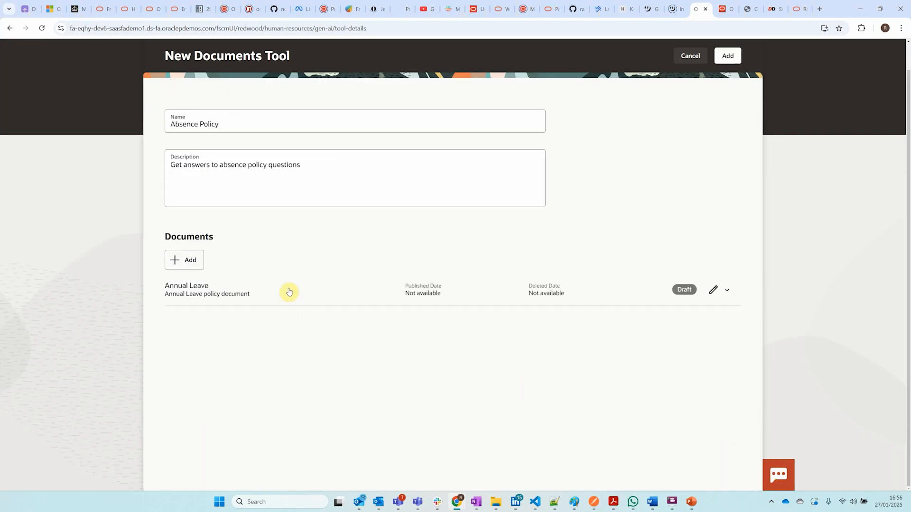
mouse_move(680, 298)
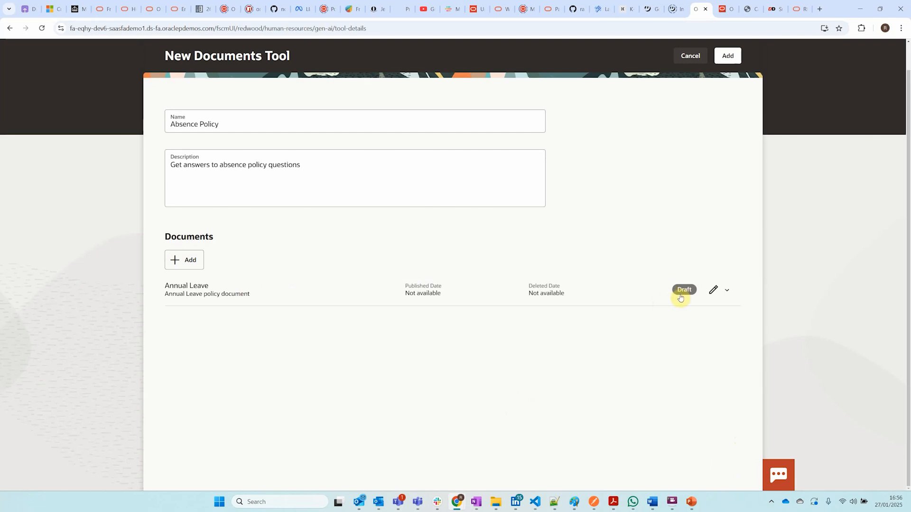
mouse_move(287, 263)
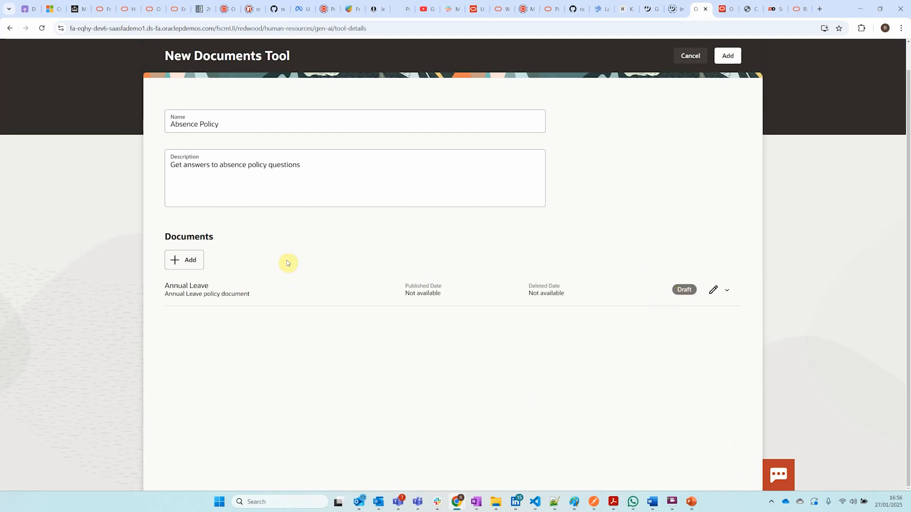
Add a 'Disaster and Emergency Leave' document with its policy description and attach its PDF
click(183, 260)
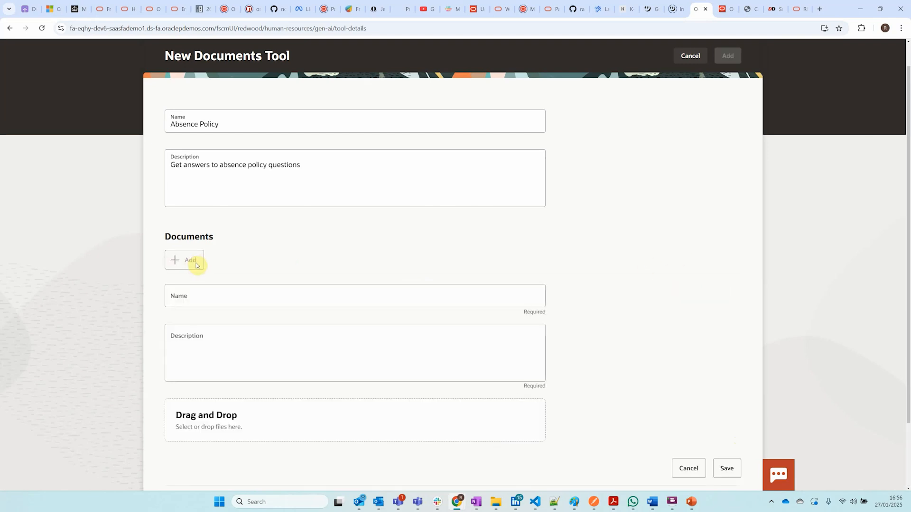
click(184, 259)
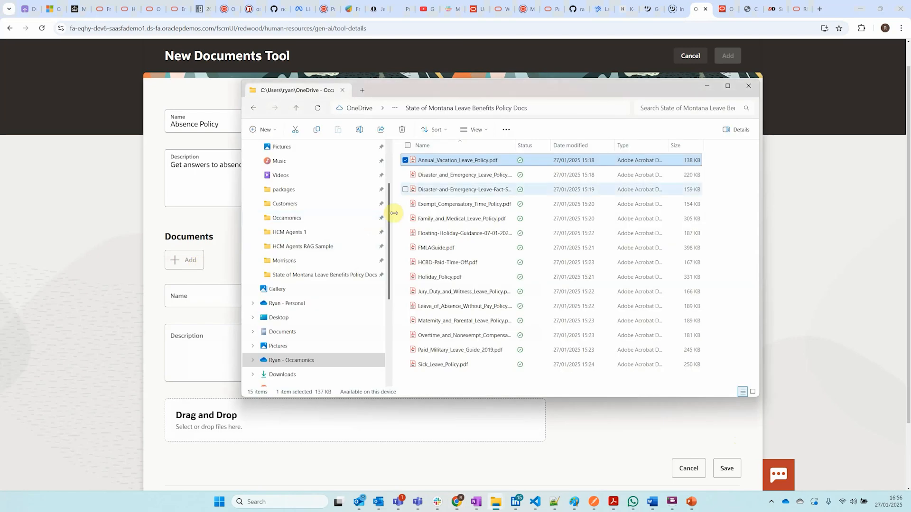
click(748, 86)
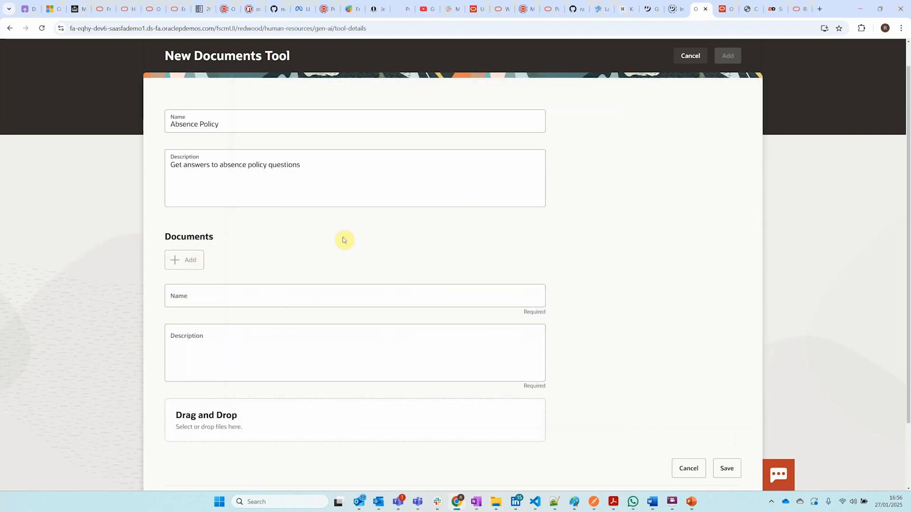
text(Disaster and Emergency Leave)
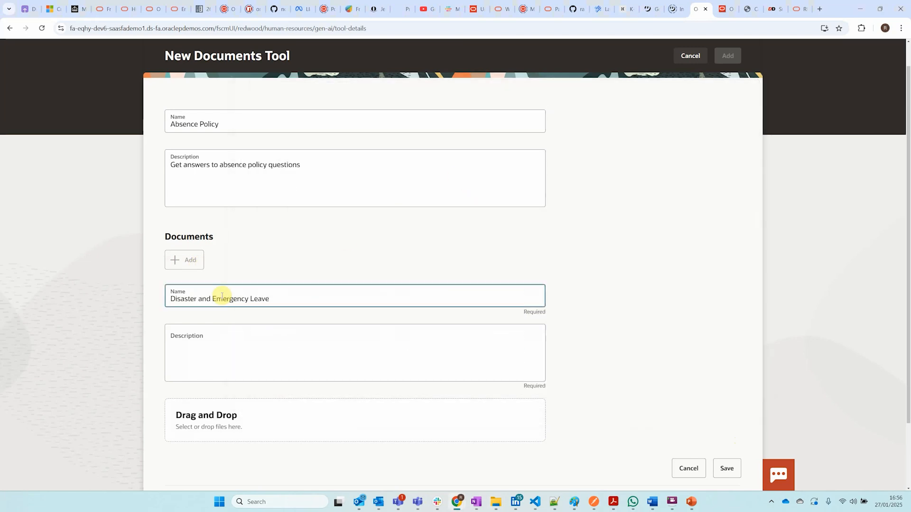
text(Disaster and Emergency Leave)
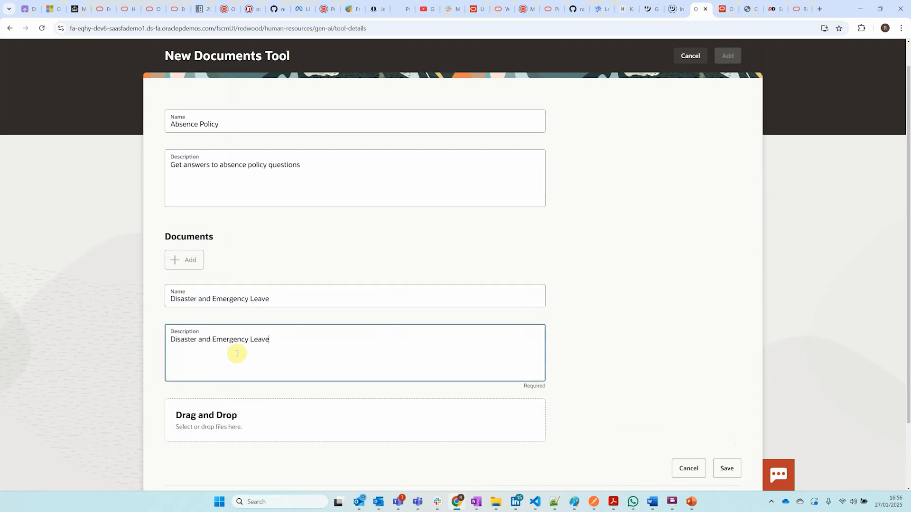
text(policy)
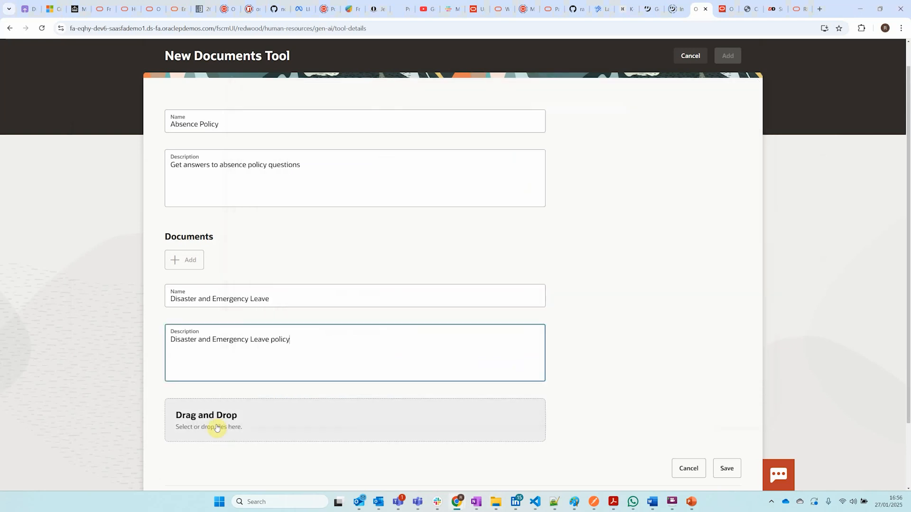
click(726, 468)
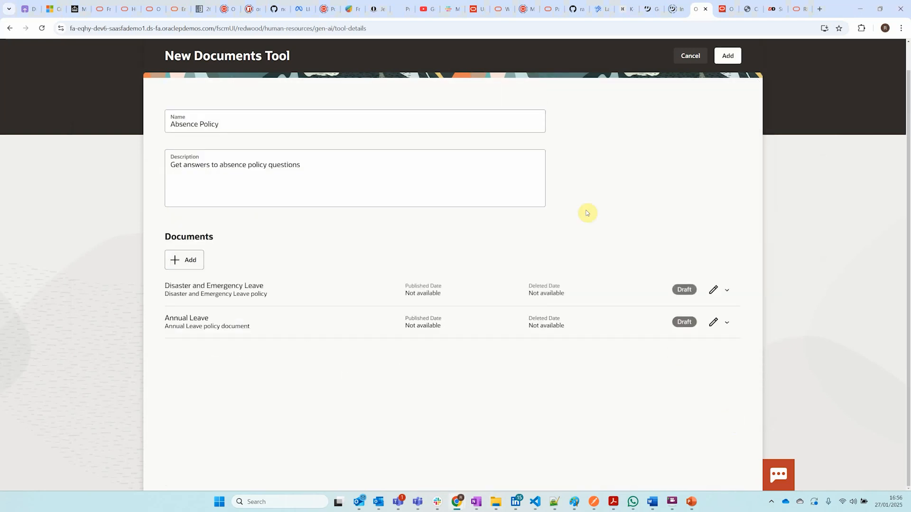
Attach Family_and_Medical_Leave_Policy.pdf as a third document on the Absence Policy tool
click(184, 260)
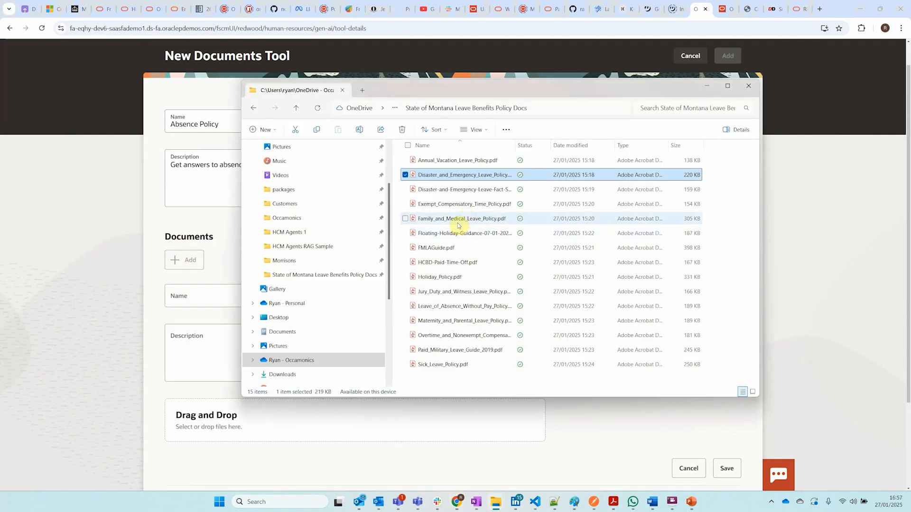
click(462, 219)
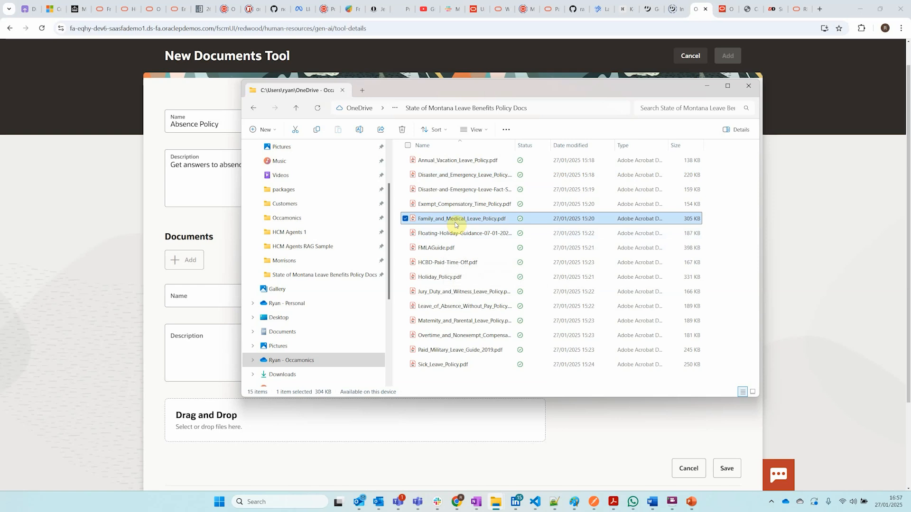
double_click(461, 219)
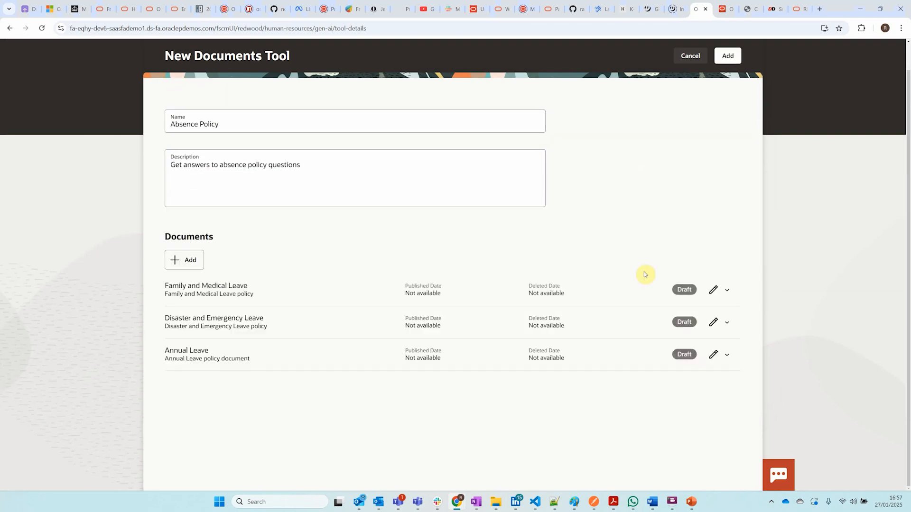
Add the Absence Policy tool so it is listed on the Tools page
scroll(up, 3)
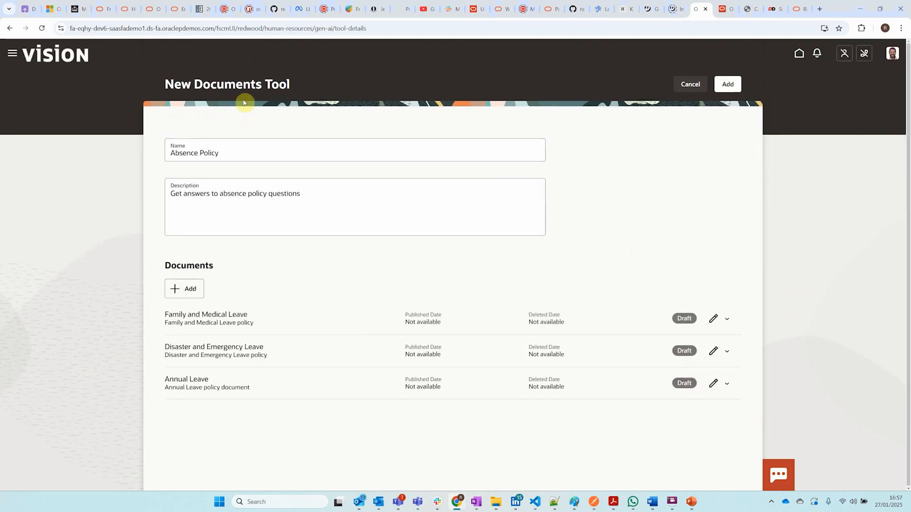
mouse_move(232, 296)
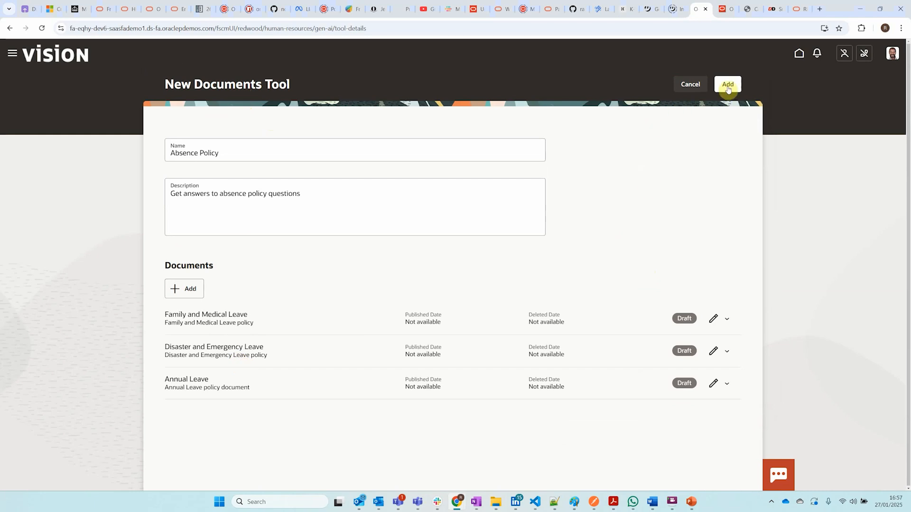
mouse_move(631, 162)
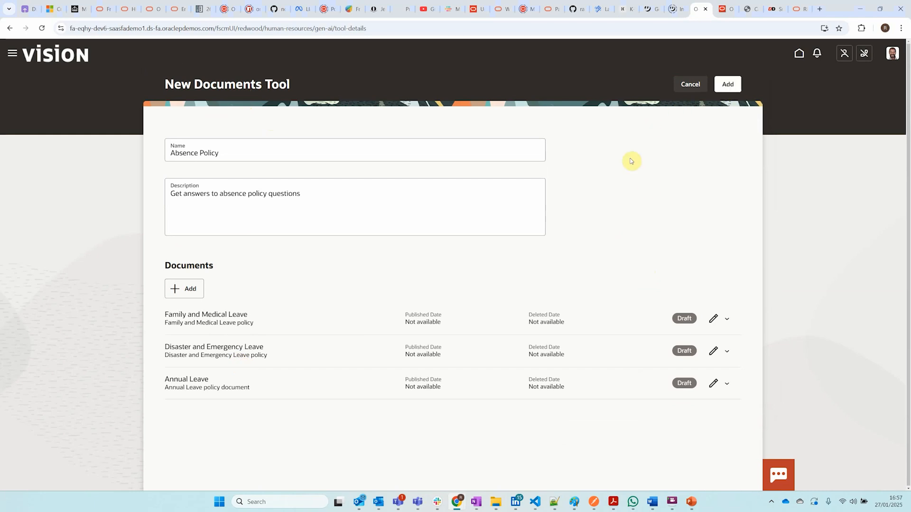
click(726, 84)
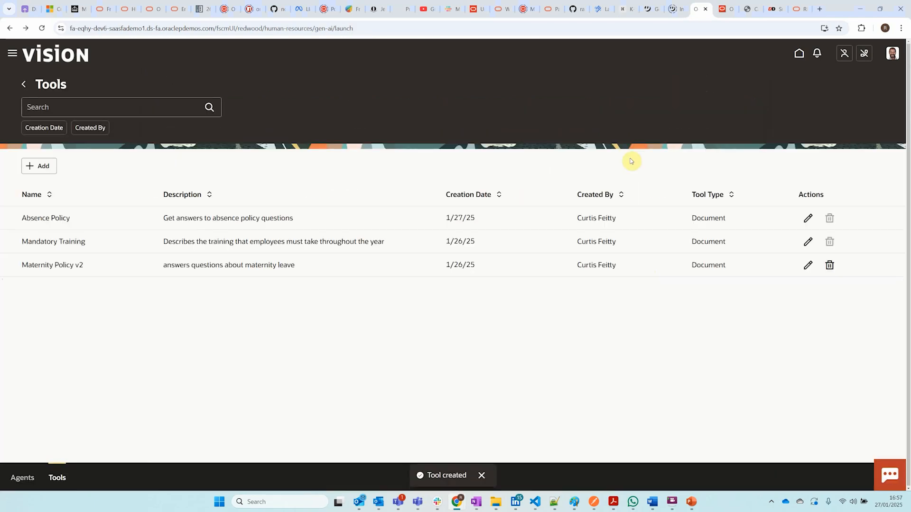
mouse_move(180, 233)
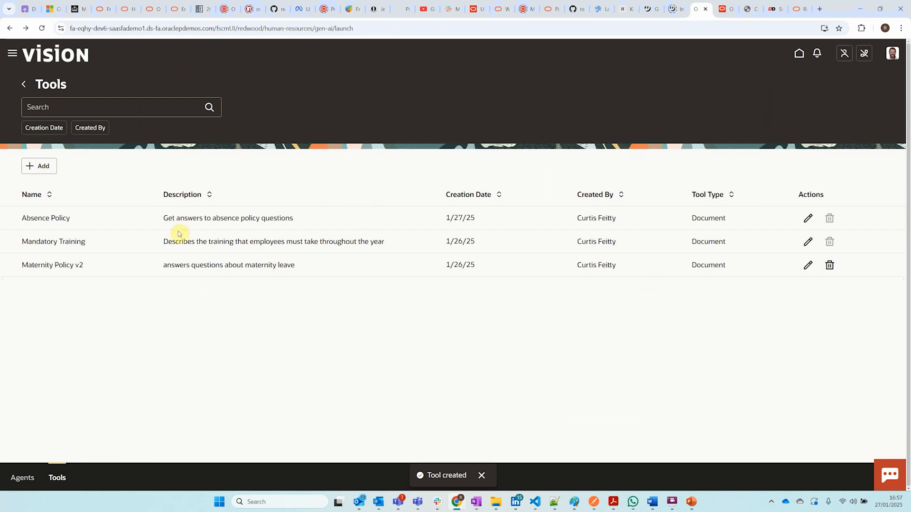
Mark the Family and Medical, Disaster and Emergency, and Annual Leave documents Ready to publish
click(807, 218)
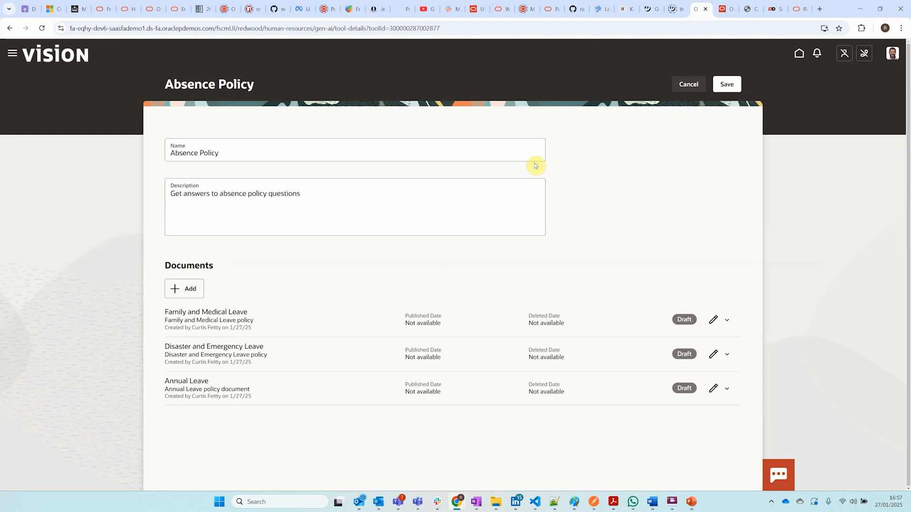
mouse_move(585, 246)
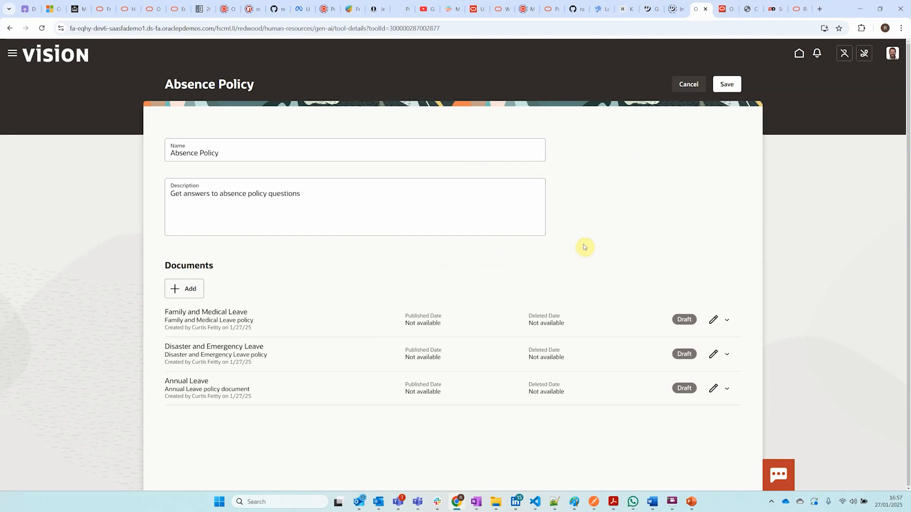
mouse_move(683, 320)
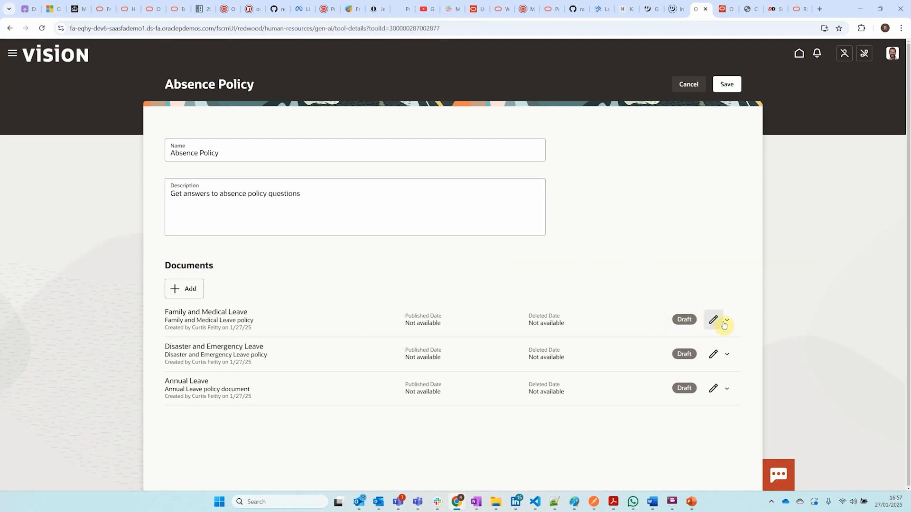
click(713, 320)
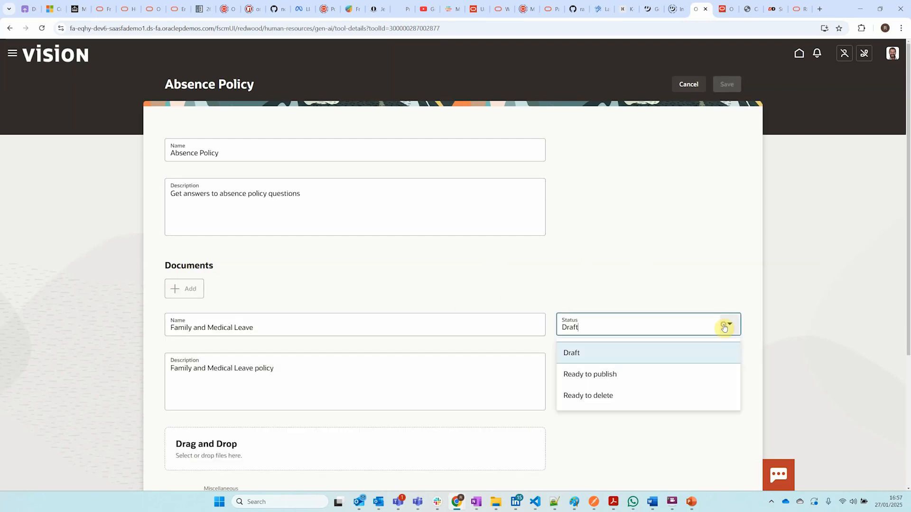
click(589, 374)
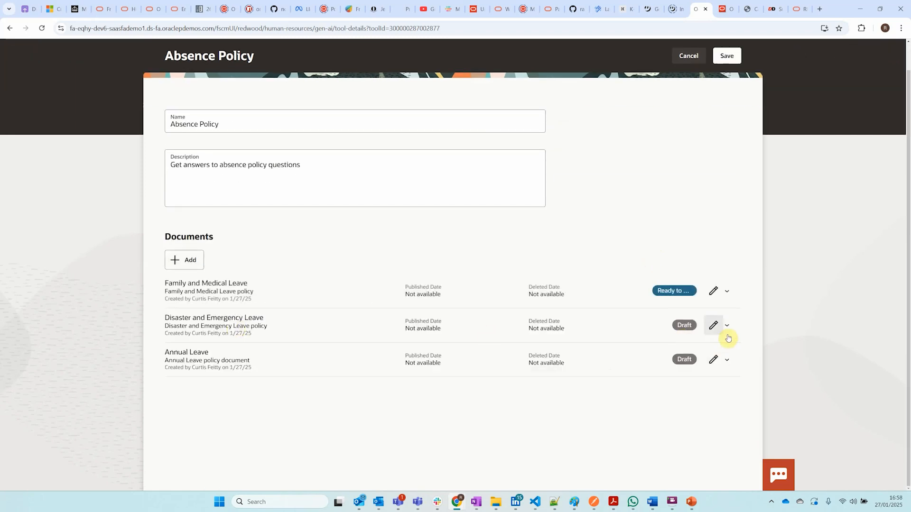
click(713, 325)
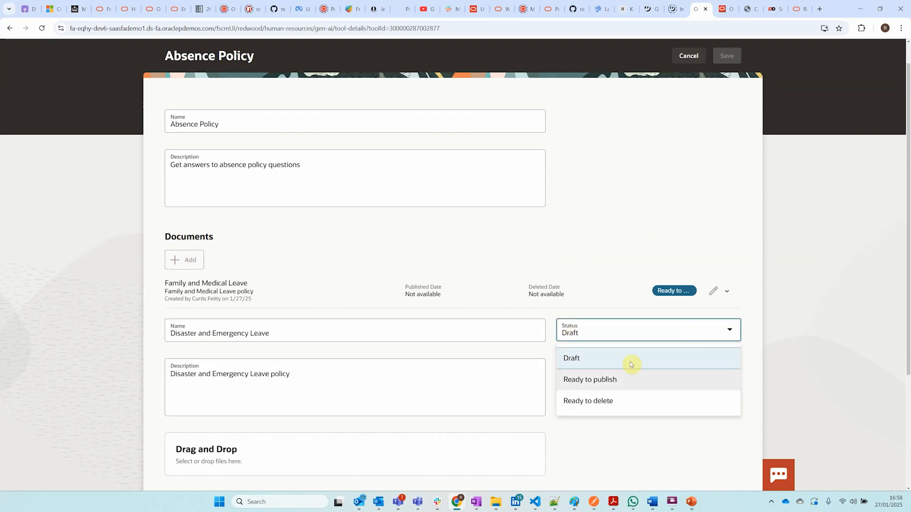
click(589, 379)
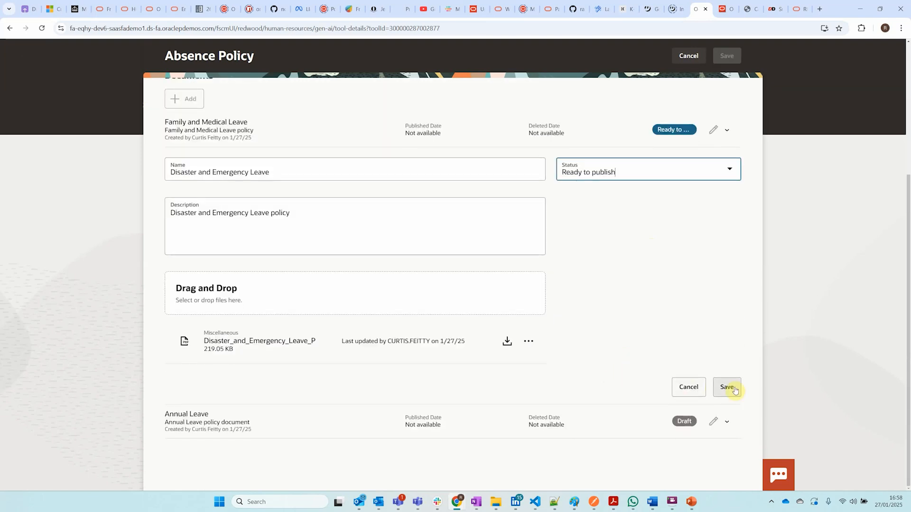
click(726, 387)
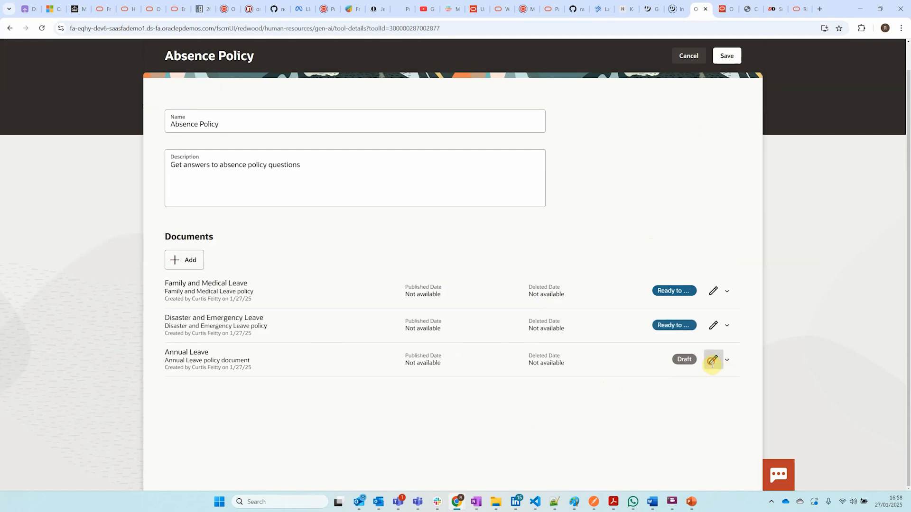
click(714, 361)
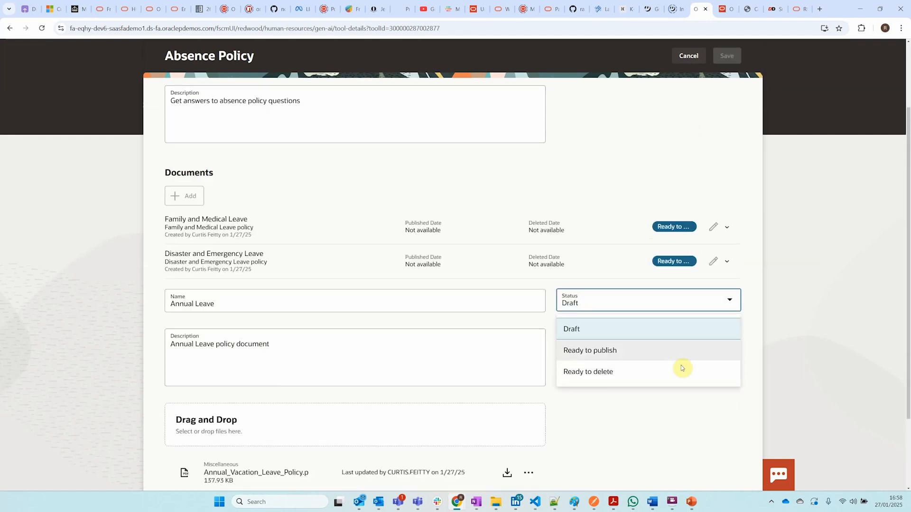
click(589, 350)
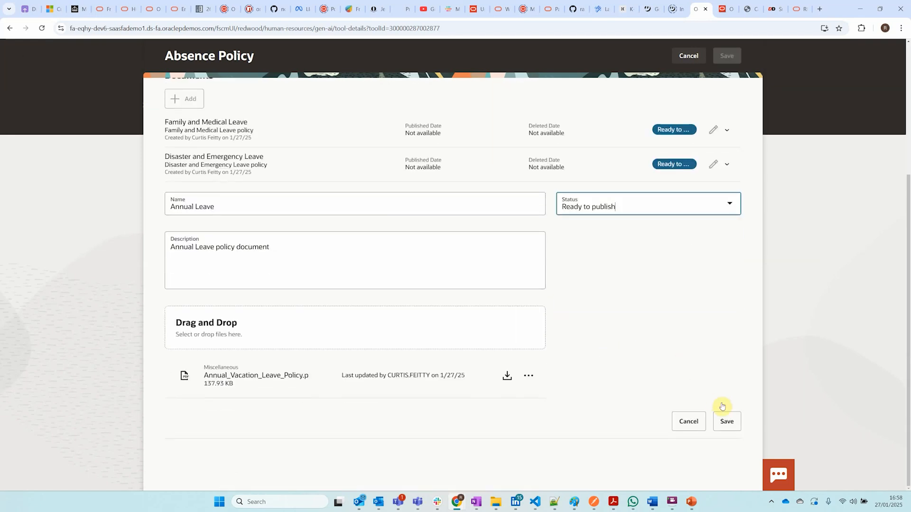
click(725, 421)
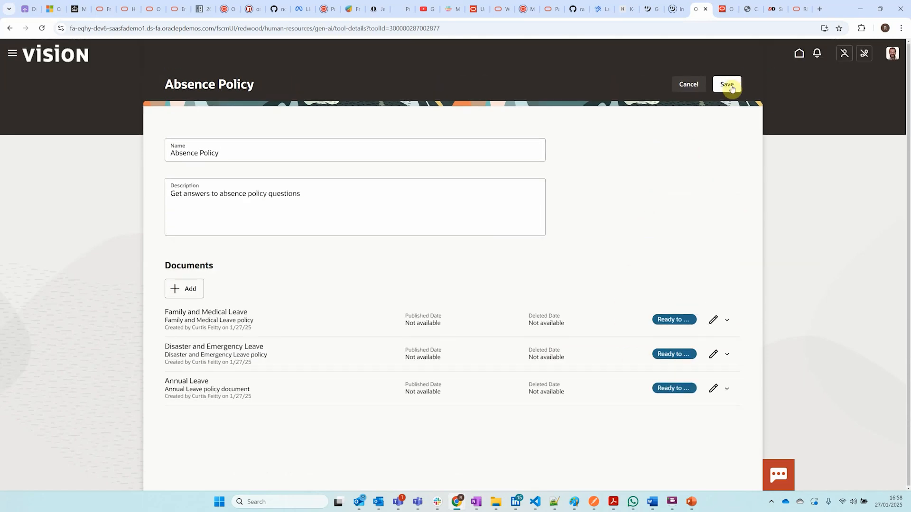
Save the updated Absence Policy tool and return to the Tools list
click(725, 84)
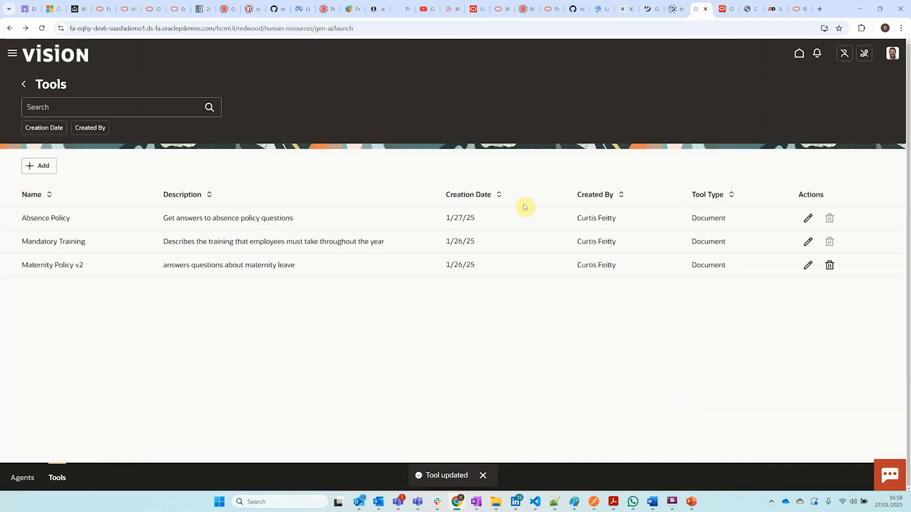
mouse_move(807, 220)
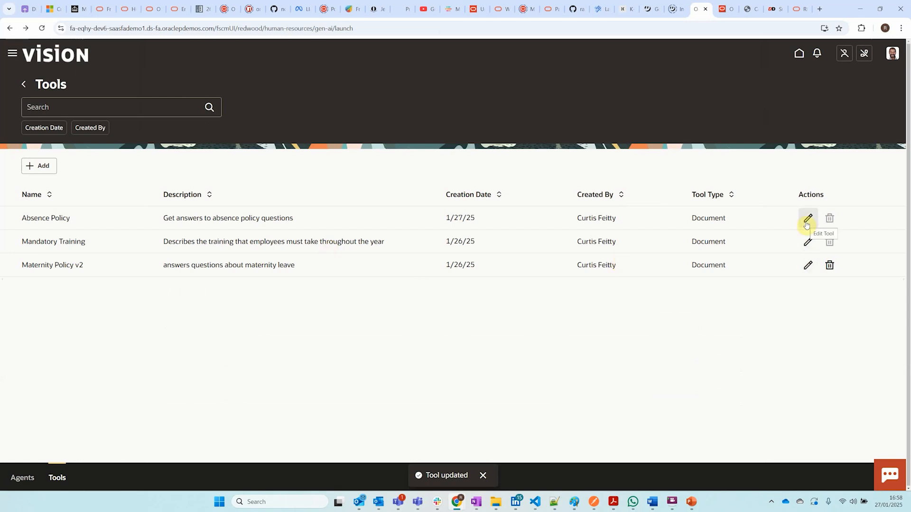
click(808, 219)
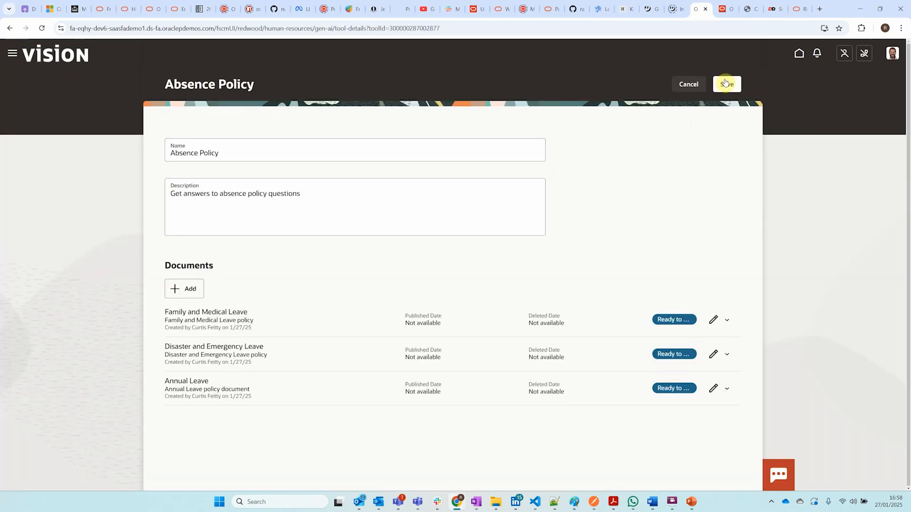
click(727, 85)
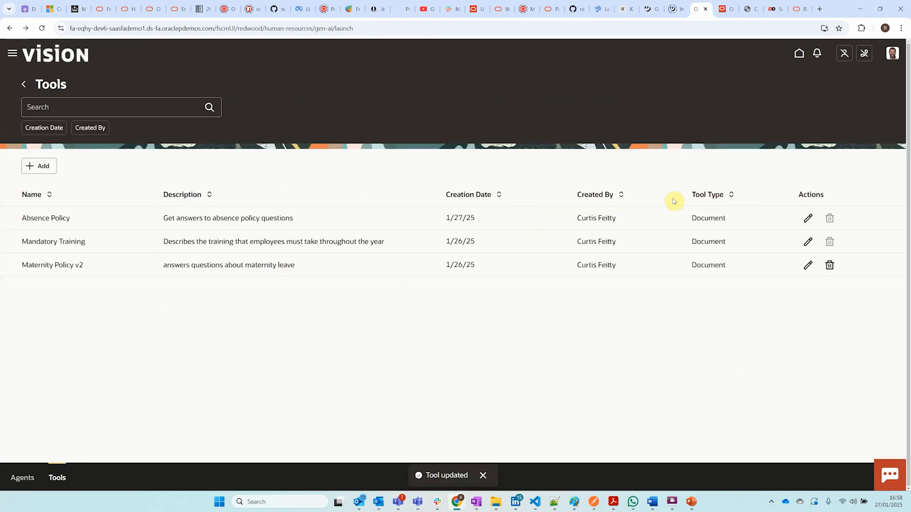
mouse_move(481, 164)
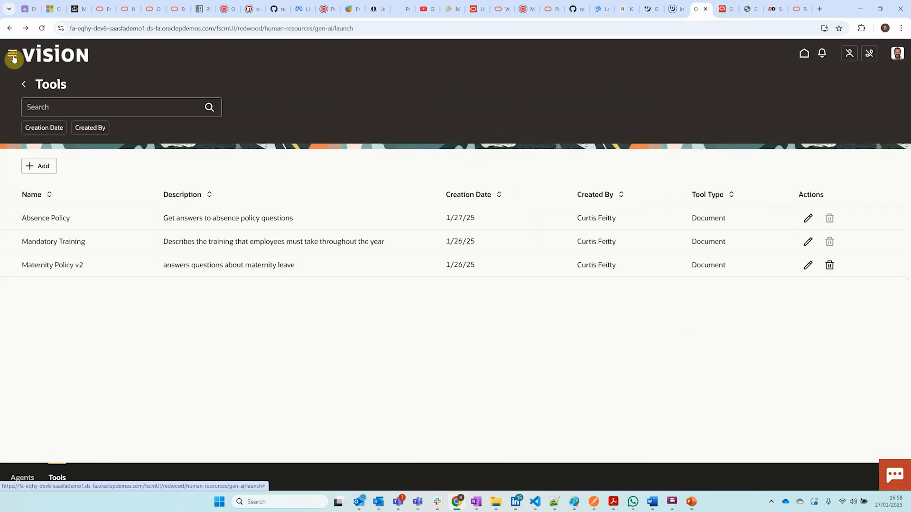
Reach Scheduled Processes from the Tools menu and start scheduling a new process
click(12, 53)
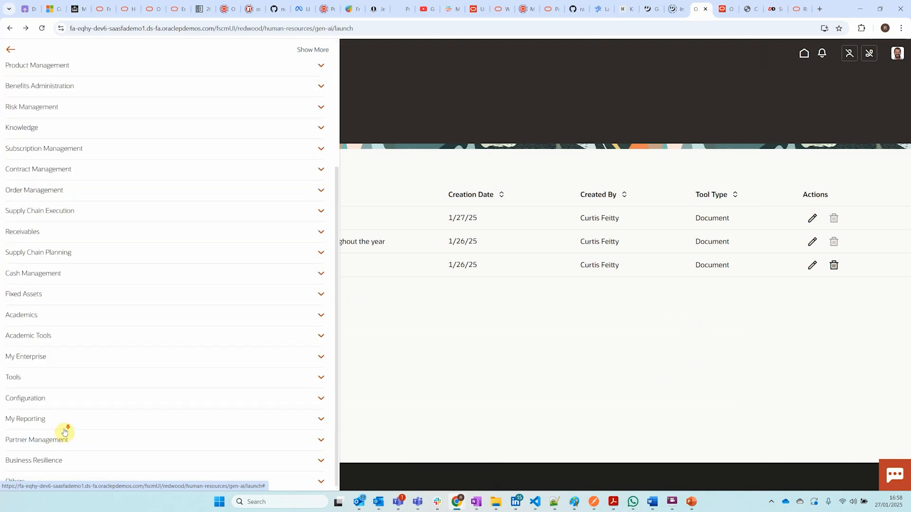
click(12, 377)
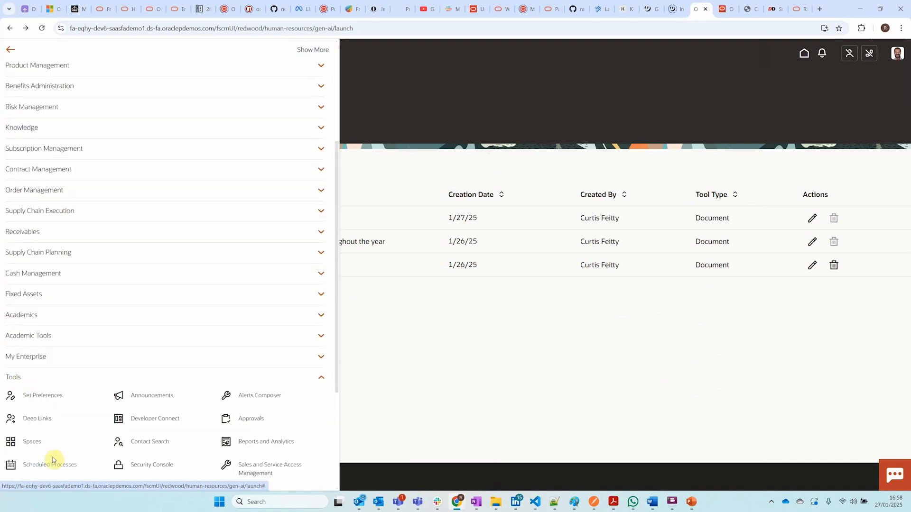
click(48, 464)
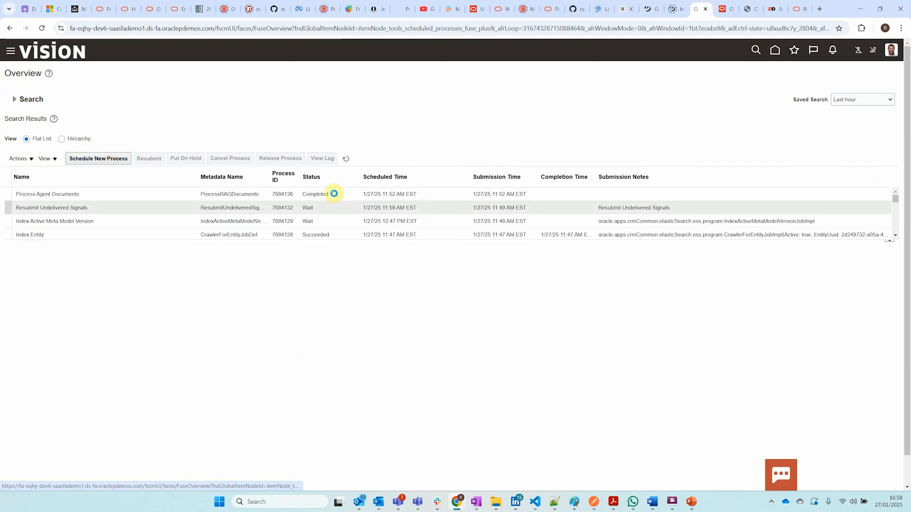
click(98, 160)
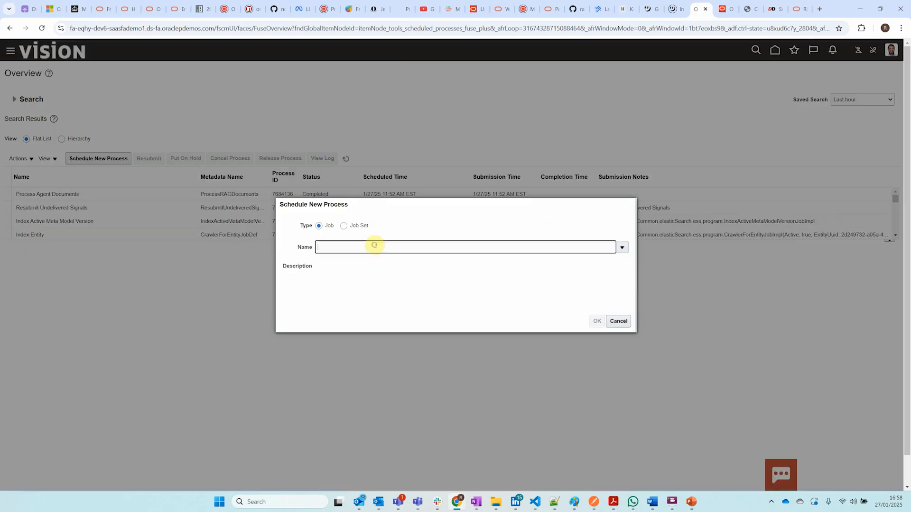
Search for and select the Process Agent Documents job
text(process)
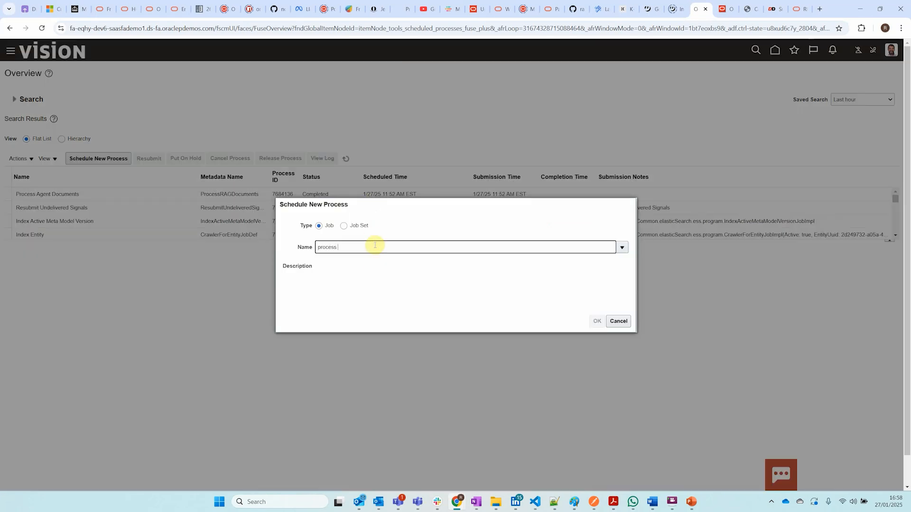
text(agen)
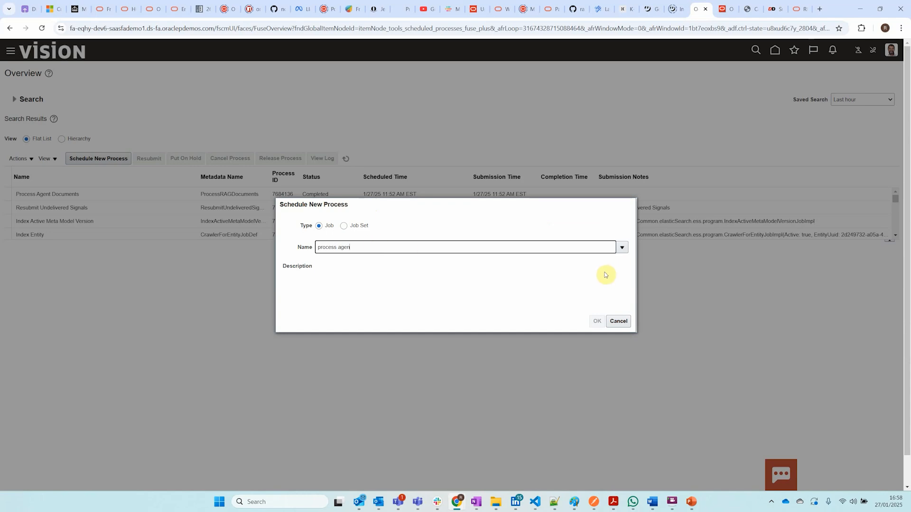
click(620, 246)
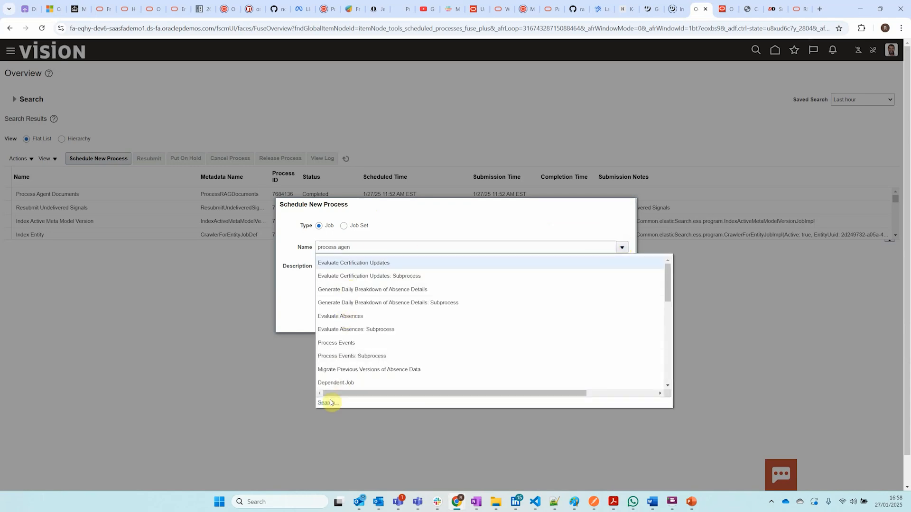
click(327, 403)
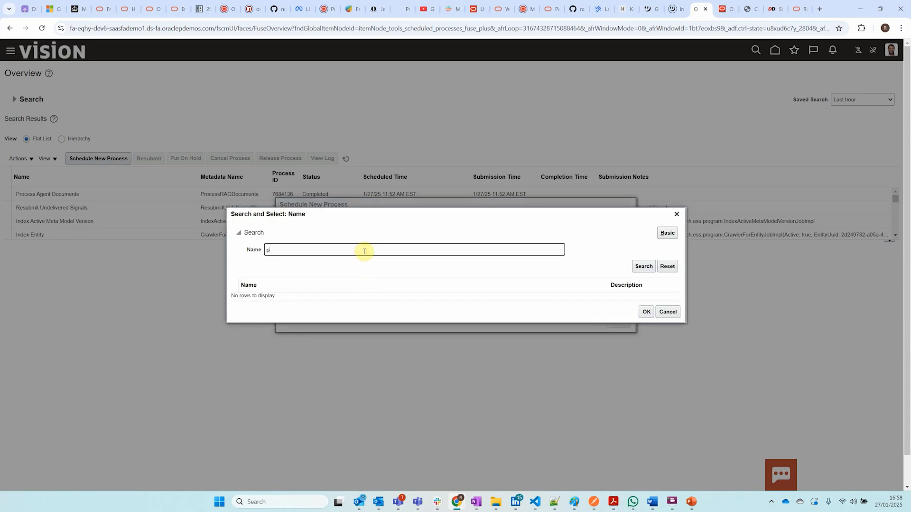
text(rocess age)
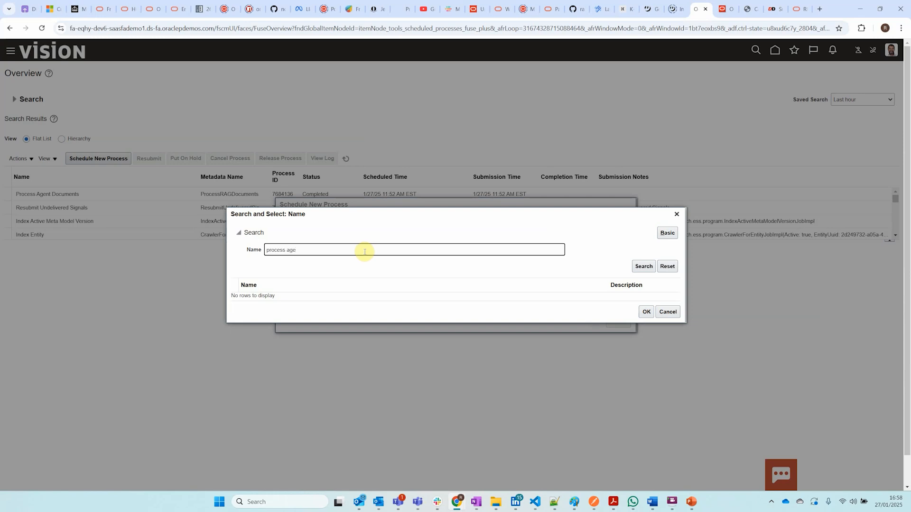
click(642, 265)
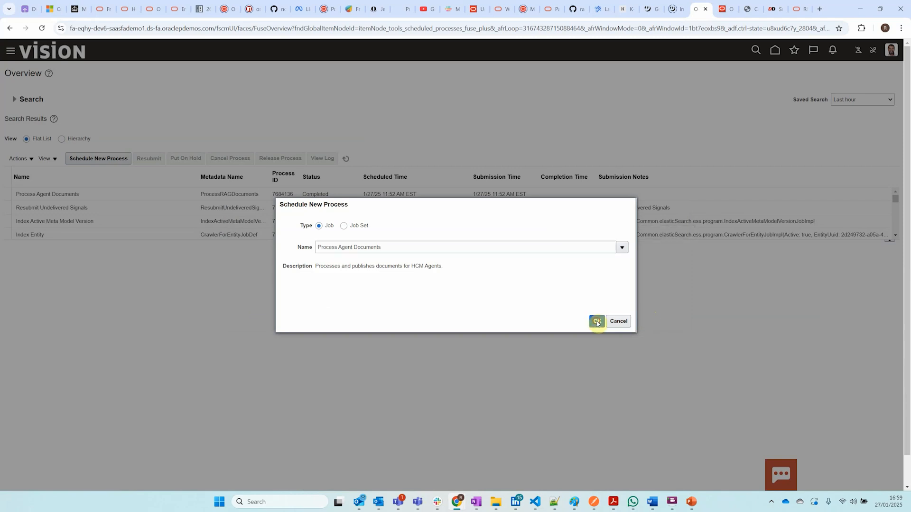
click(596, 321)
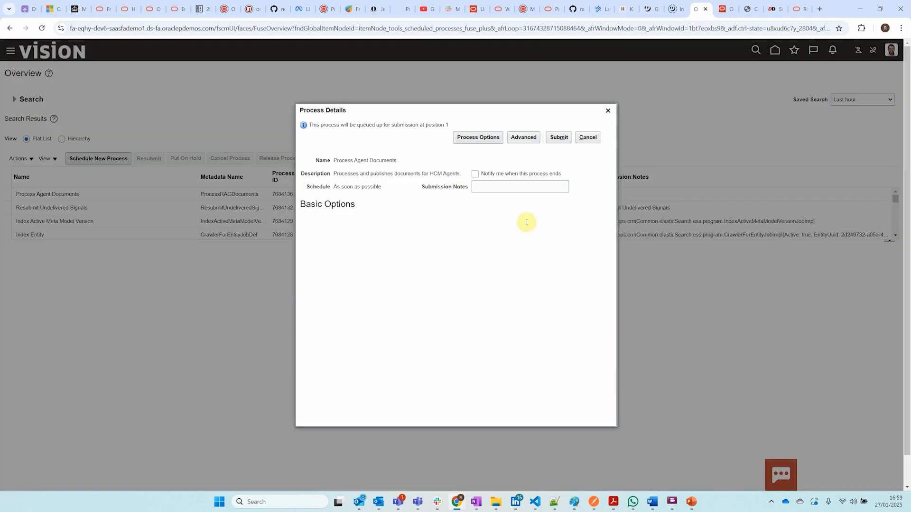
Submit the Process Agent Documents job and acknowledge process 7684143
click(557, 136)
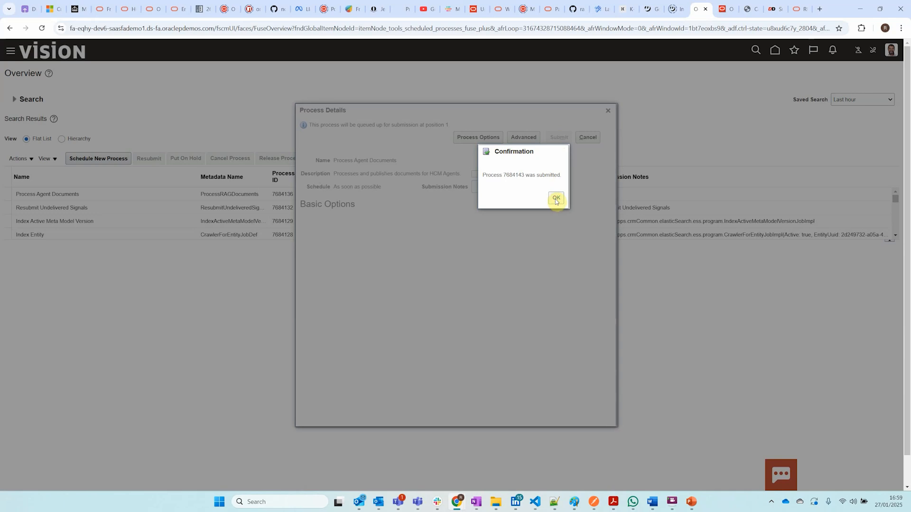
click(555, 198)
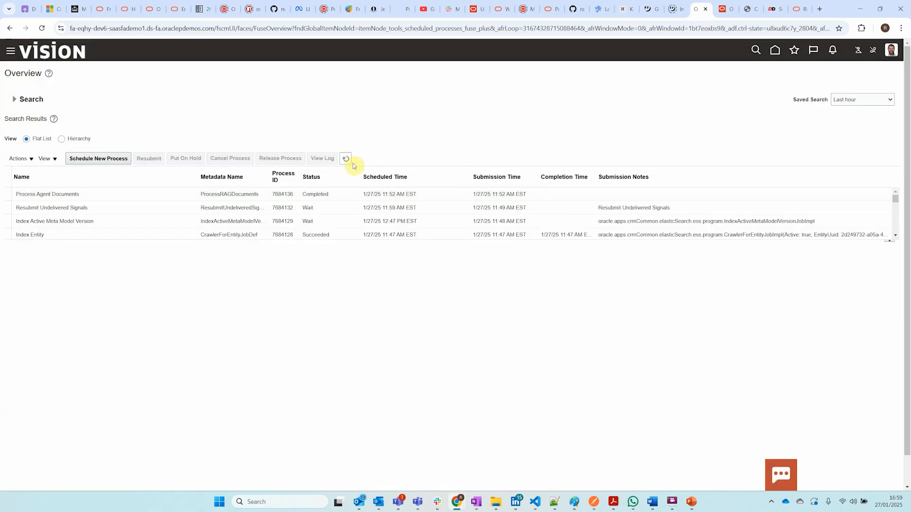
Refresh the Scheduled Processes list until process 7684143 shows as running
click(345, 158)
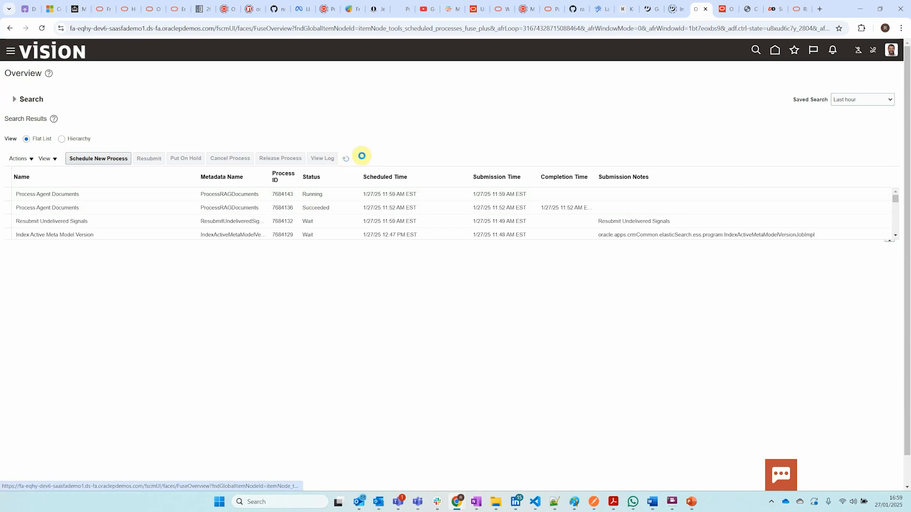
click(346, 159)
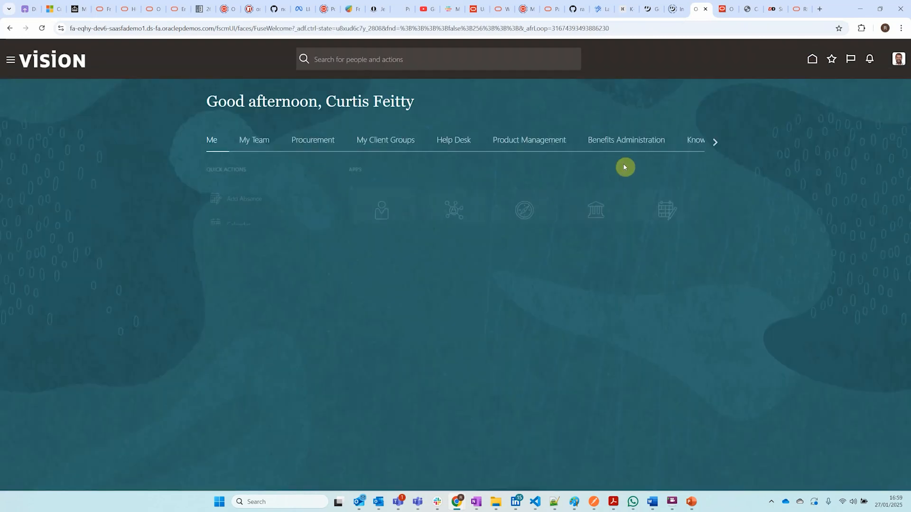
In AI Agent Studio, edit the Absence Policy tool, confirm its documents are Published, and save it
click(381, 139)
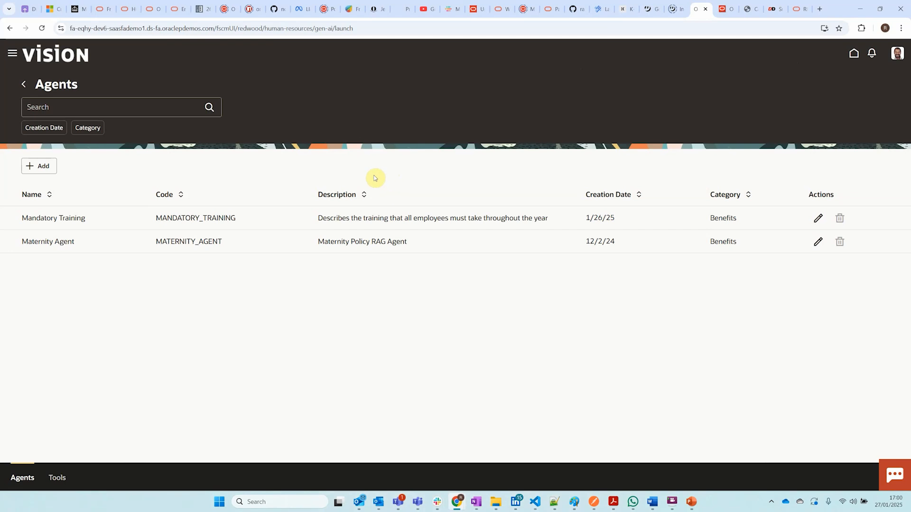
click(57, 477)
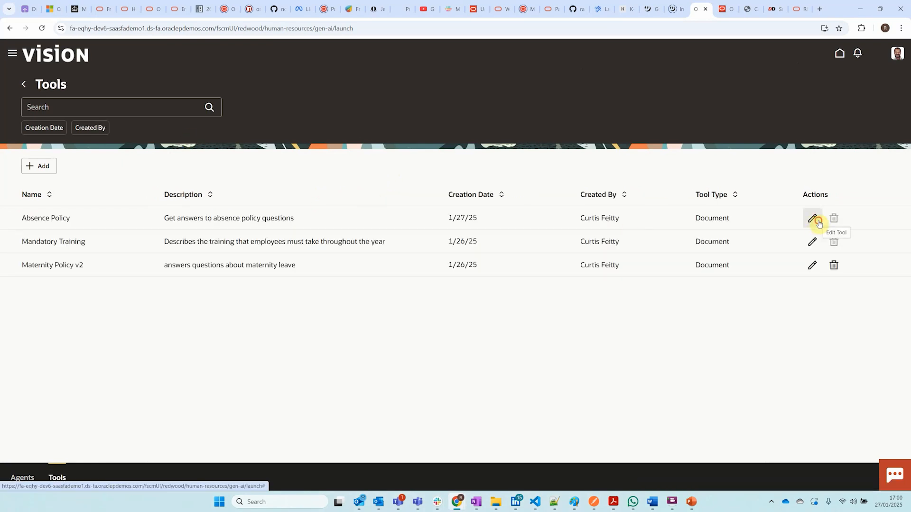
click(811, 219)
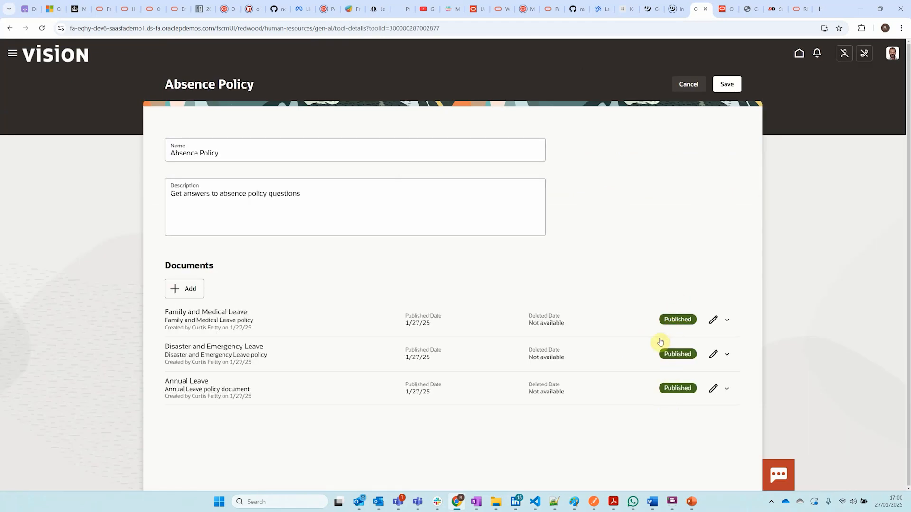
mouse_move(640, 290)
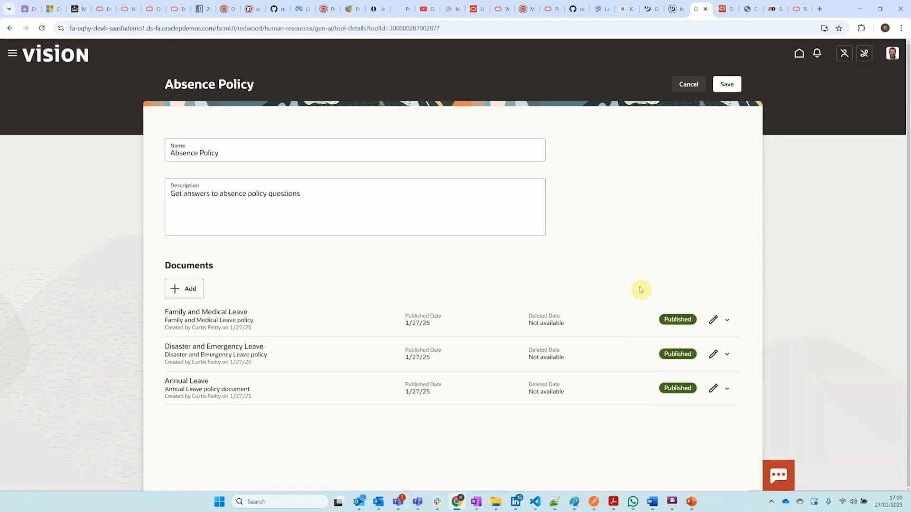
mouse_move(646, 268)
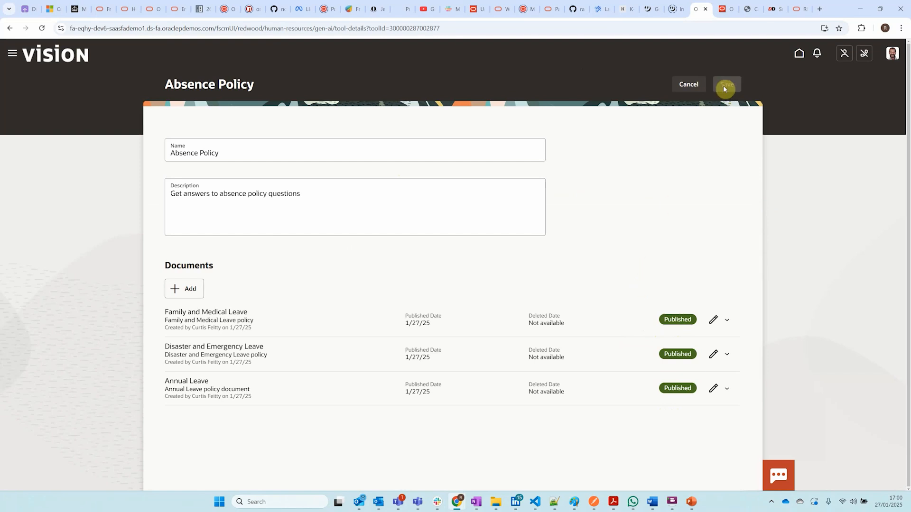
click(726, 84)
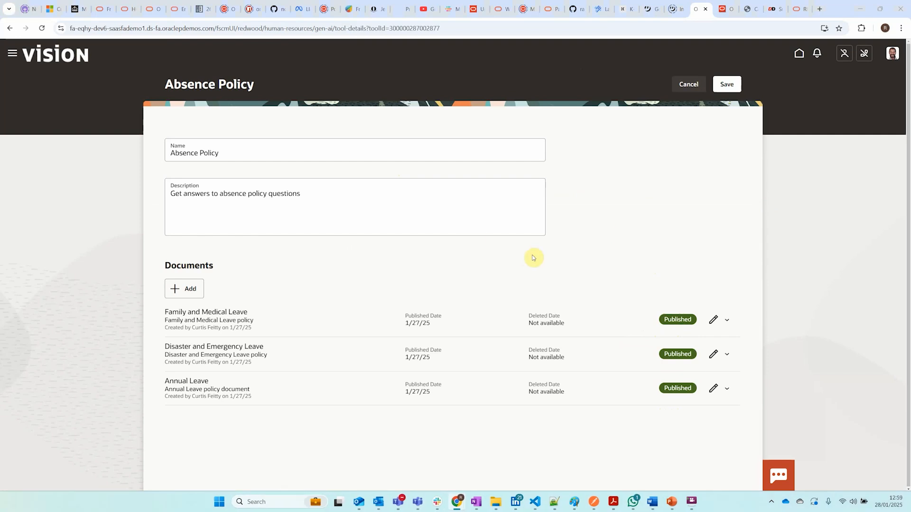
mouse_move(581, 277)
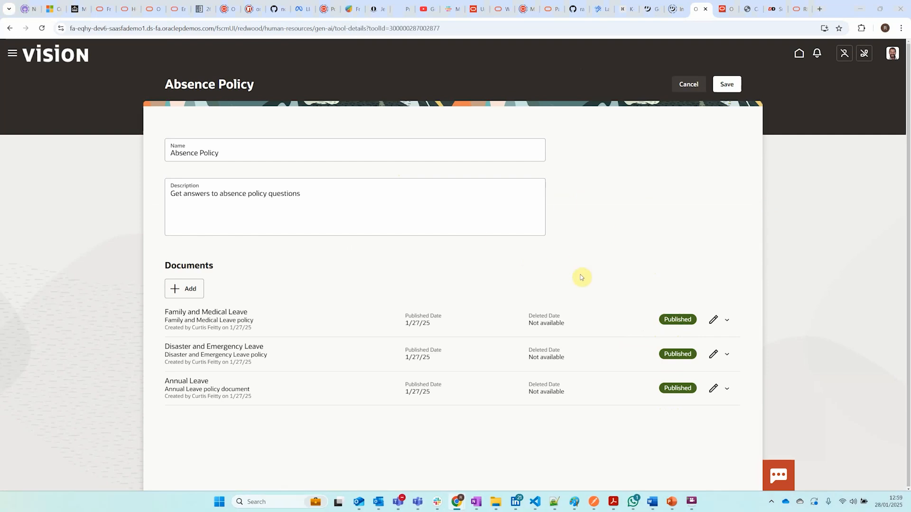
mouse_move(798, 137)
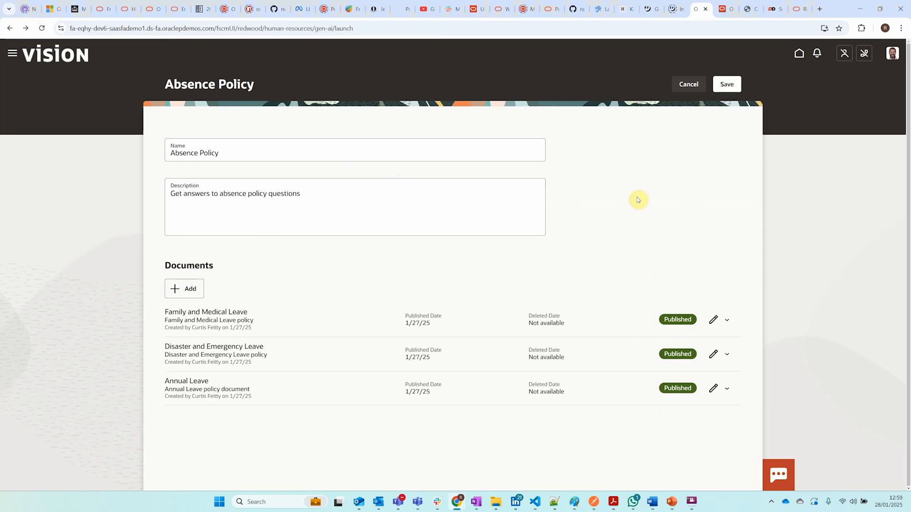
click(726, 84)
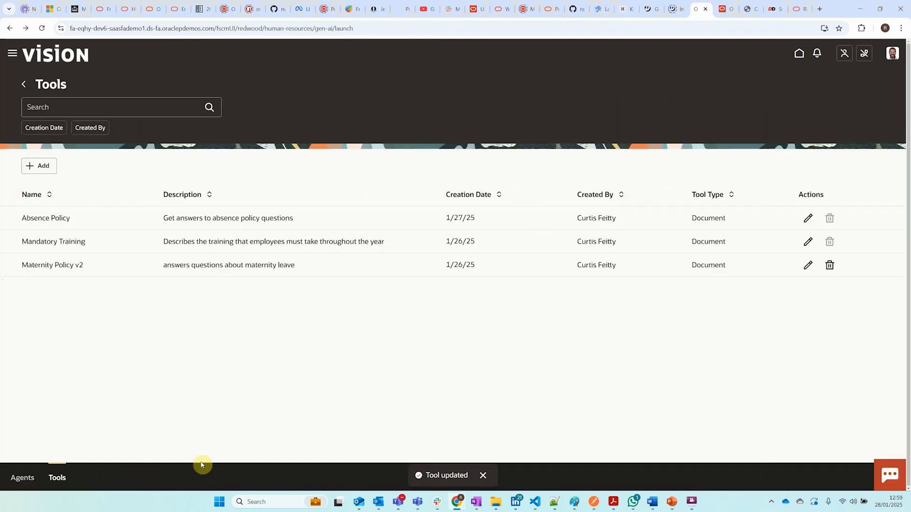
mouse_move(22, 477)
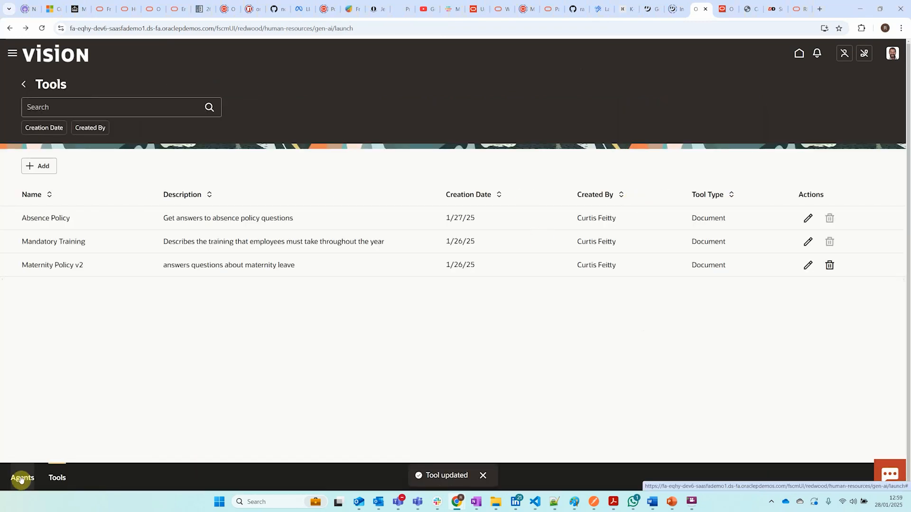
Start a new agent named Absence Assistant in the Absences category
click(22, 477)
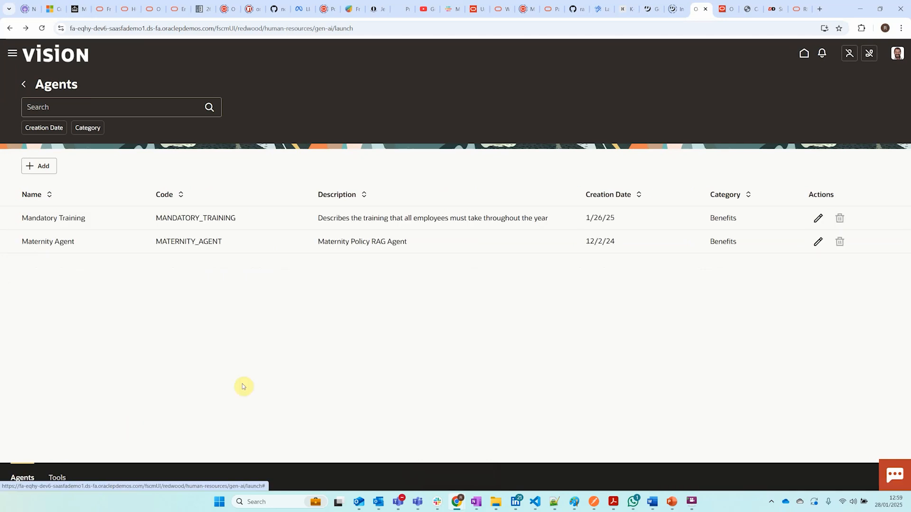
mouse_move(39, 166)
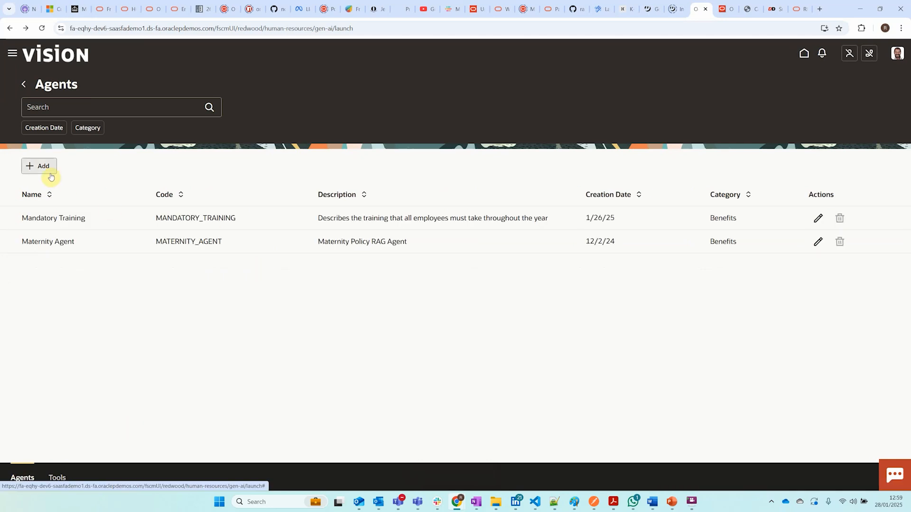
click(39, 166)
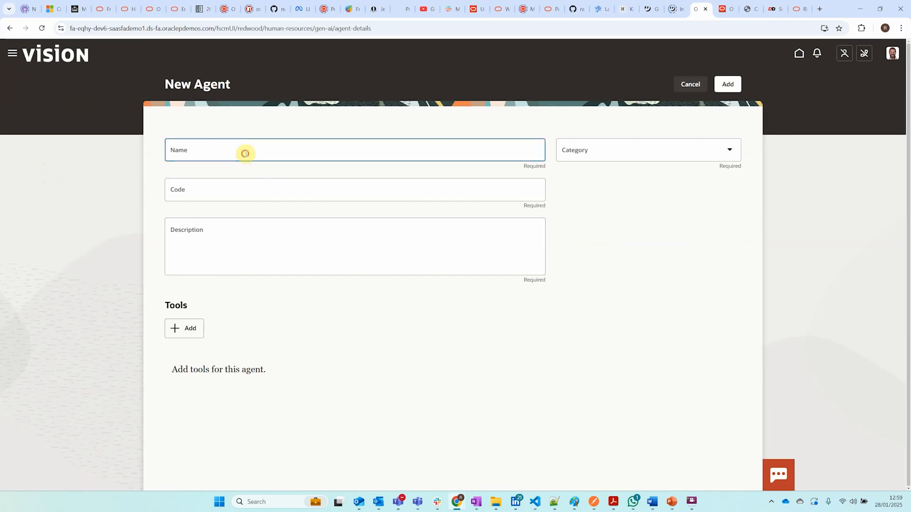
text(Absence Ad)
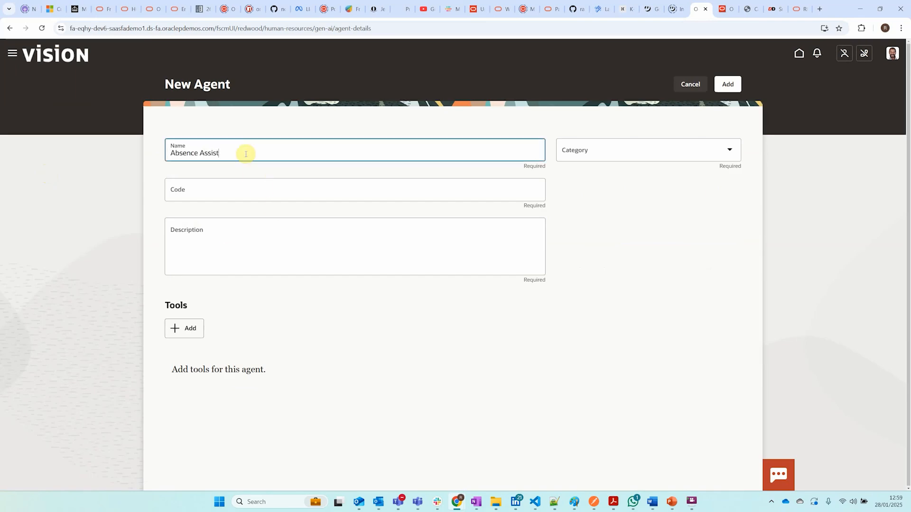
text(ant)
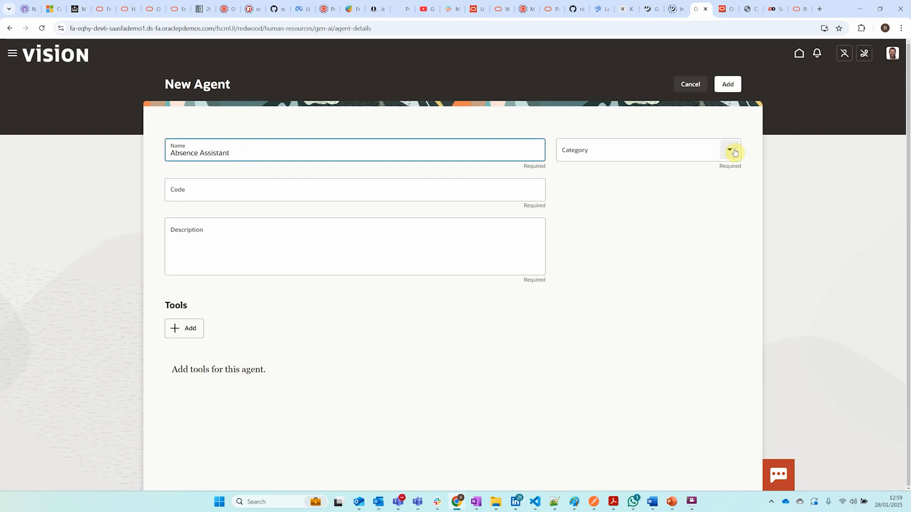
click(729, 149)
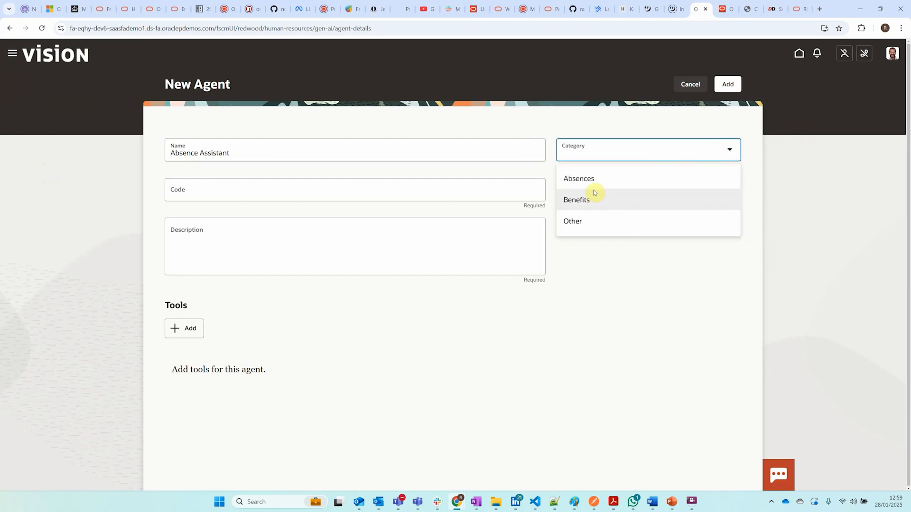
mouse_move(607, 182)
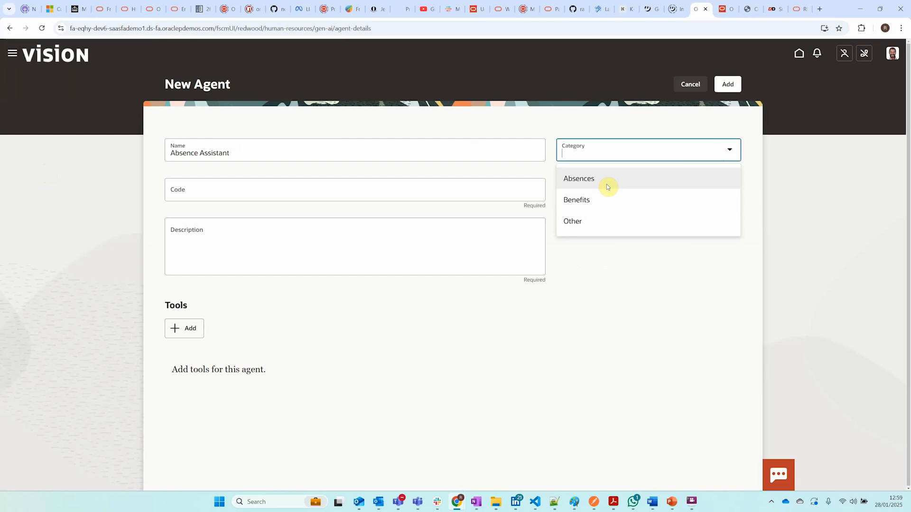
mouse_move(586, 185)
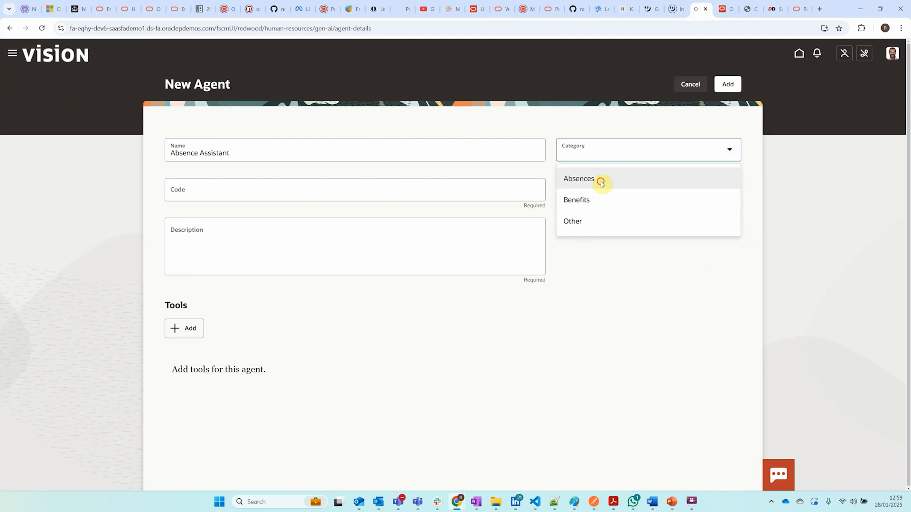
click(579, 178)
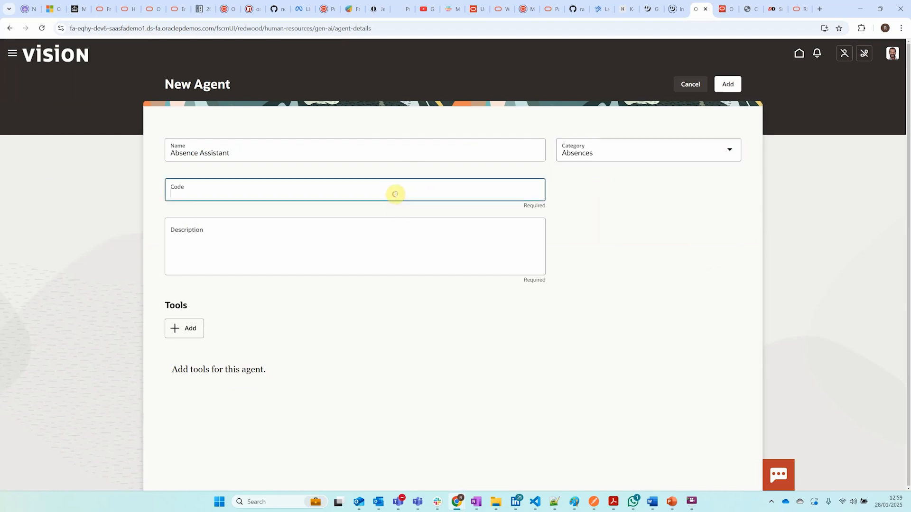
Enter code ABSENCE_ASSISTANT and the description about answering questions from absence policies
text(ABSENCE_ASS)
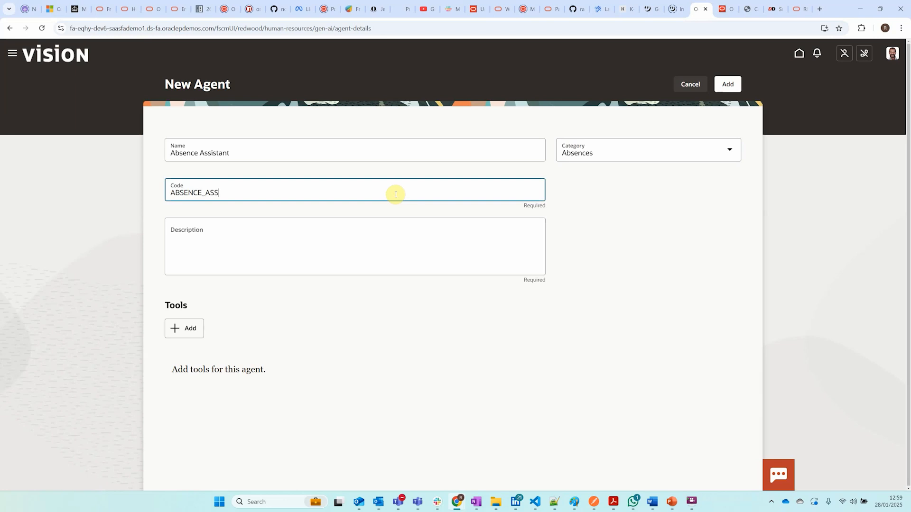
text(ISTA)
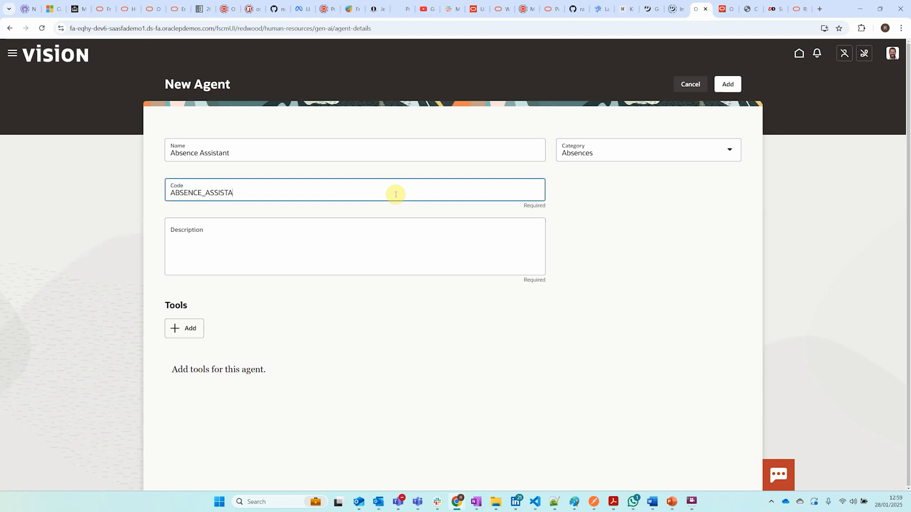
text(NT)
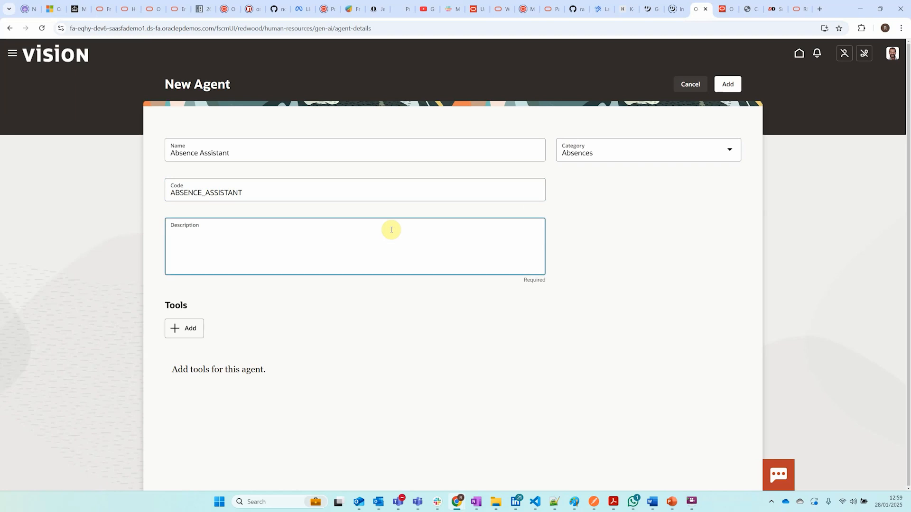
text(H)
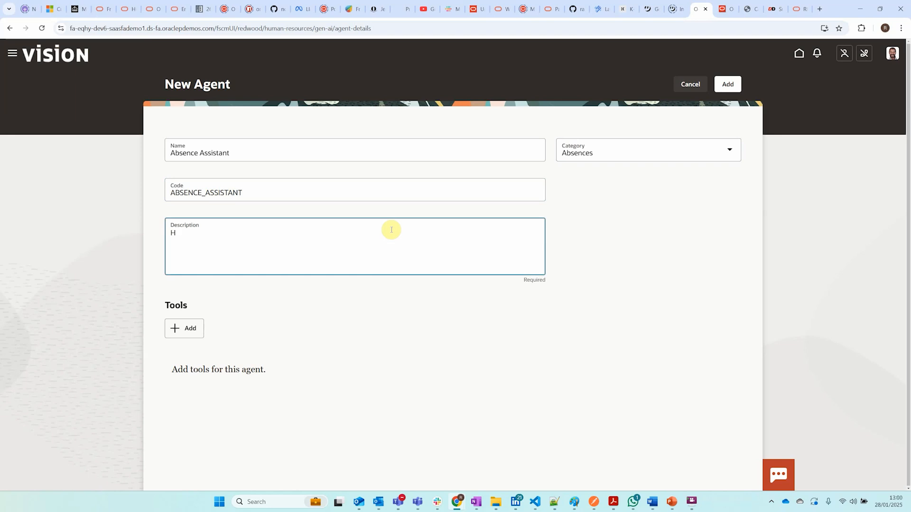
key(Backspace)
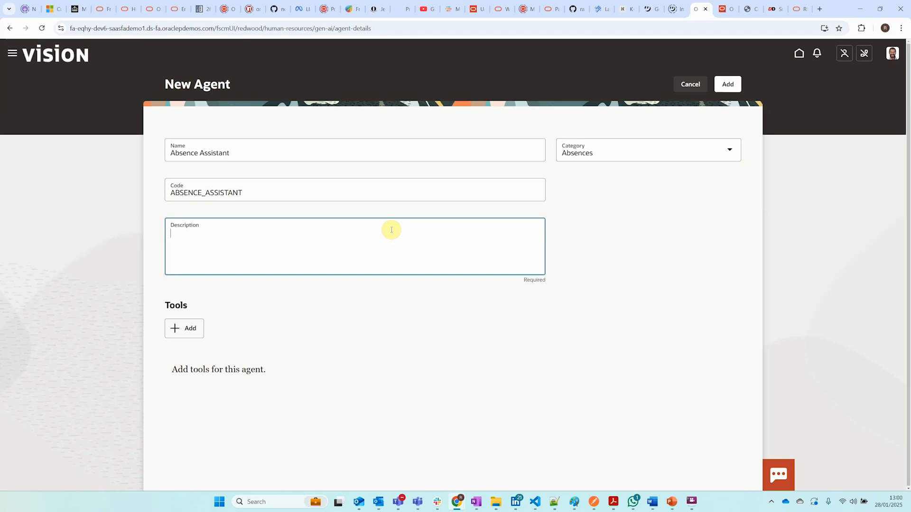
text(Absence Assistant helps users get answers to questions from absence policies)
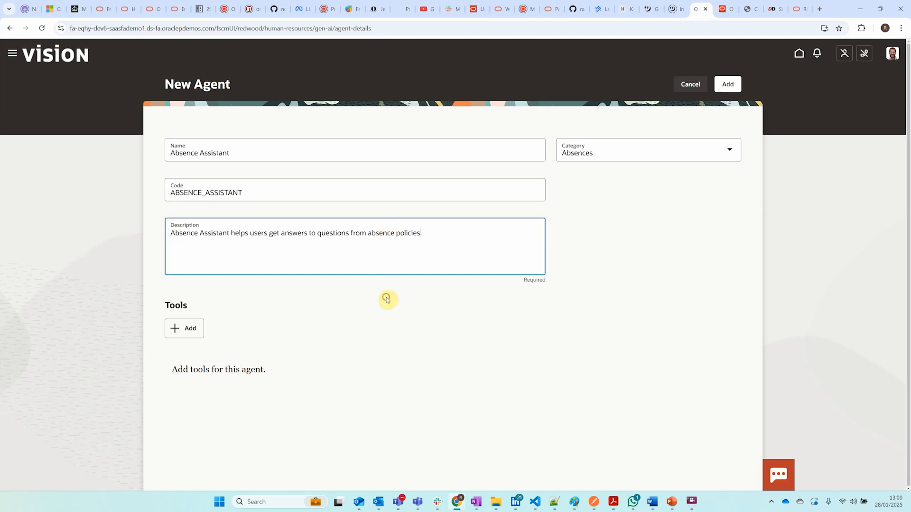
mouse_move(252, 307)
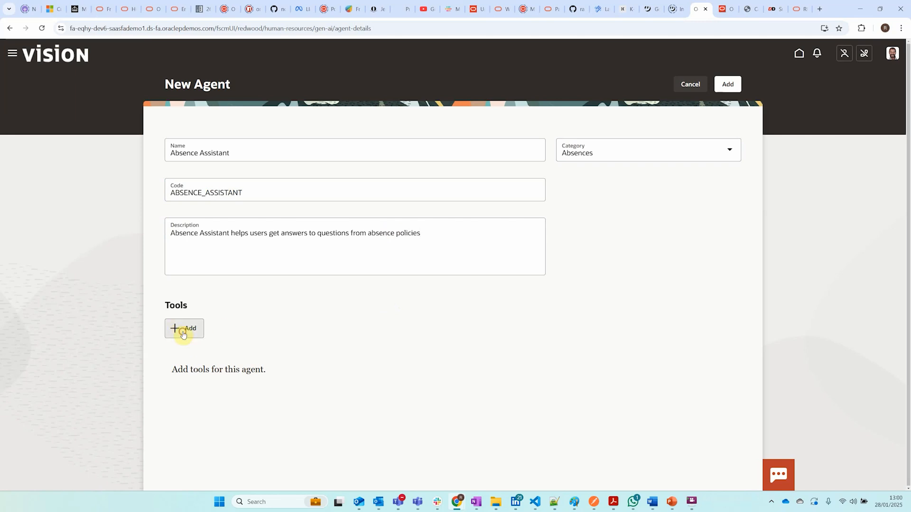
Attach the Absence Policy tool to the agent and add the Absence Assistant agent
click(184, 328)
text(Absence Policy)
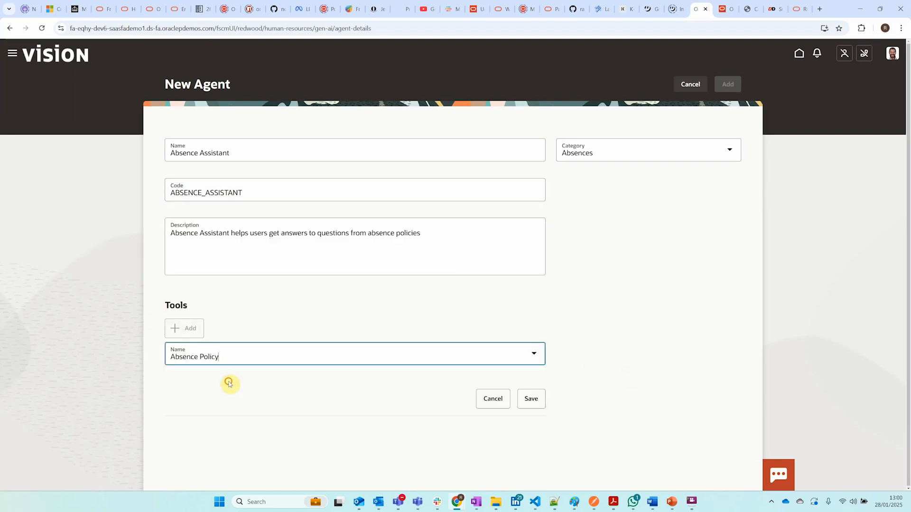
click(530, 399)
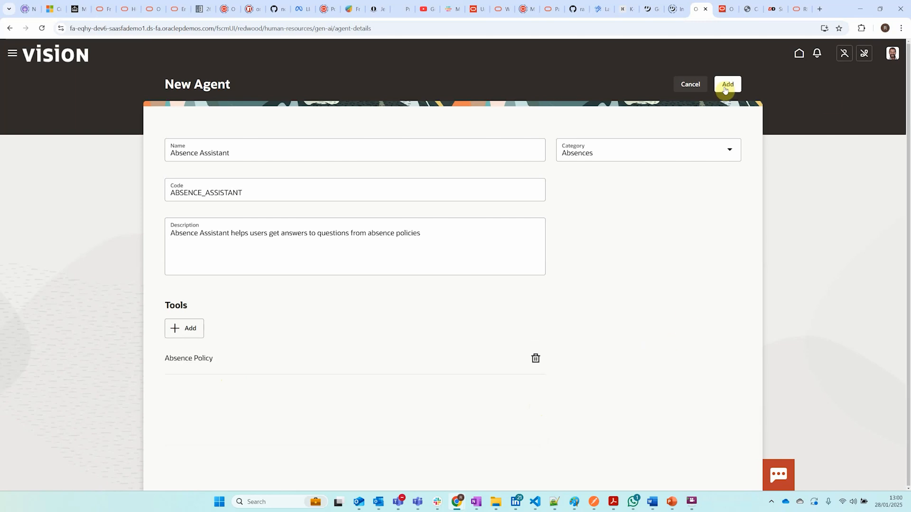
click(728, 84)
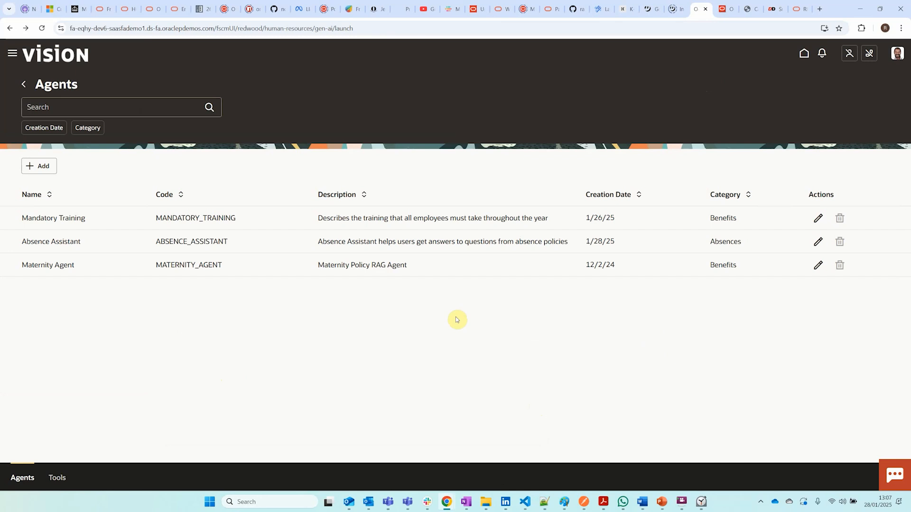
mouse_move(753, 188)
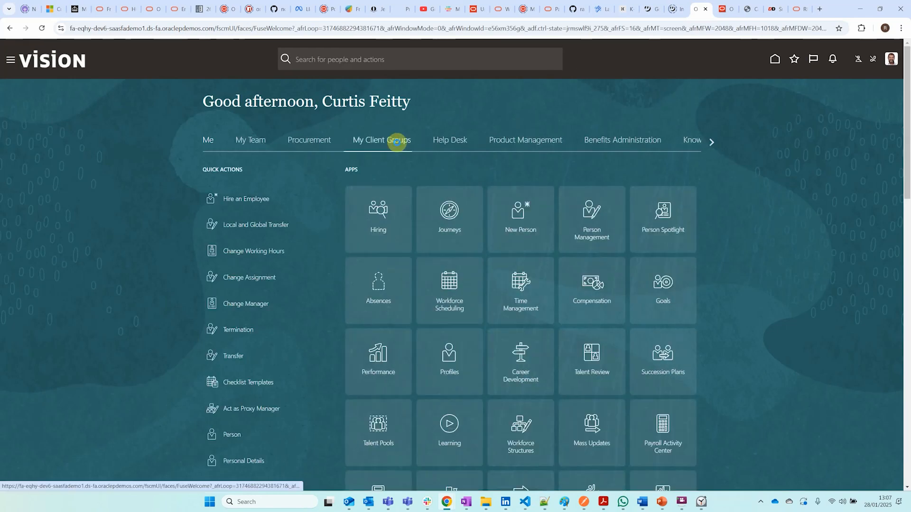
In Guided Journeys, create a draft journey named Absence Assistant with code ABSENCE_ASSISTANT
scroll(down, 3)
text(guided)
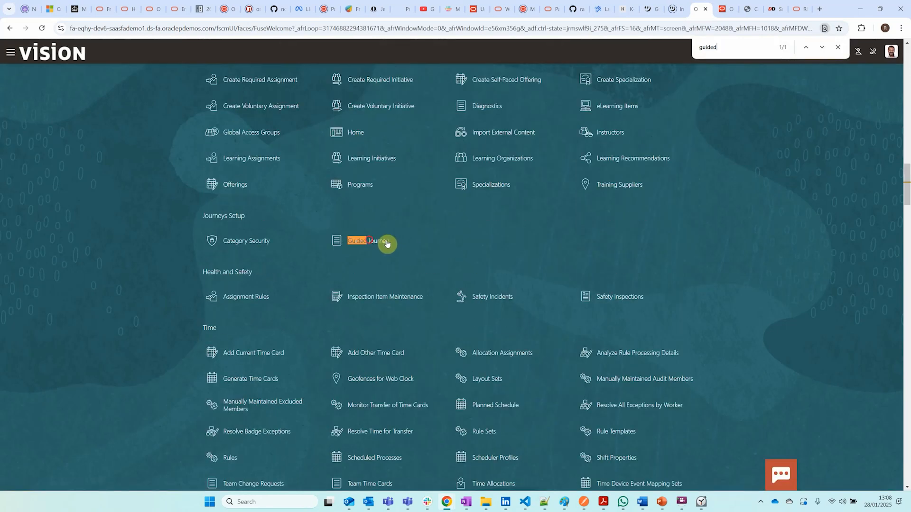
click(366, 240)
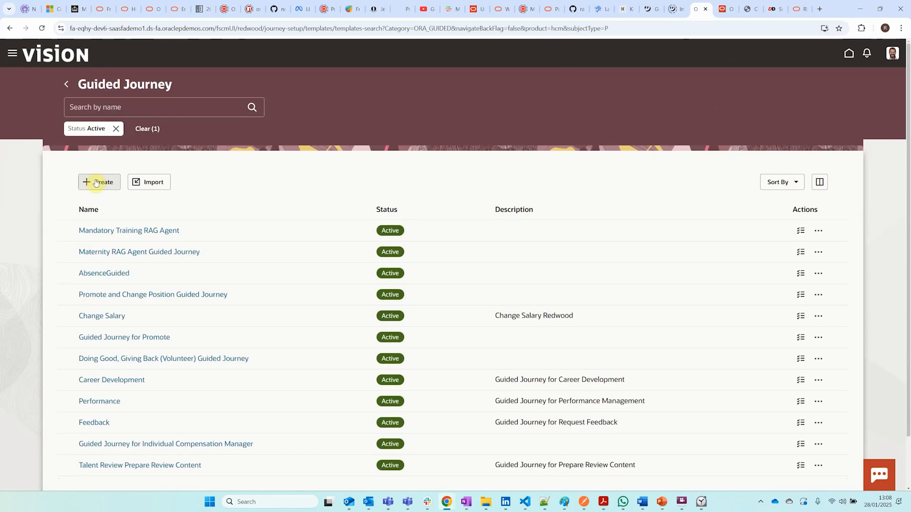
click(98, 182)
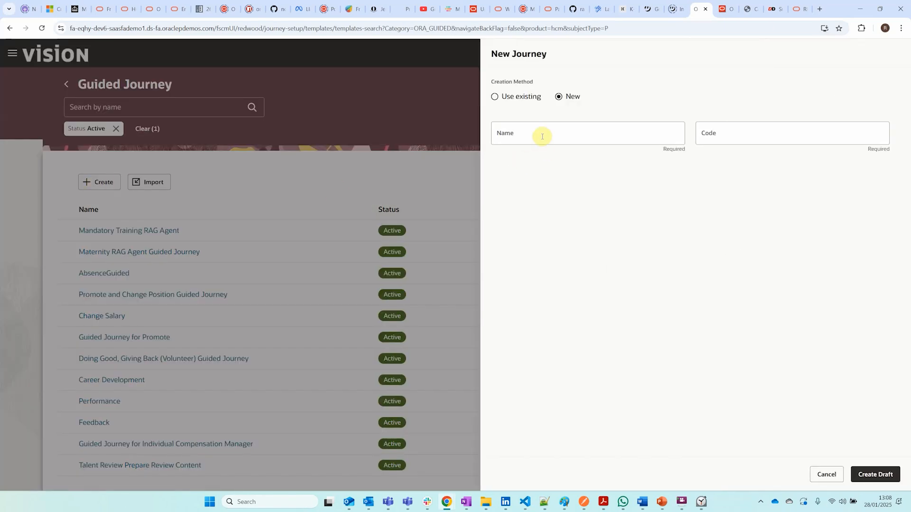
click(586, 133)
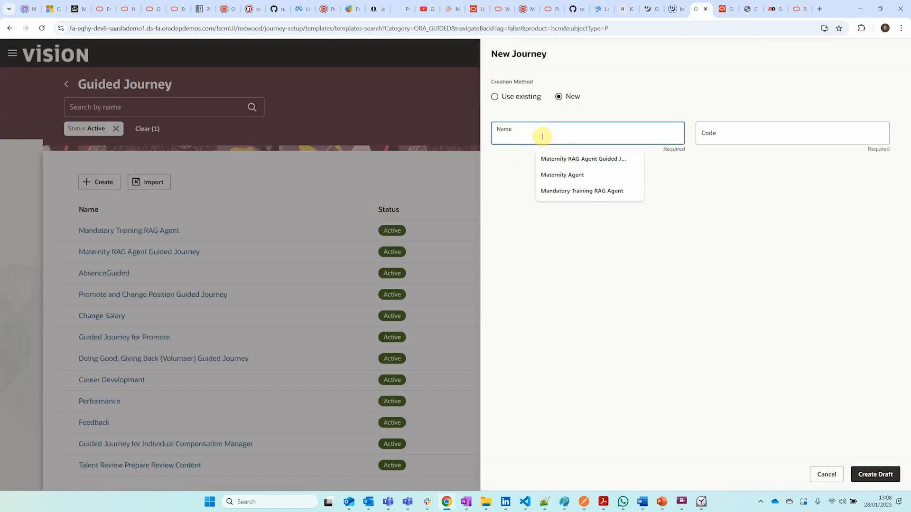
text(Absence Assist)
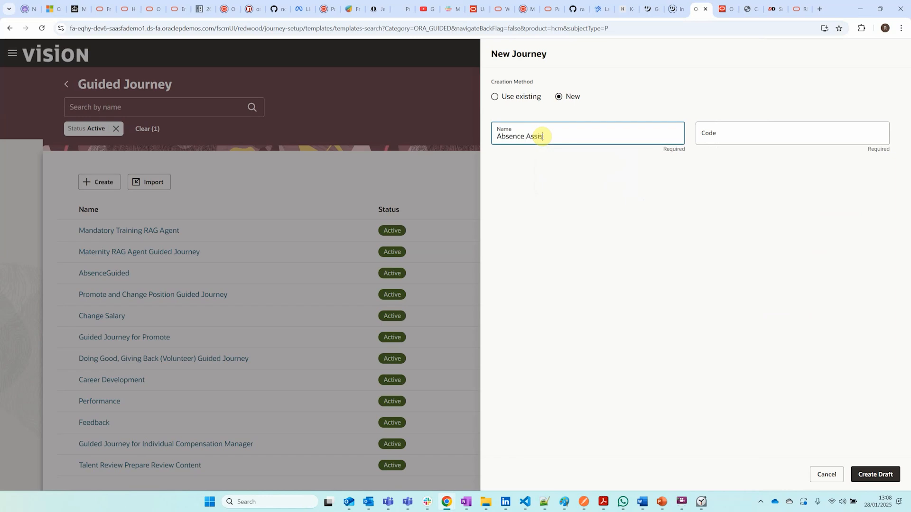
click(791, 133)
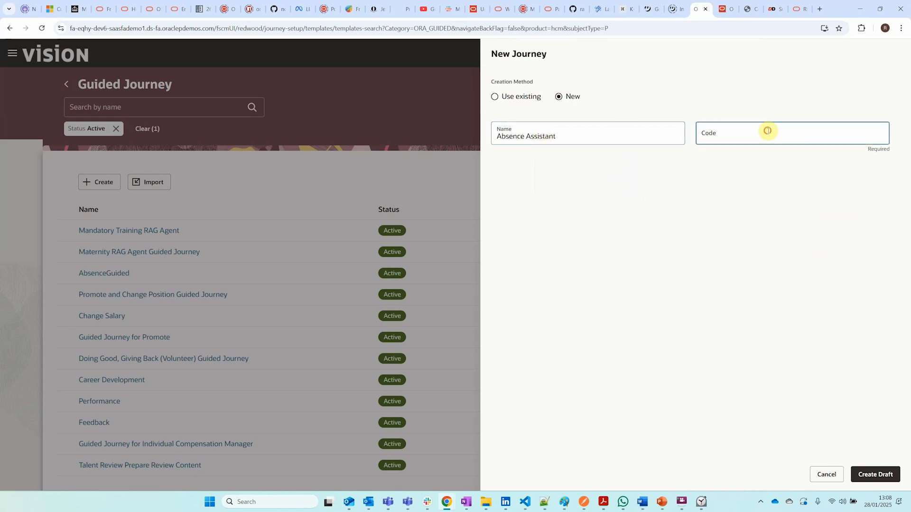
text(ABSENCE_ASSISTANT)
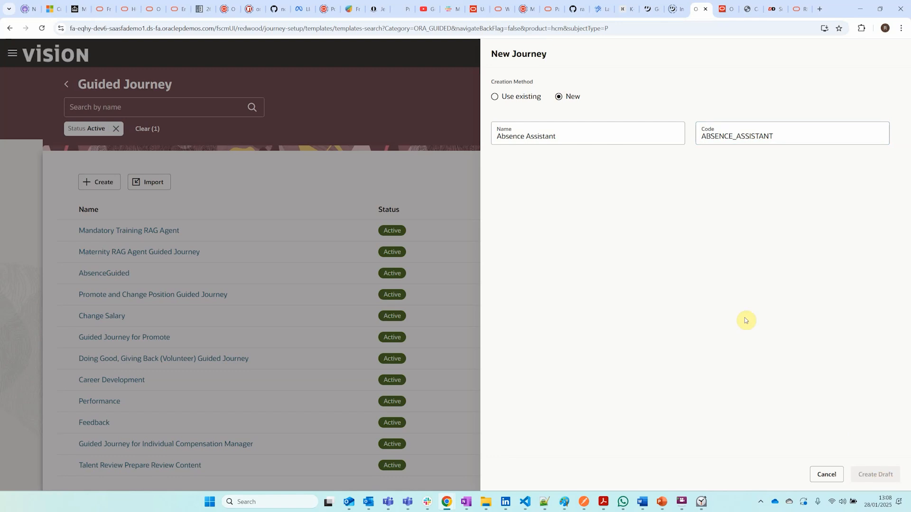
click(873, 475)
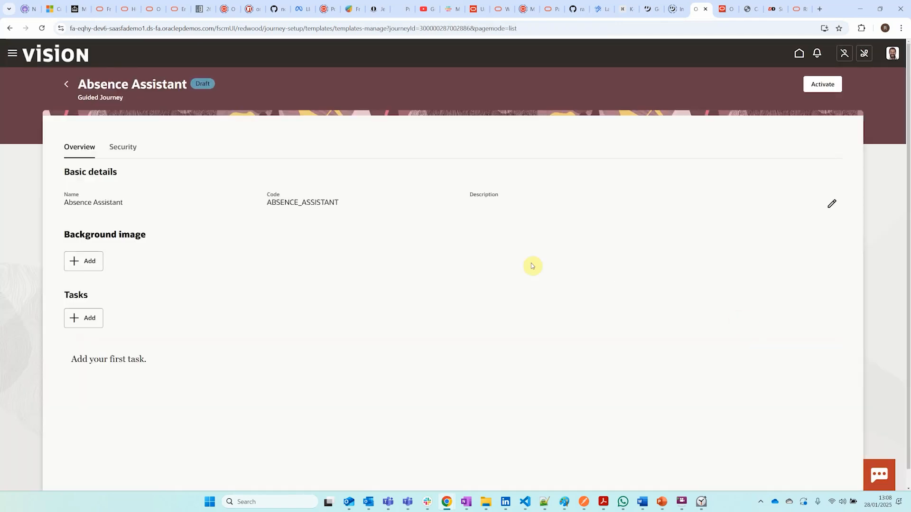
mouse_move(83, 318)
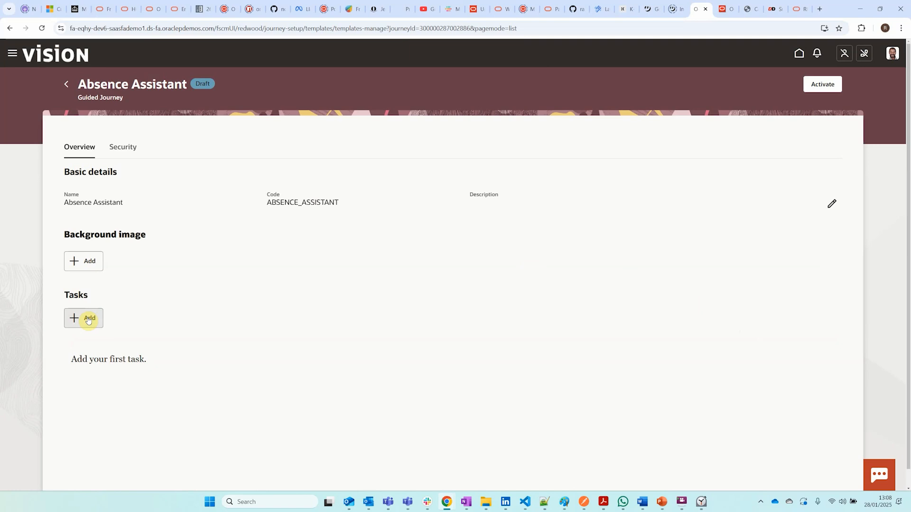
Add an Agent task using the Absence Assistant configuration and save it
click(83, 318)
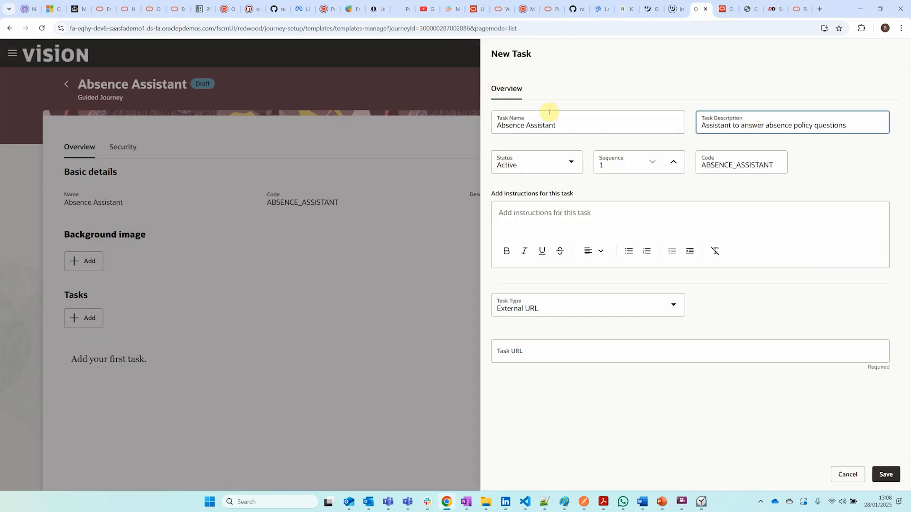
mouse_move(646, 309)
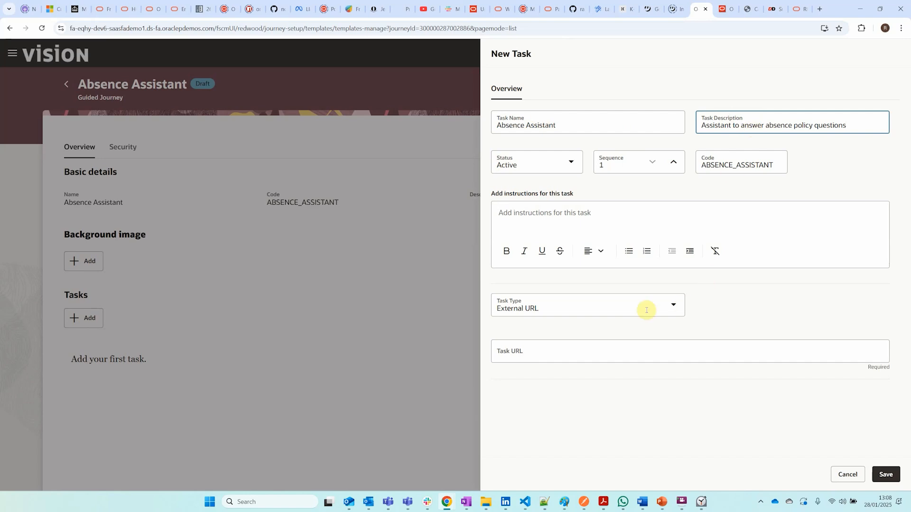
click(673, 305)
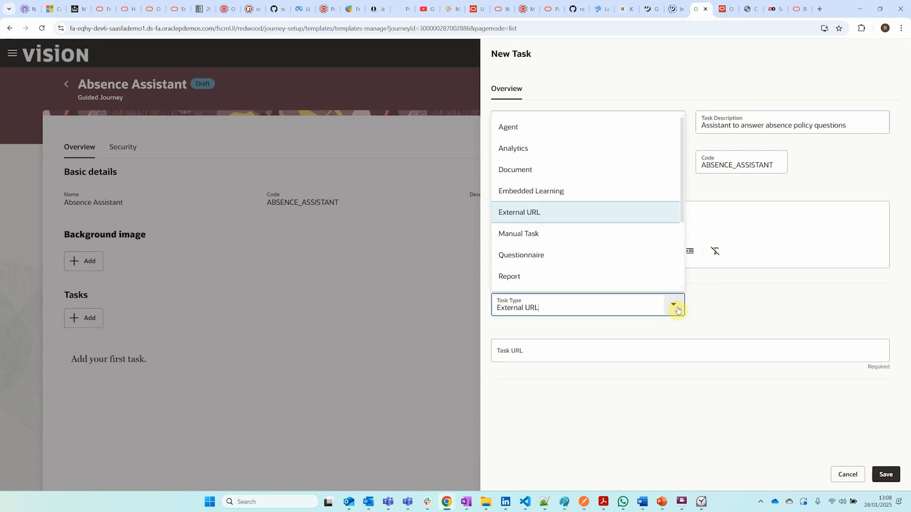
click(508, 126)
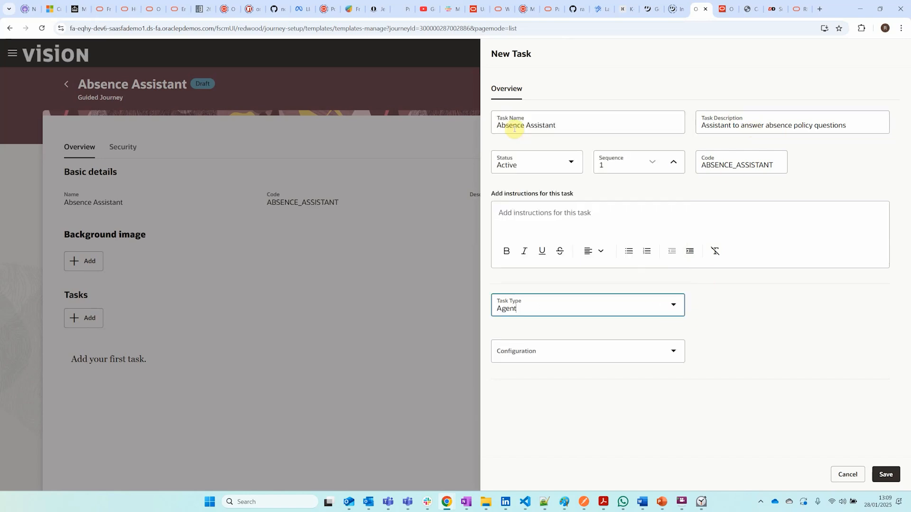
click(671, 351)
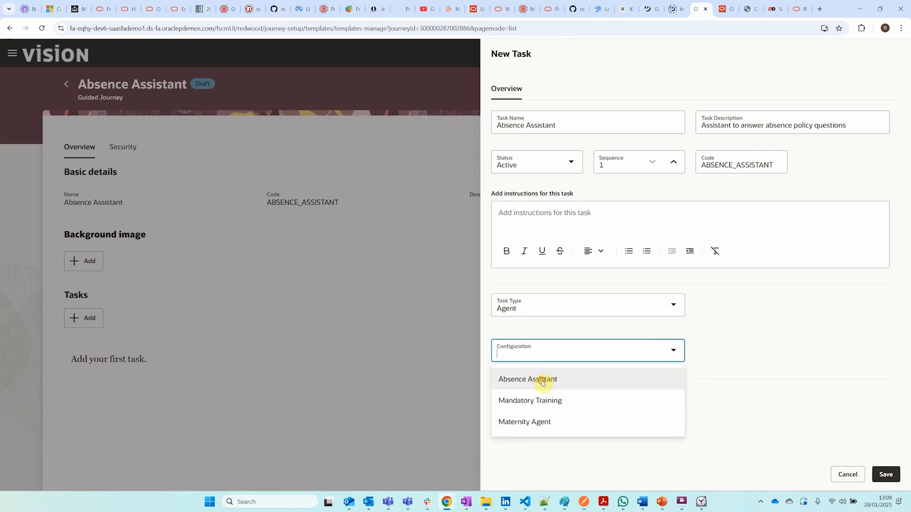
click(527, 378)
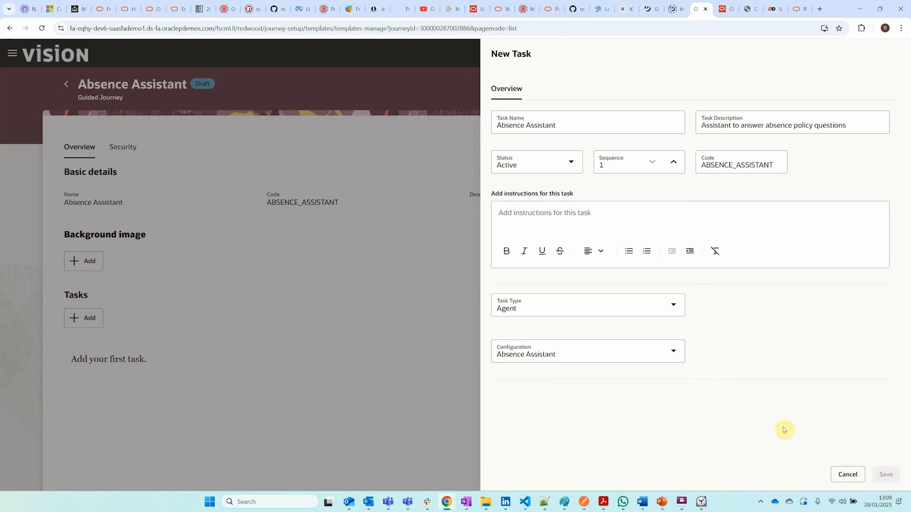
click(885, 474)
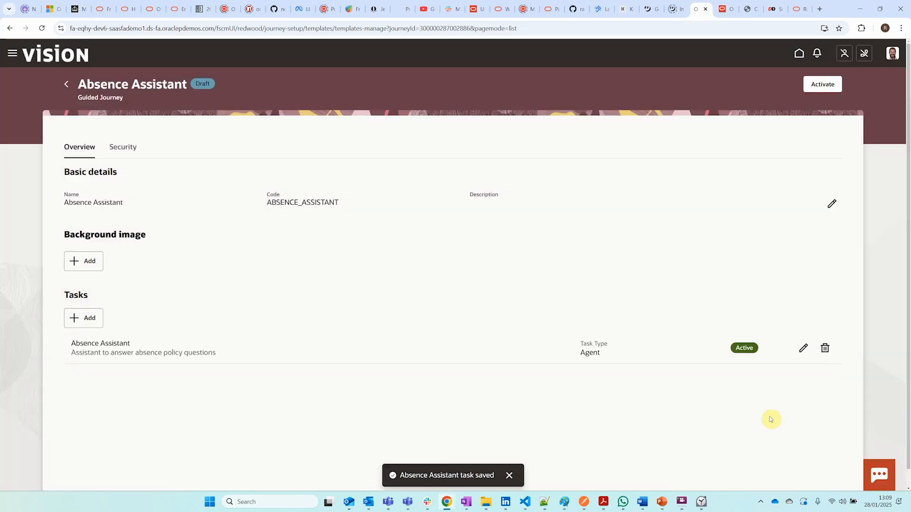
mouse_move(612, 281)
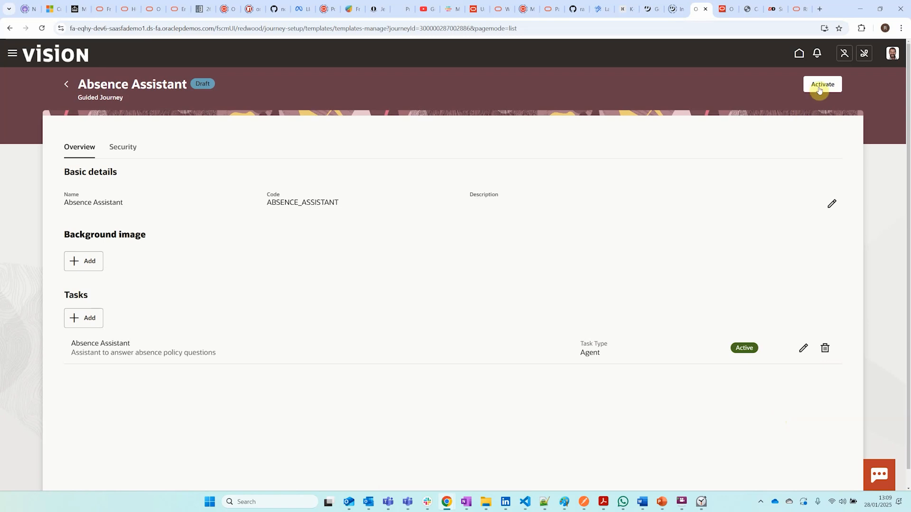
Activate the Absence Assistant journey and launch its preview
click(821, 85)
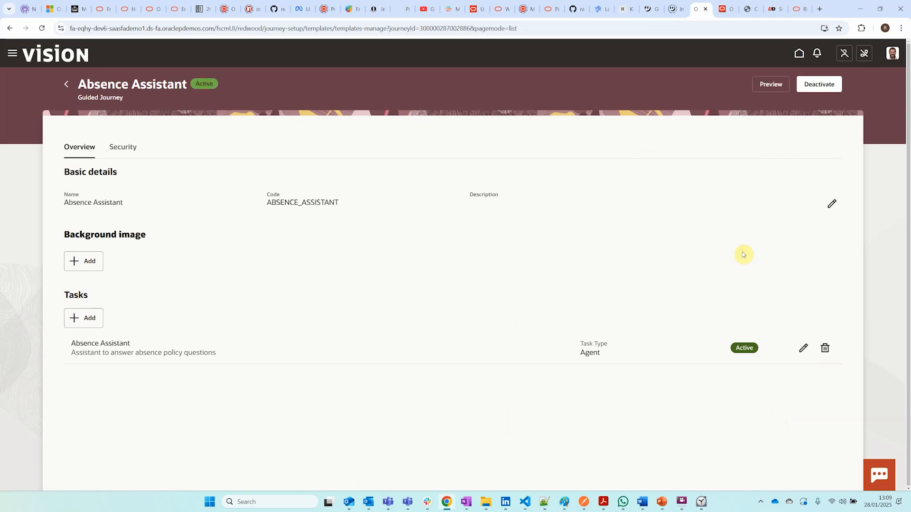
click(770, 84)
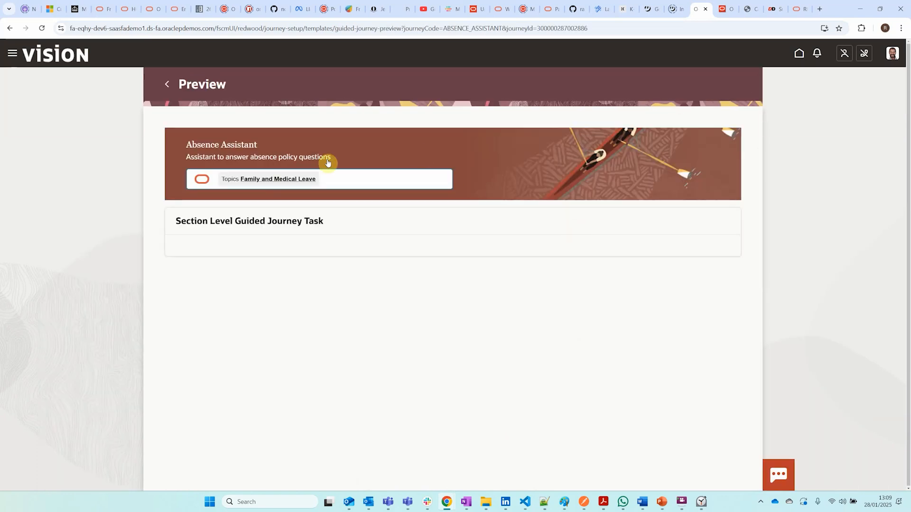
mouse_move(297, 184)
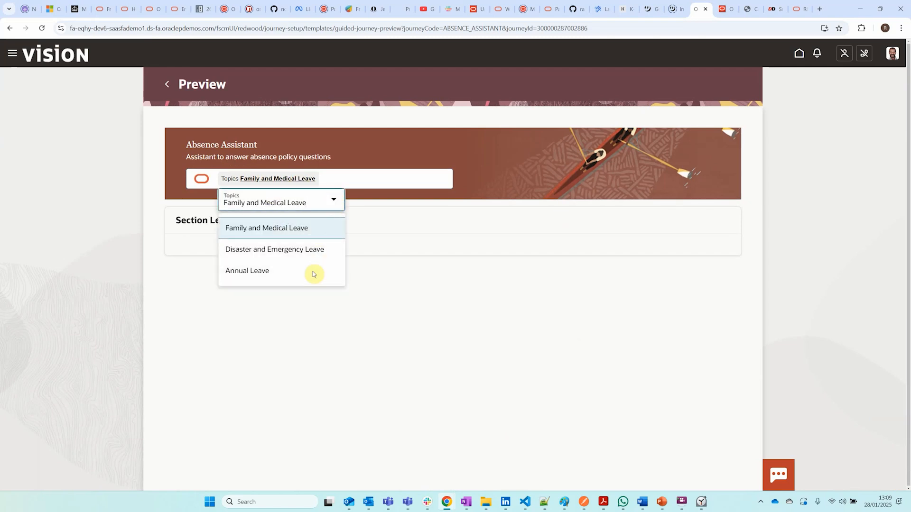
mouse_move(283, 275)
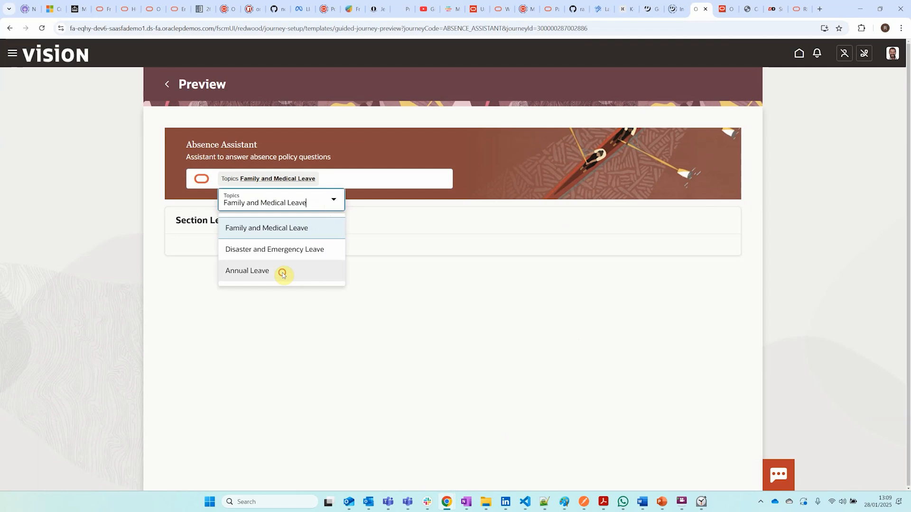
Choose the Annual Leave topic and ask 'how much annual leave' in the preview
click(246, 270)
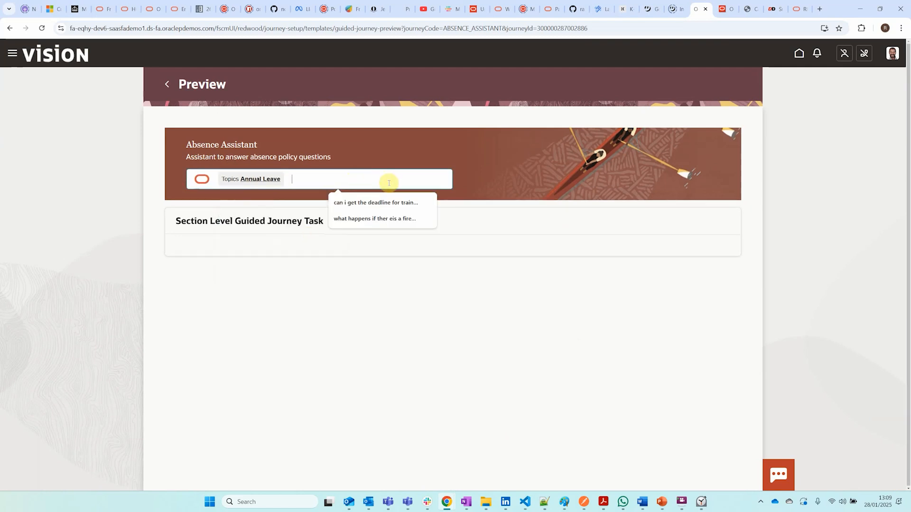
text(how m)
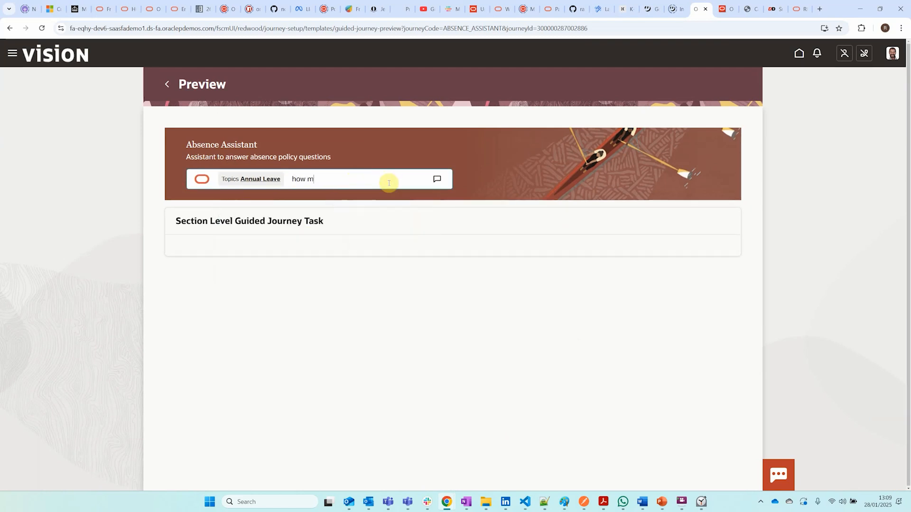
text(uch annual leave)
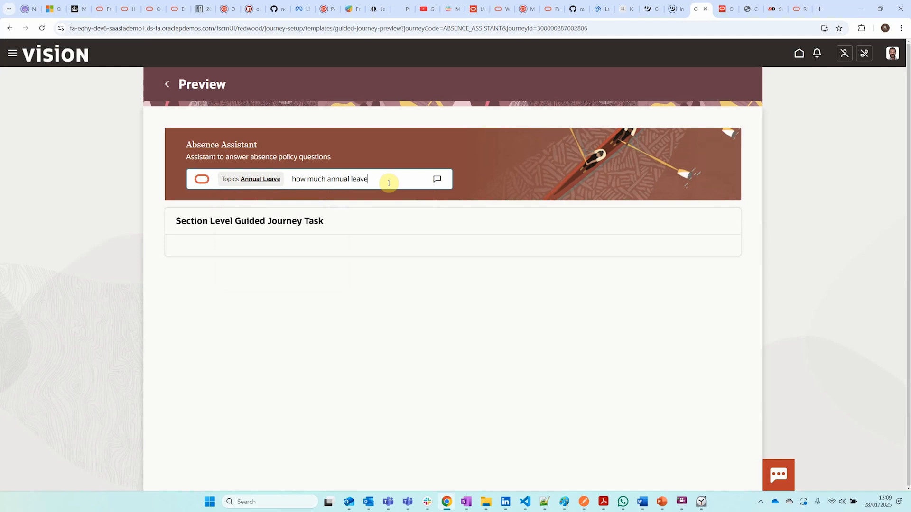
click(437, 178)
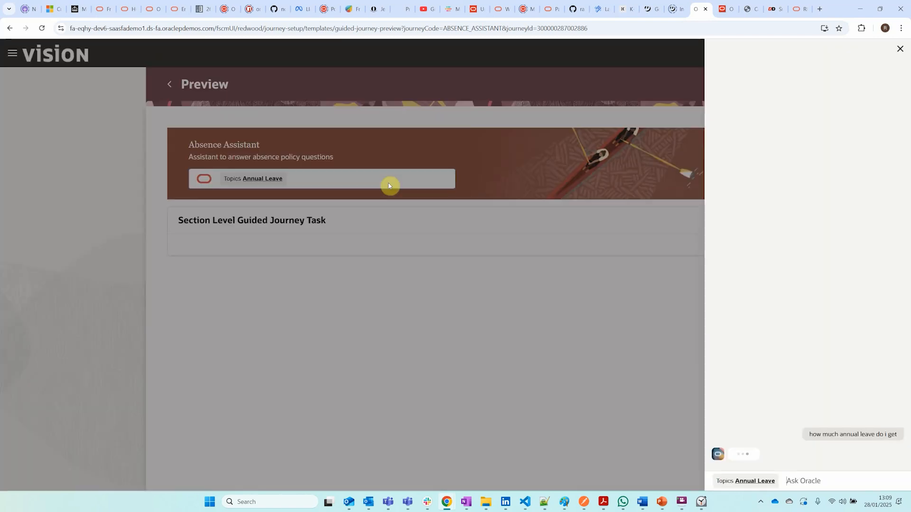
mouse_move(680, 343)
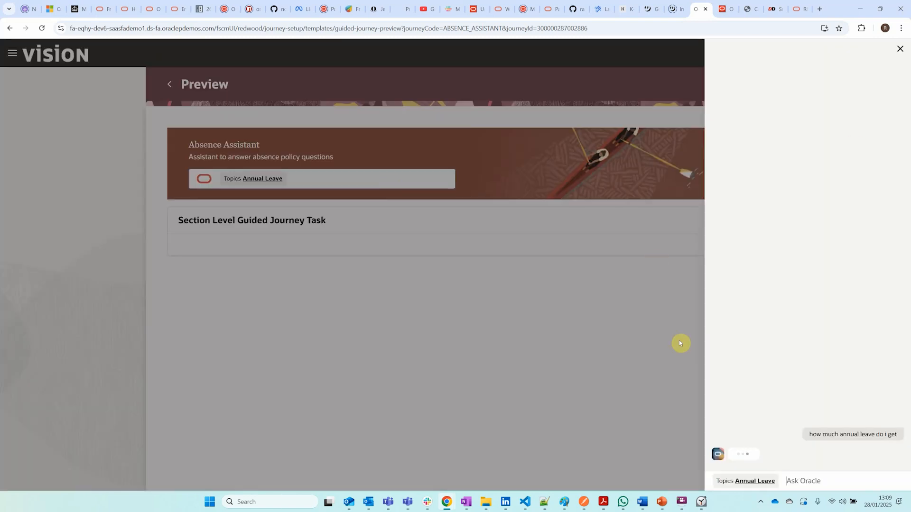
mouse_move(780, 353)
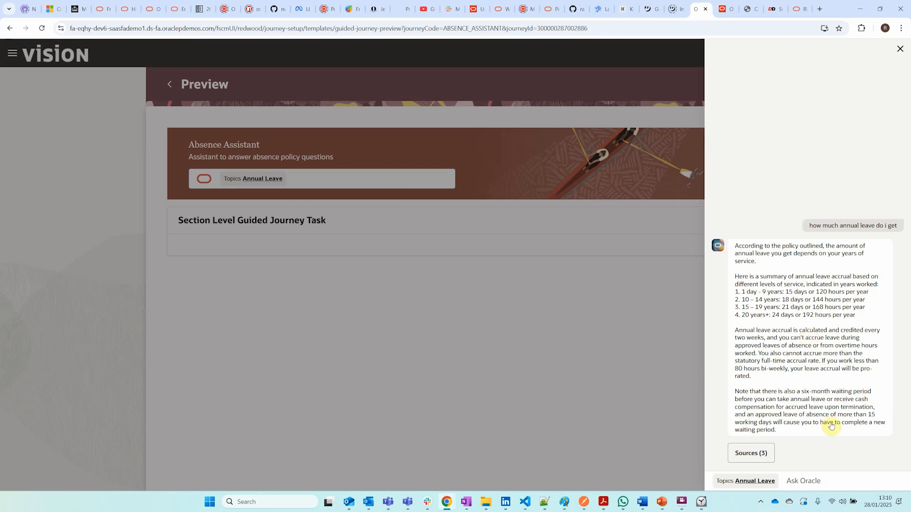
Reveal the answer's three sources and read through the cited Annual Leave policy text
click(751, 453)
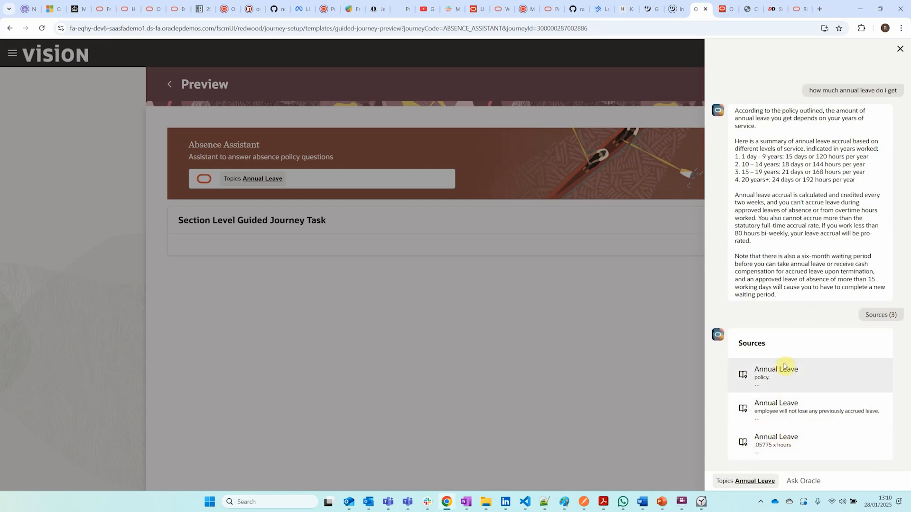
mouse_move(781, 379)
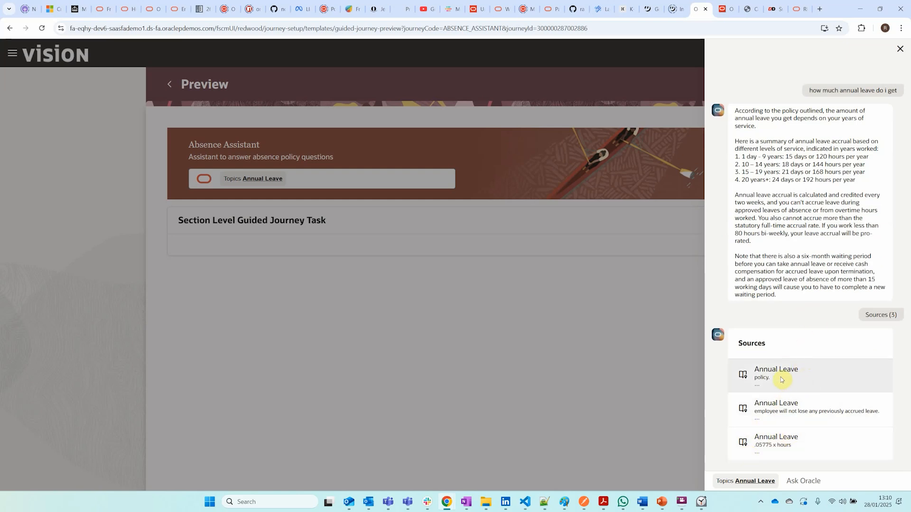
scroll(down, 3)
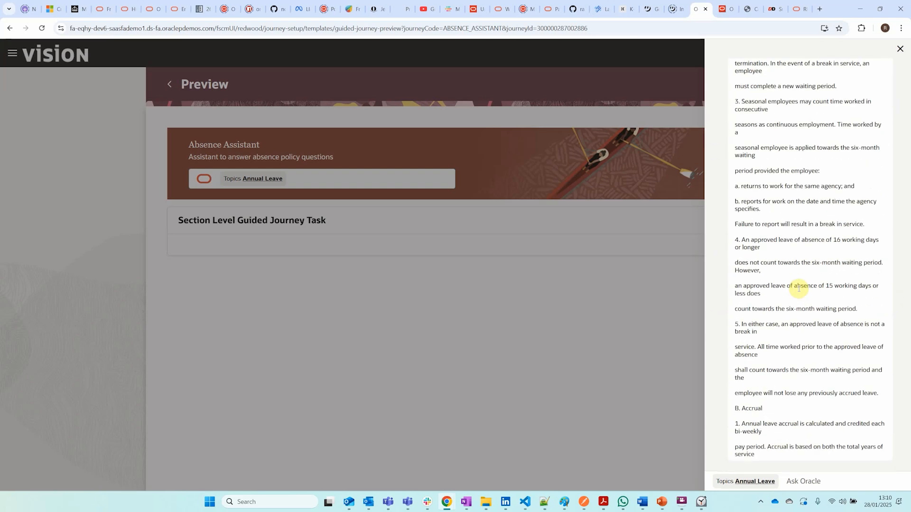
scroll(up, 3)
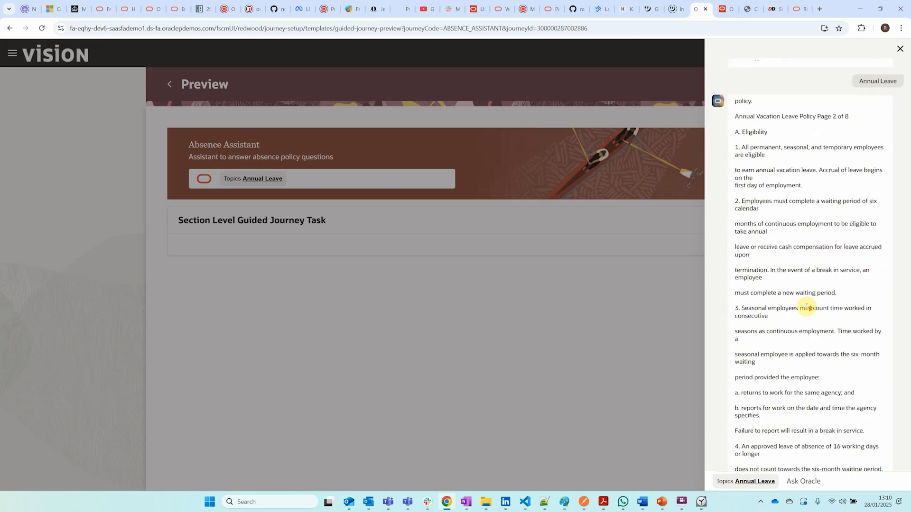
scroll(down, 3)
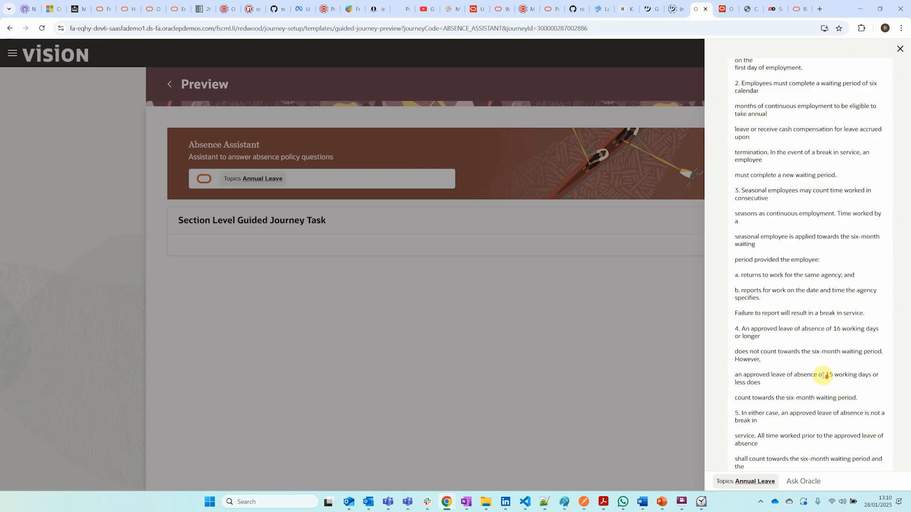
scroll(down, 3)
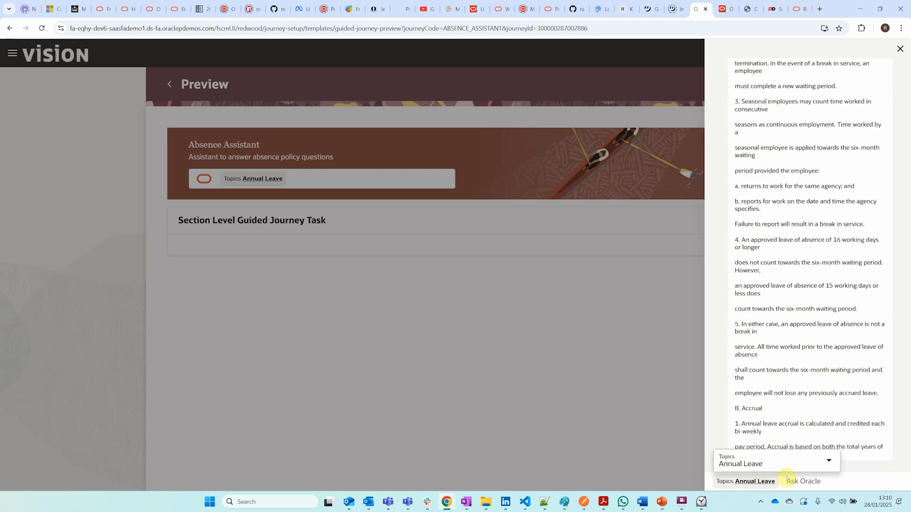
Change the chat topic to Family and Medical Leave and ask the assistant 'what is fmla'
click(827, 460)
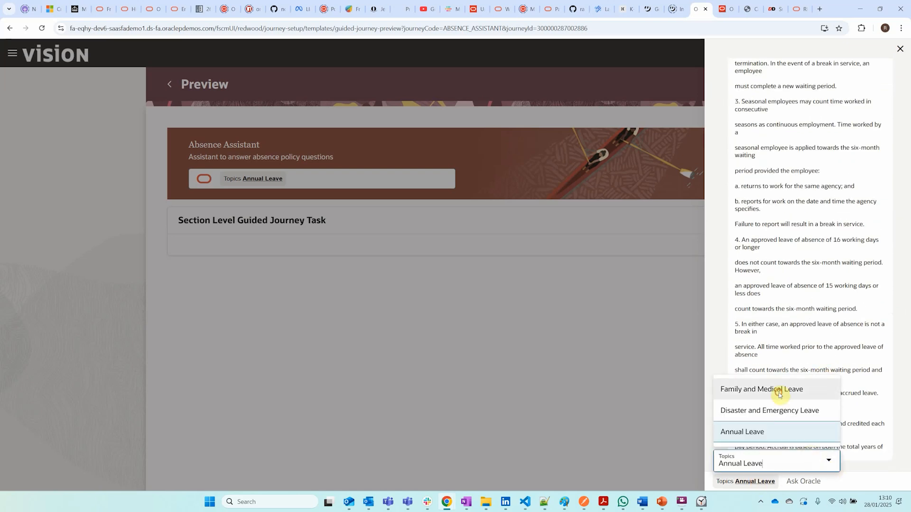
click(761, 389)
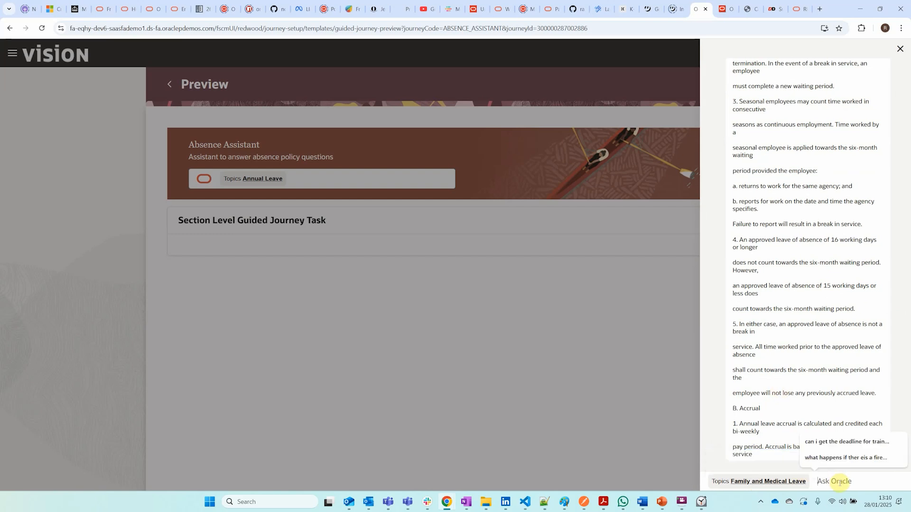
text(what is fmla)
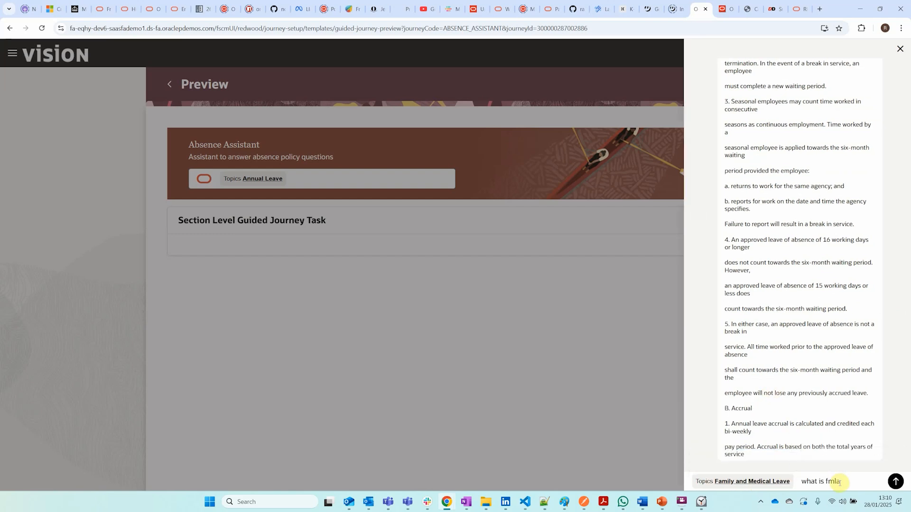
click(894, 482)
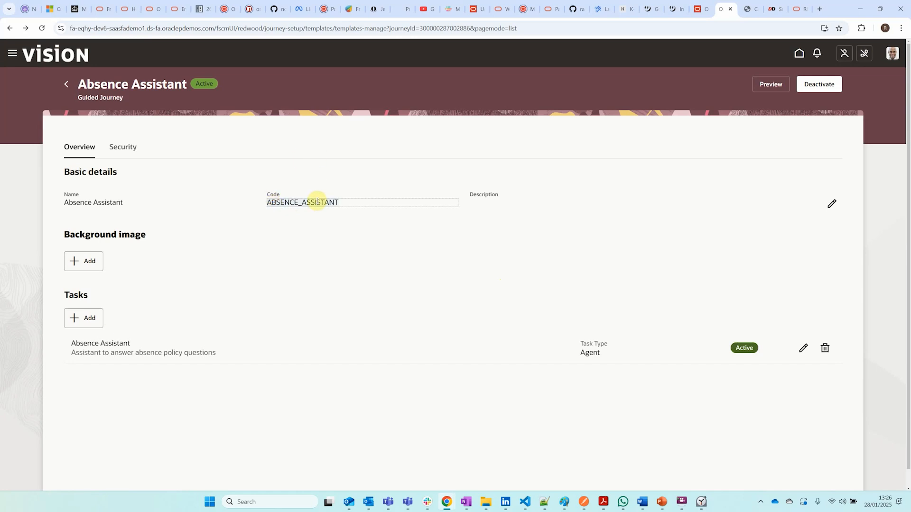
mouse_move(316, 158)
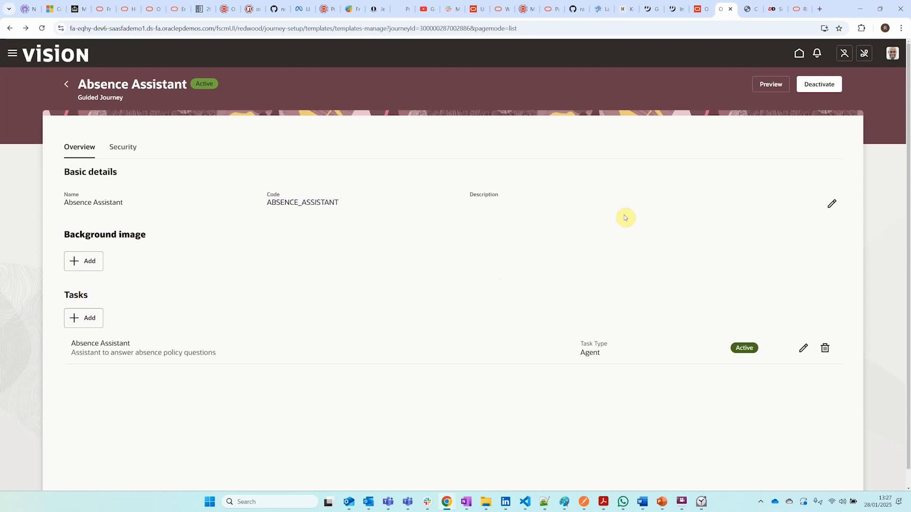
mouse_move(621, 203)
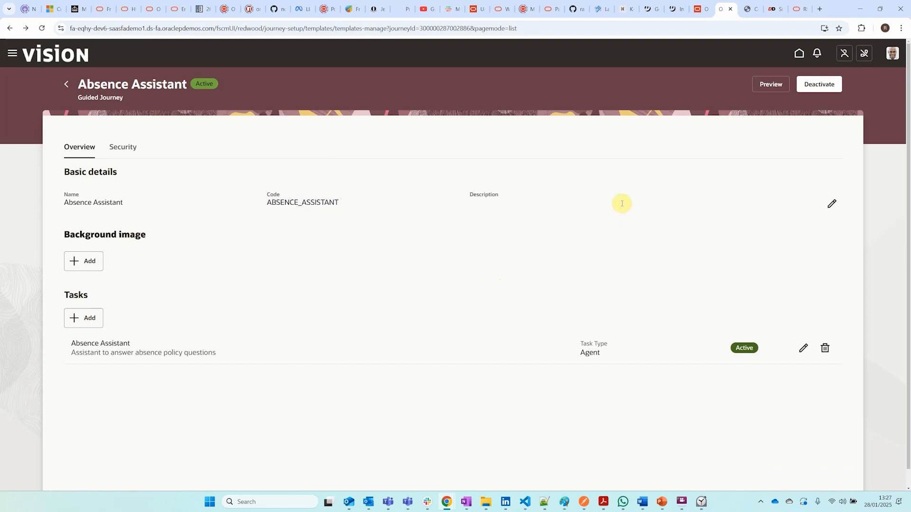
mouse_move(628, 190)
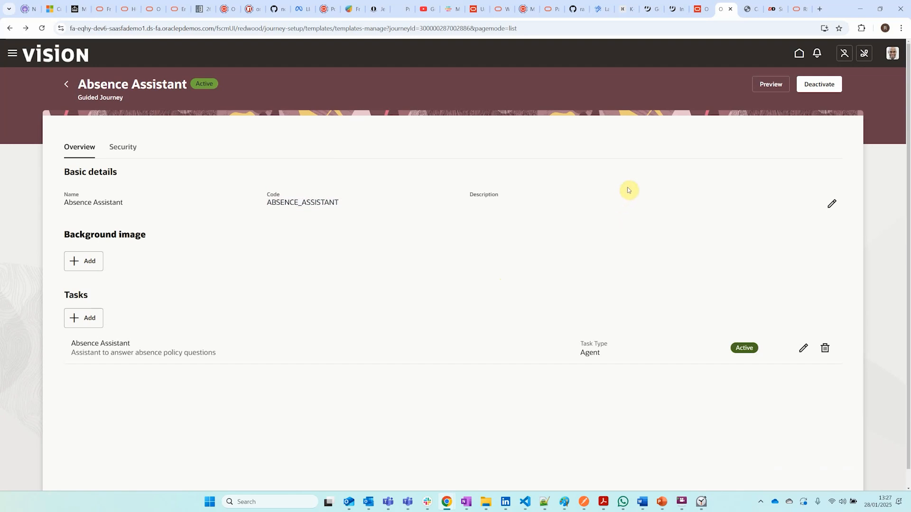
mouse_move(801, 77)
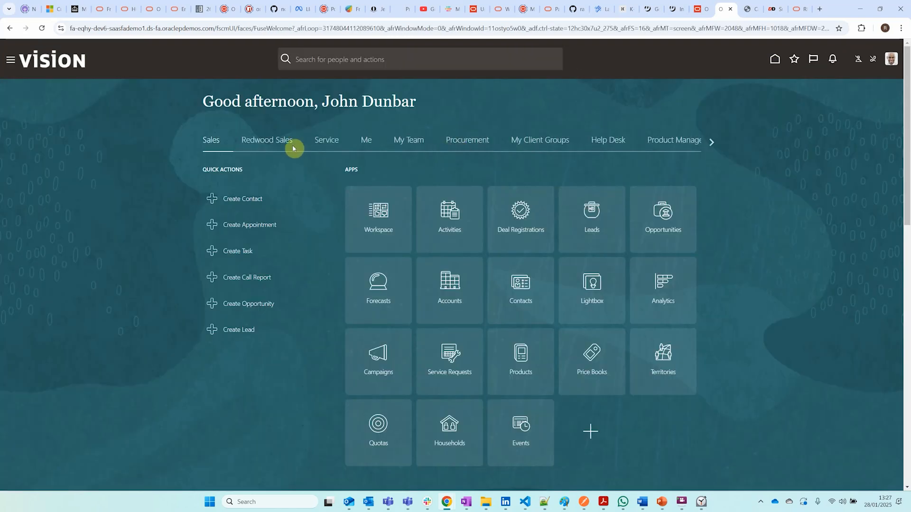
Start a new absence from the Me section, reaching the New Absence page
click(366, 140)
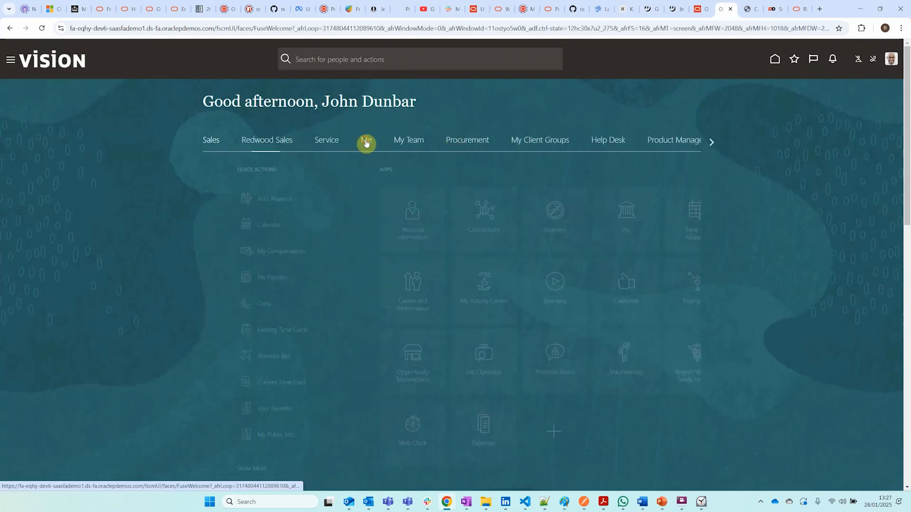
click(366, 140)
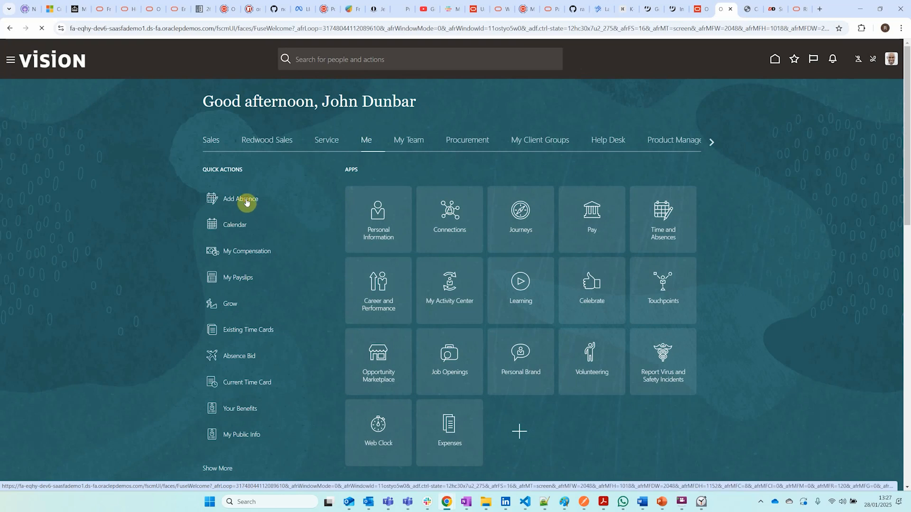
click(239, 198)
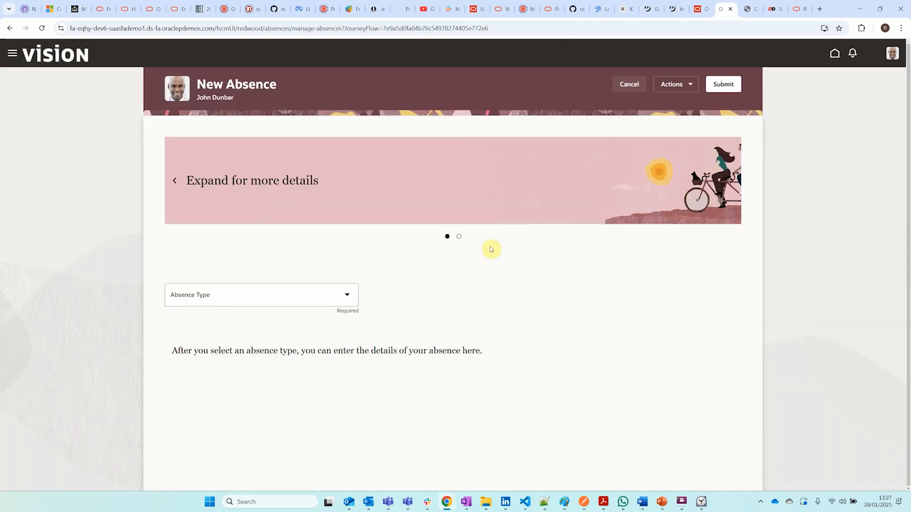
Launch Edit Page in Visual Builder Studio from the profile menu
click(892, 54)
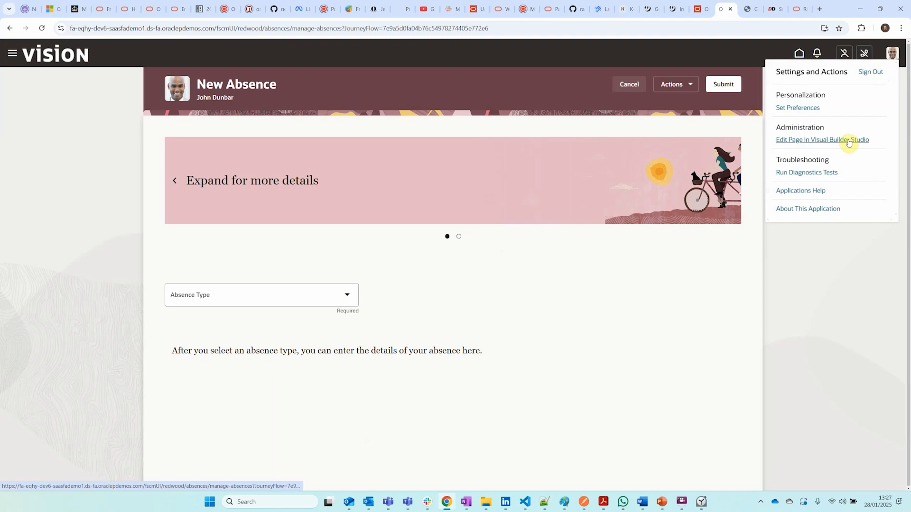
click(822, 139)
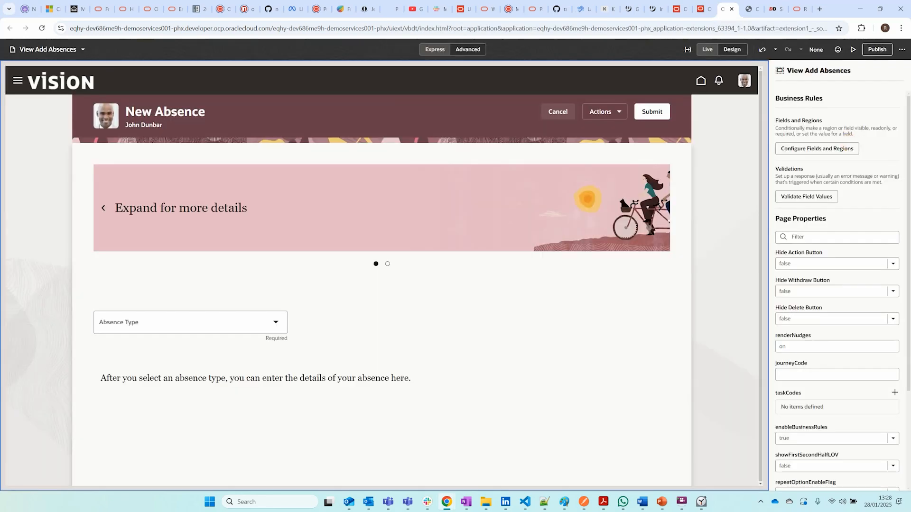
Set the journeyCode page property to ABSENCE_ASSISTANT
click(835, 373)
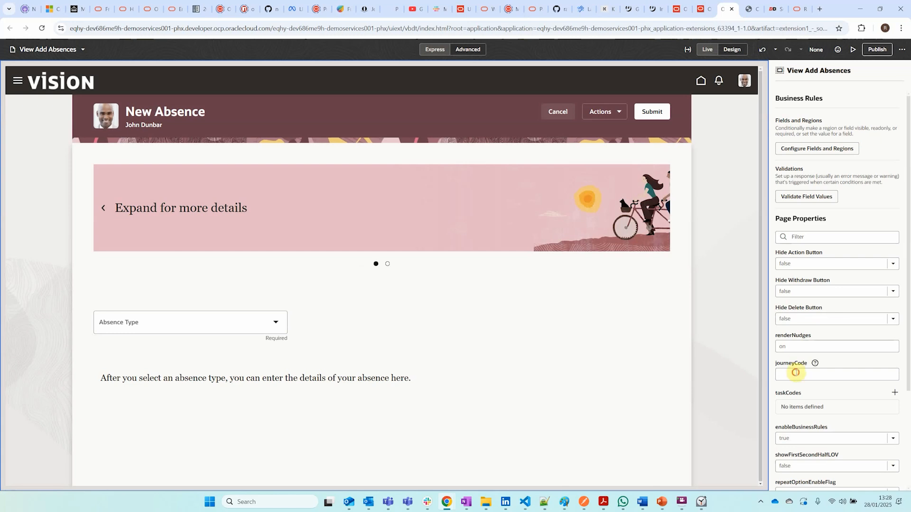
click(835, 374)
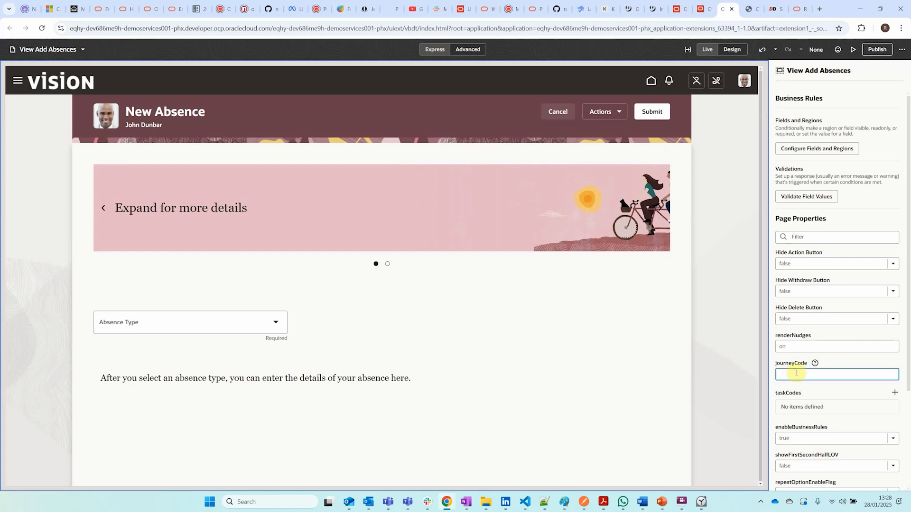
text(ABSENCE_ASSISTANT)
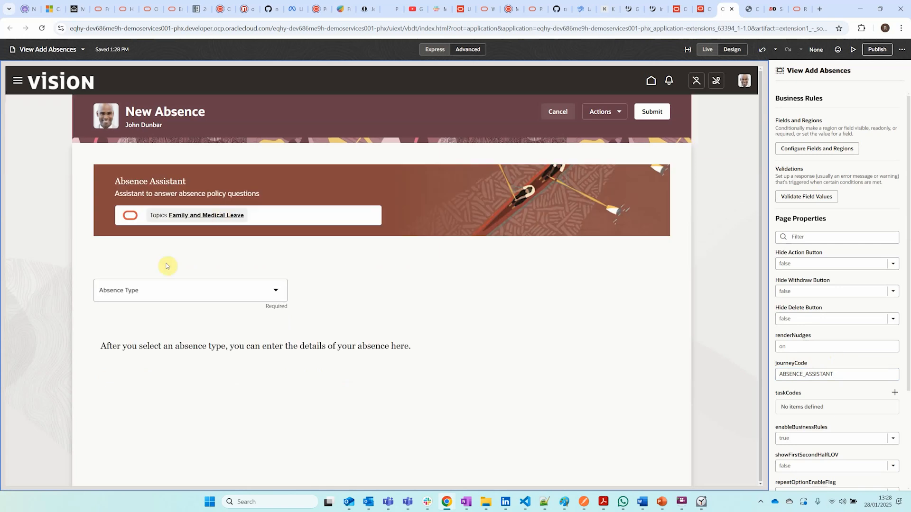
mouse_move(268, 219)
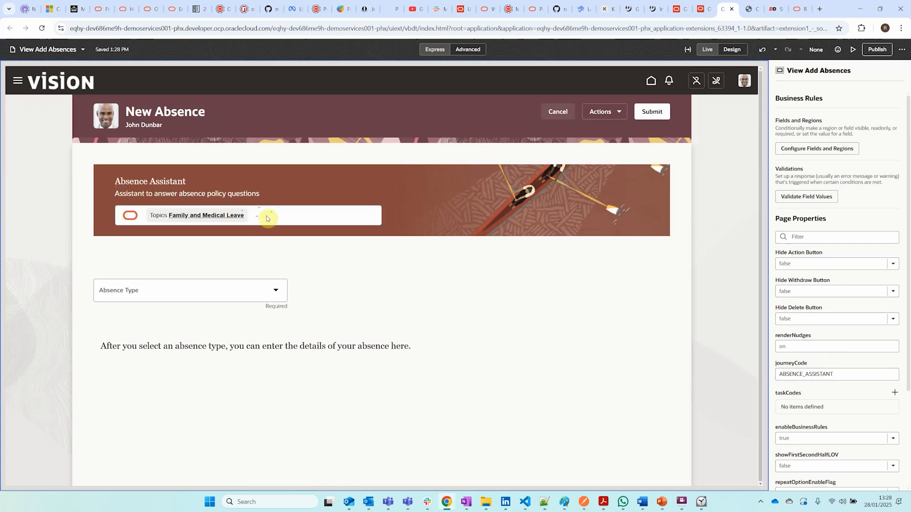
mouse_move(224, 220)
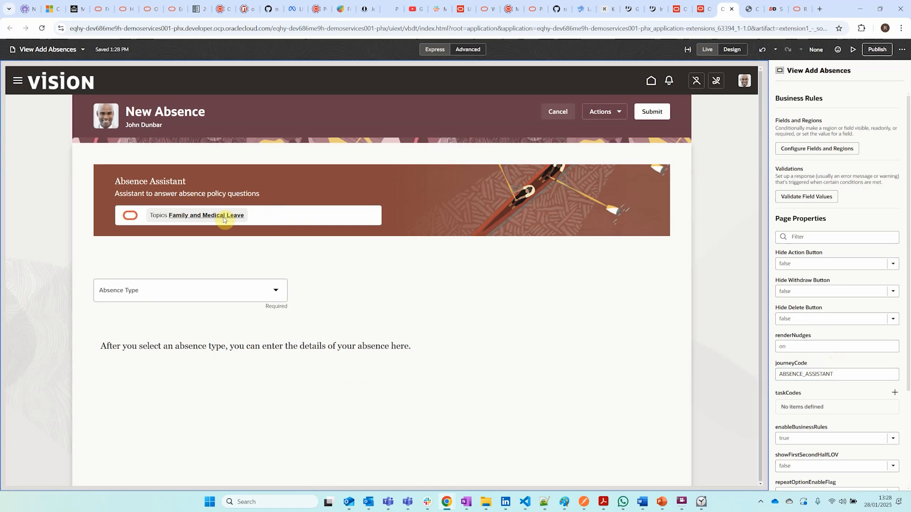
Ask the embedded assistant 'what is fmla', then dismiss its answer panel
text(what)
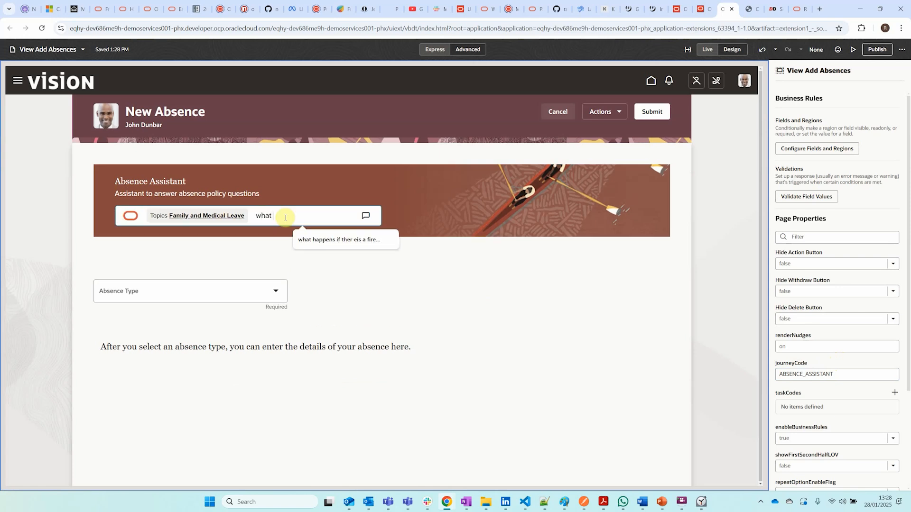
text(is fmla)
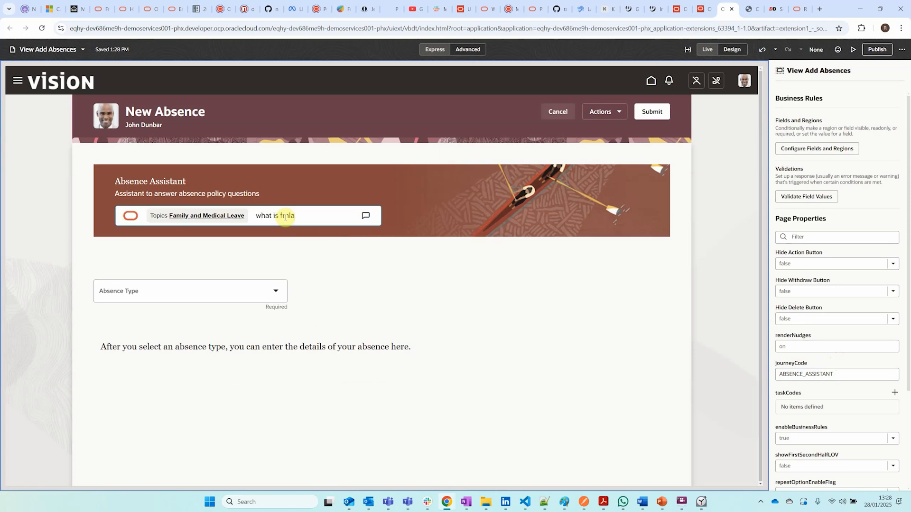
click(365, 215)
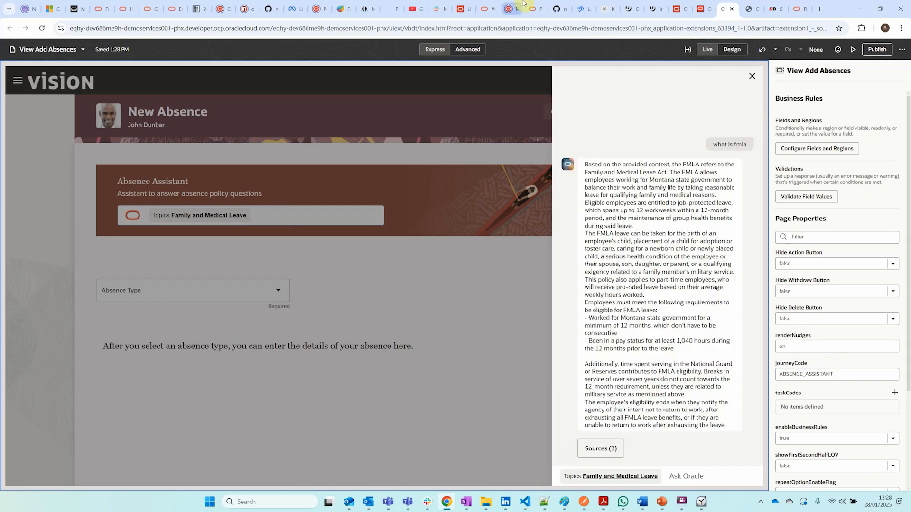
click(752, 76)
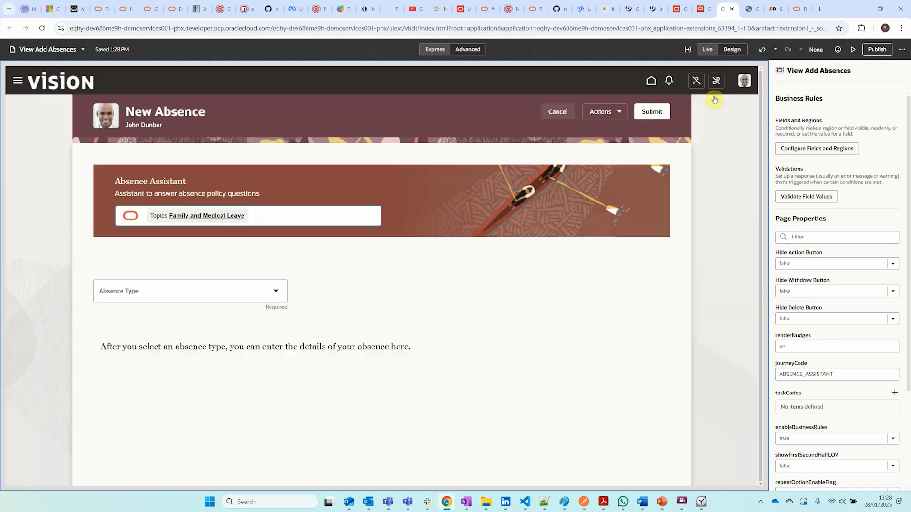
mouse_move(876, 49)
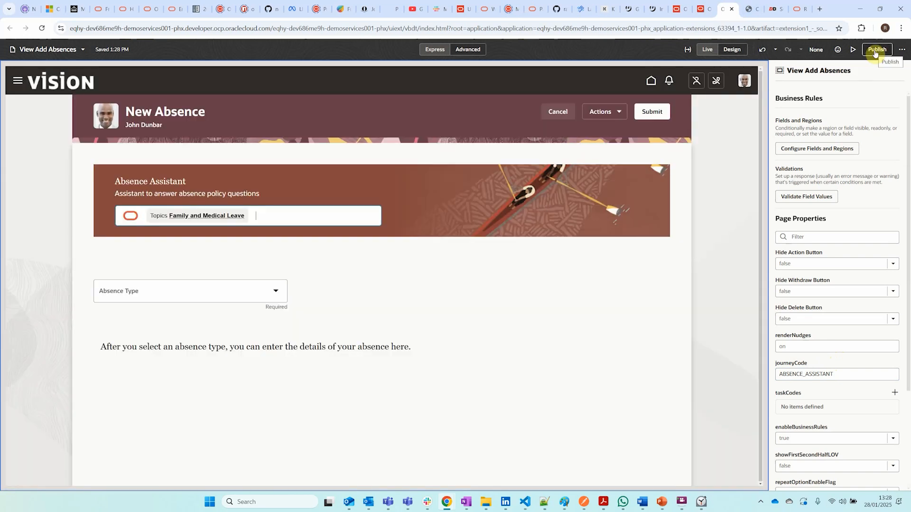
Publish the change with description 'Added Absence Policy Assistant' and close the editor
click(876, 49)
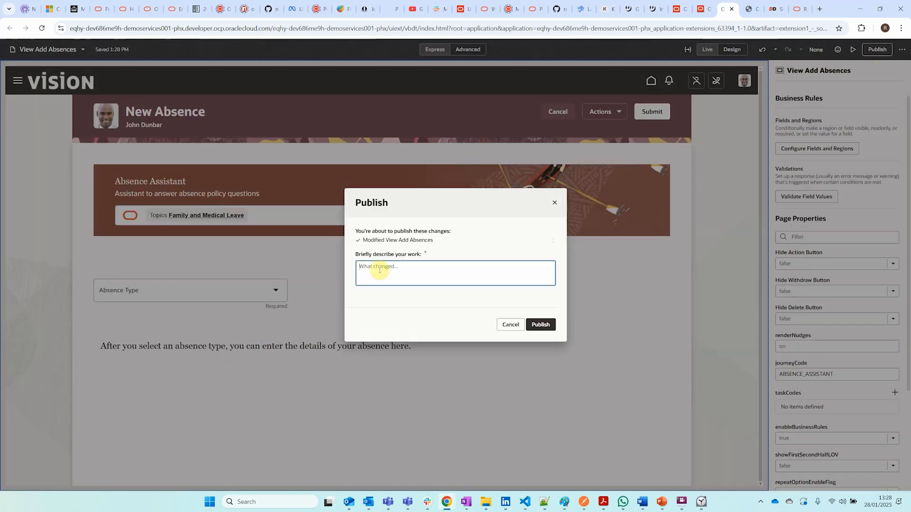
text(Added Absence Policy Assistant)
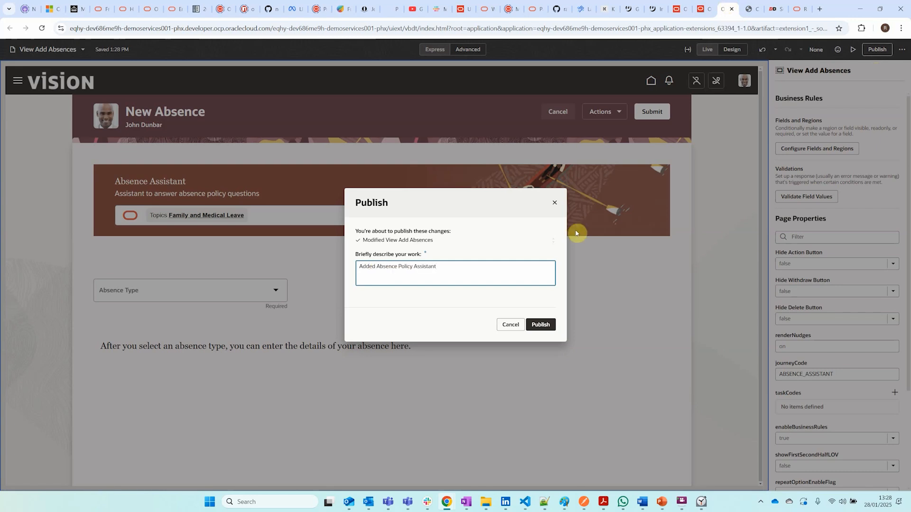
click(539, 325)
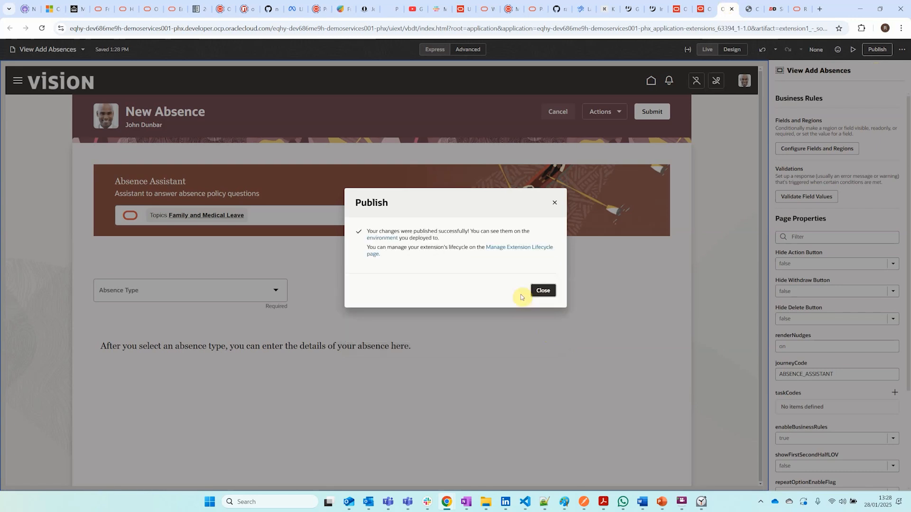
click(542, 290)
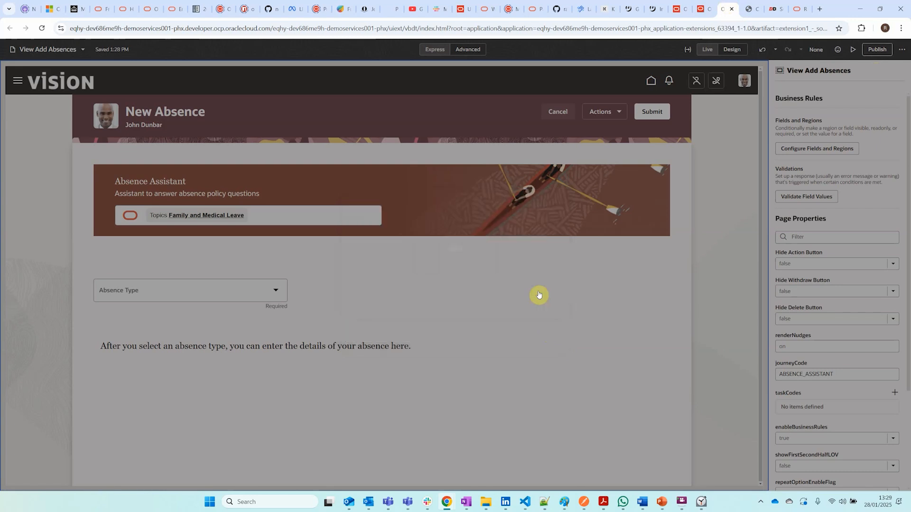
mouse_move(725, 9)
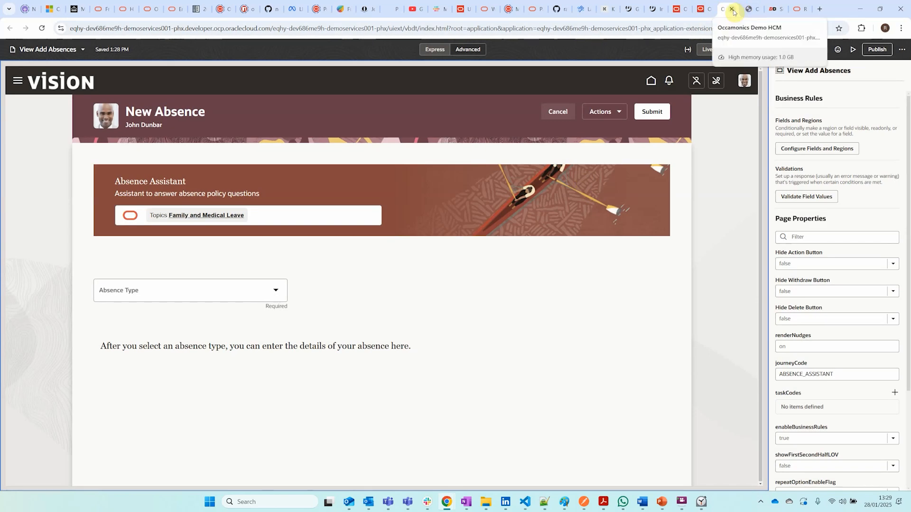
click(731, 13)
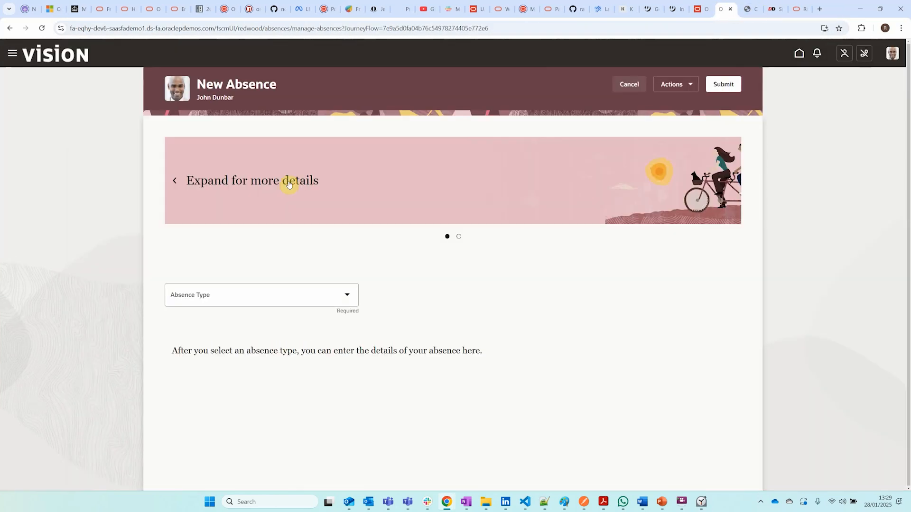
Choose the Disaster and Emergency Leave topic and begin typing the house-fire question
click(41, 27)
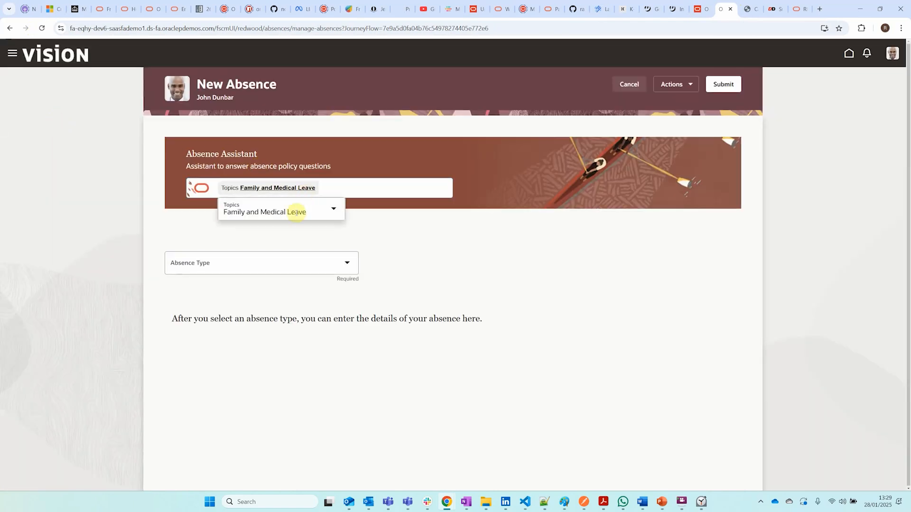
text(Disaster and Emergency Leave)
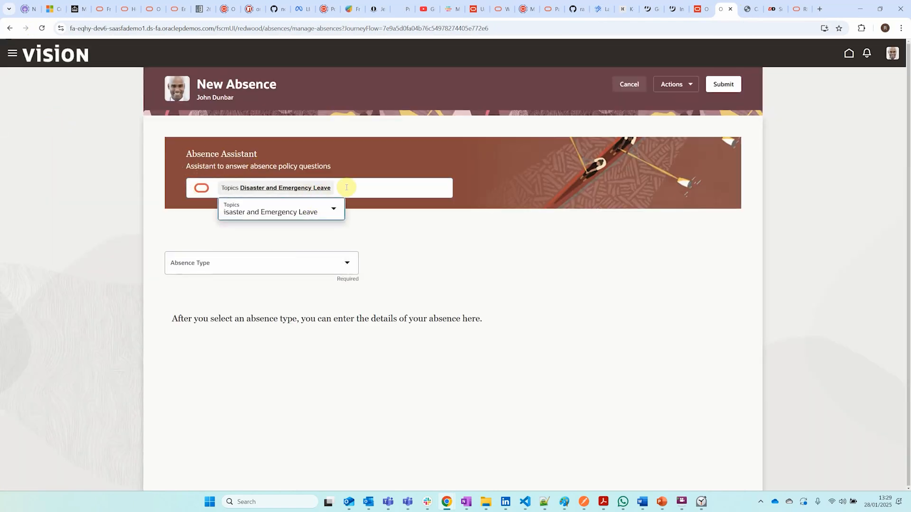
text(what)
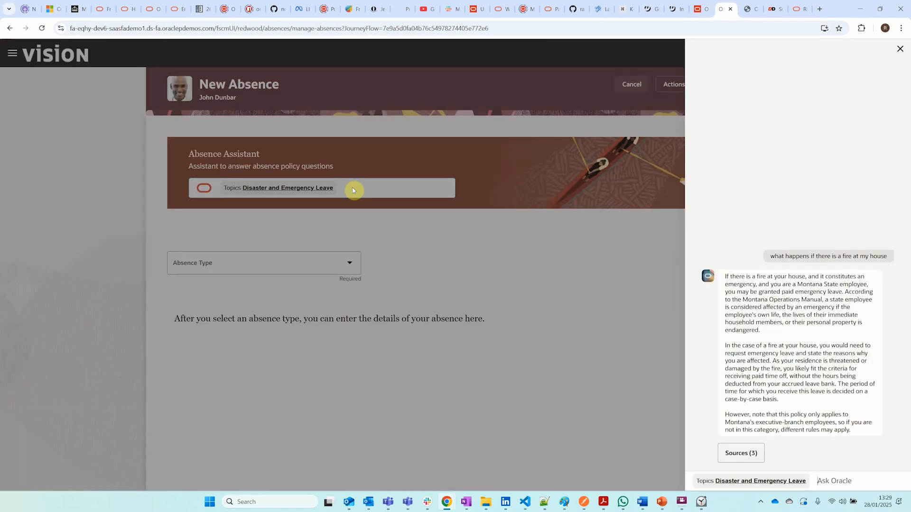
mouse_move(515, 343)
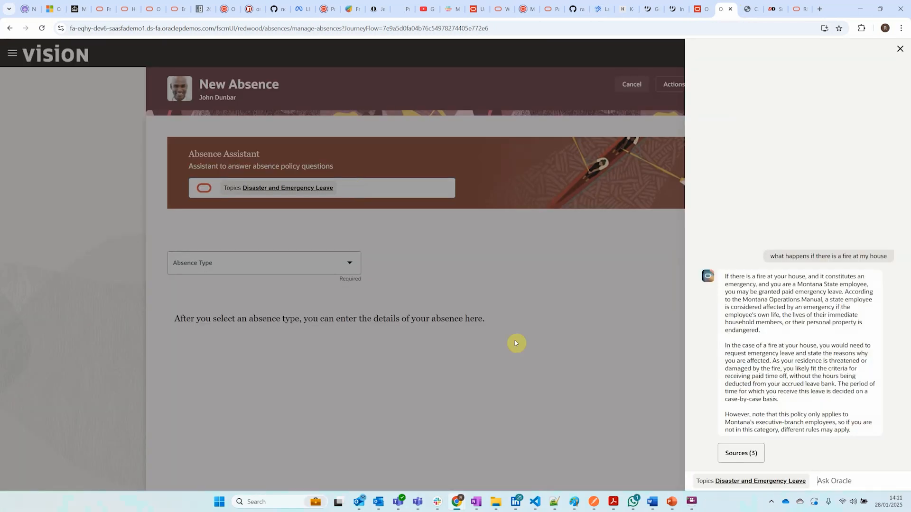